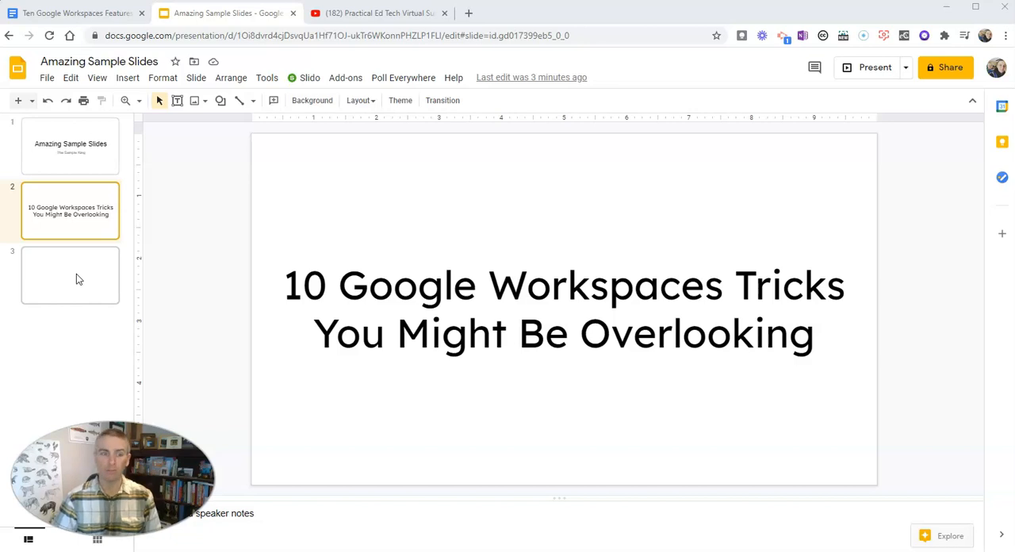
pyautogui.click(69, 276)
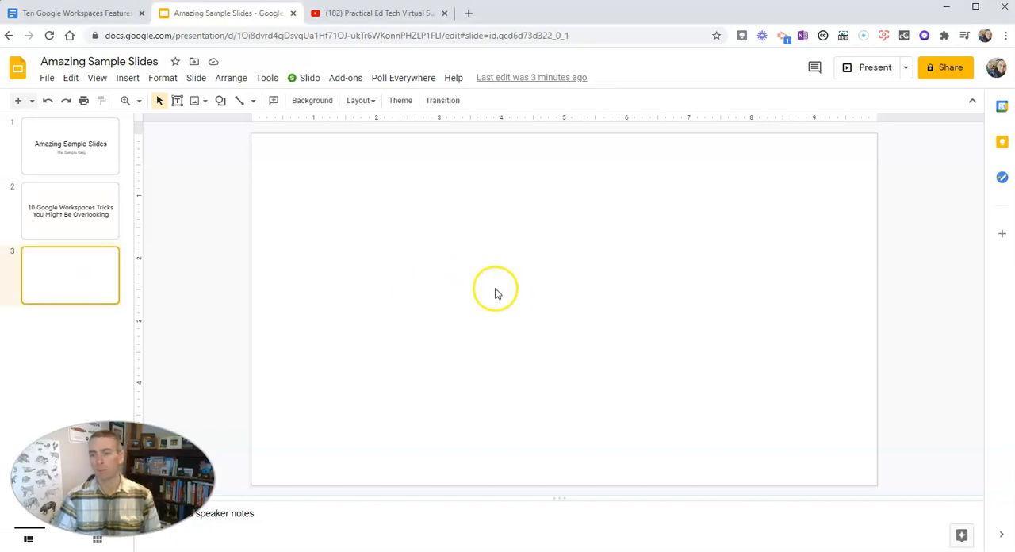
pyautogui.click(127, 76)
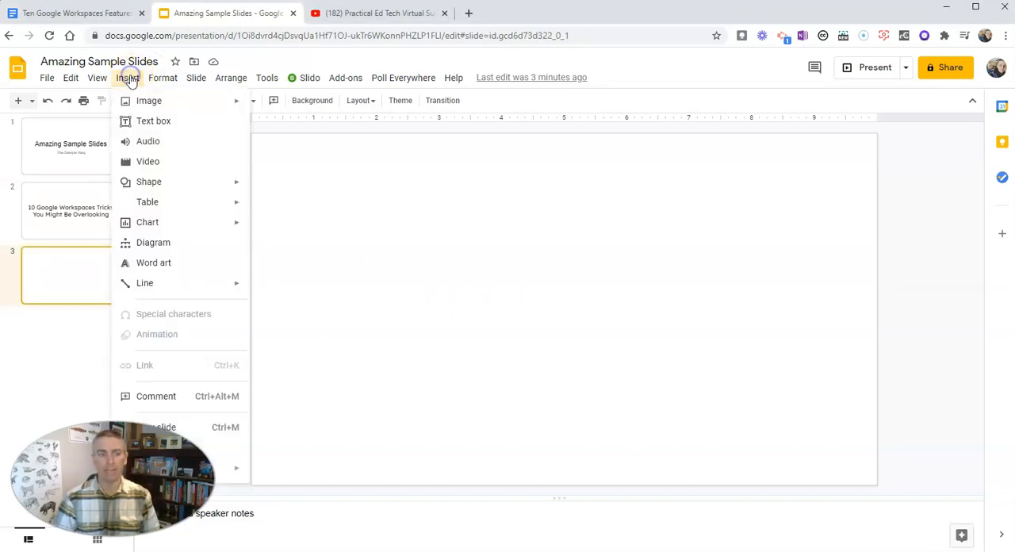
pyautogui.click(148, 162)
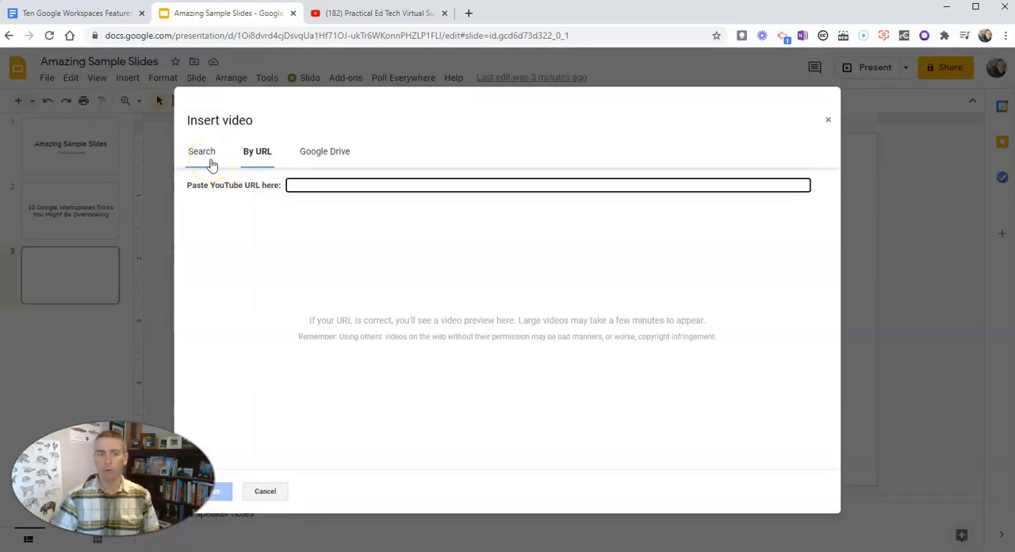
pyautogui.click(379, 13)
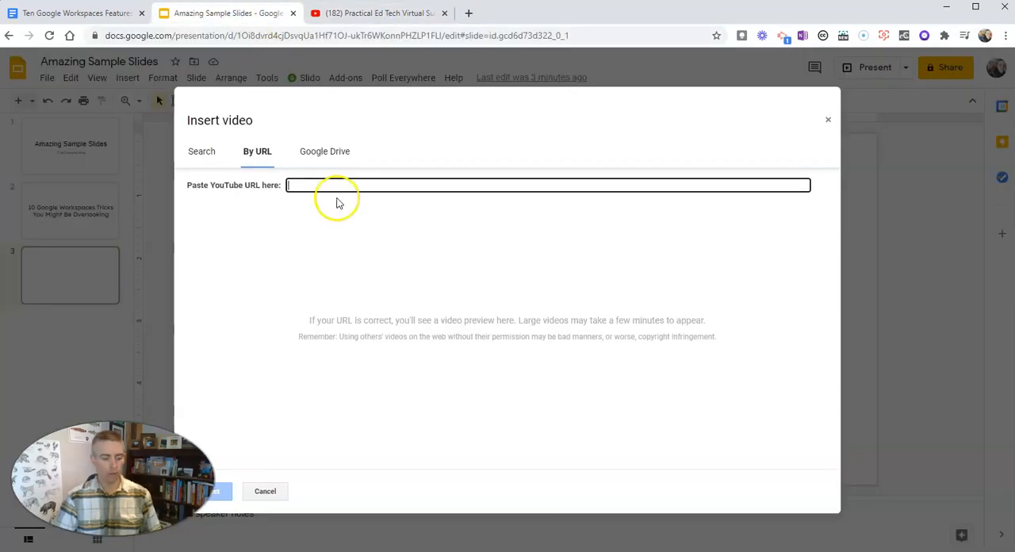
pyautogui.write('https://www.youtube.com/watch?v=iNXtDAO1NFY')
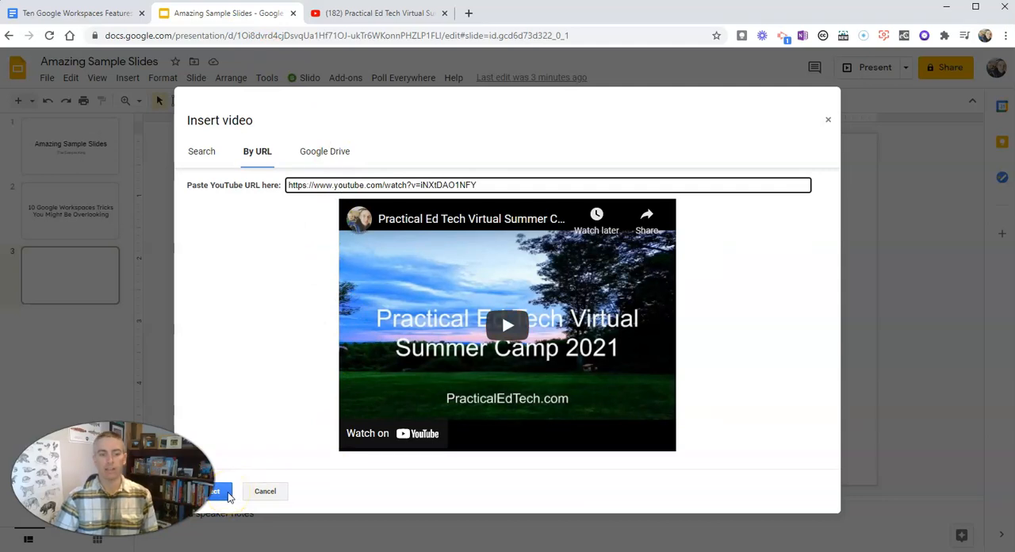
pyautogui.click(214, 491)
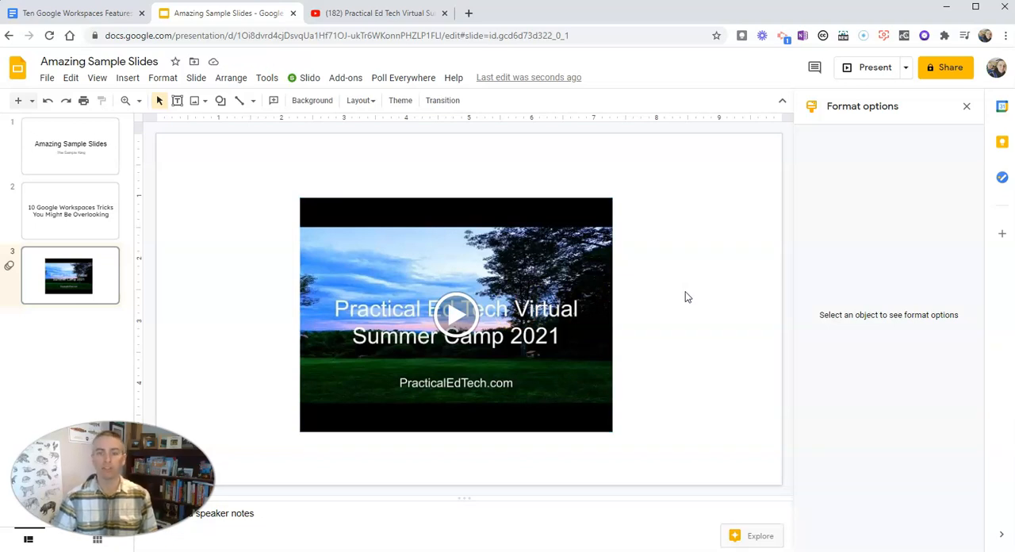
# Step: Set the video's playback range to start at 00:20 and end at 01:10
pyautogui.click(457, 314)
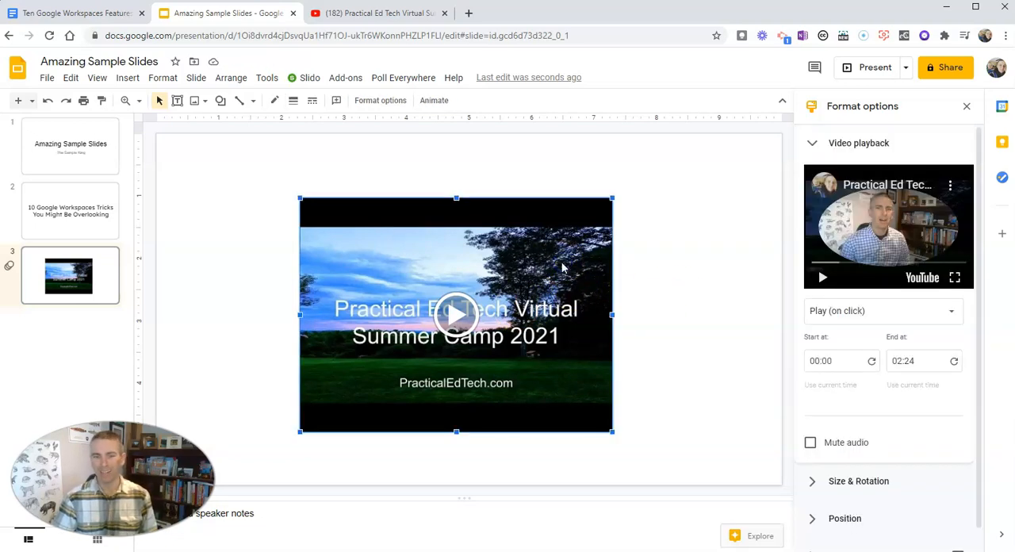
pyautogui.moveTo(795, 409)
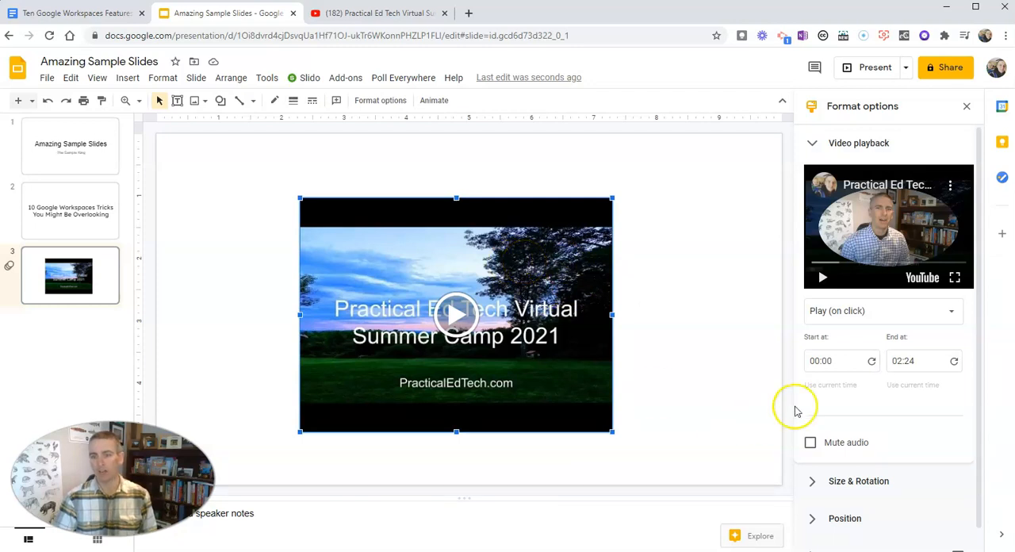
pyautogui.click(841, 361)
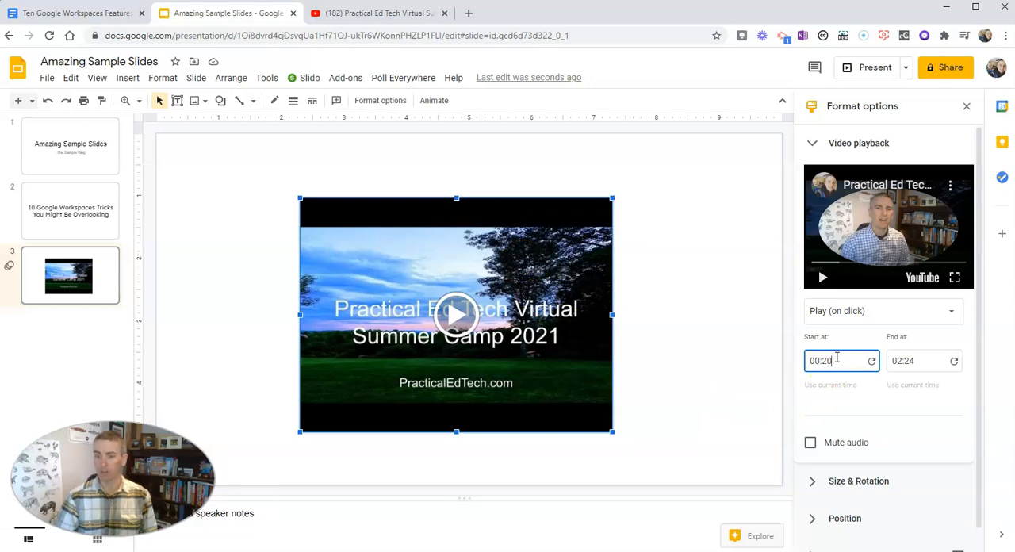
pyautogui.click(920, 361)
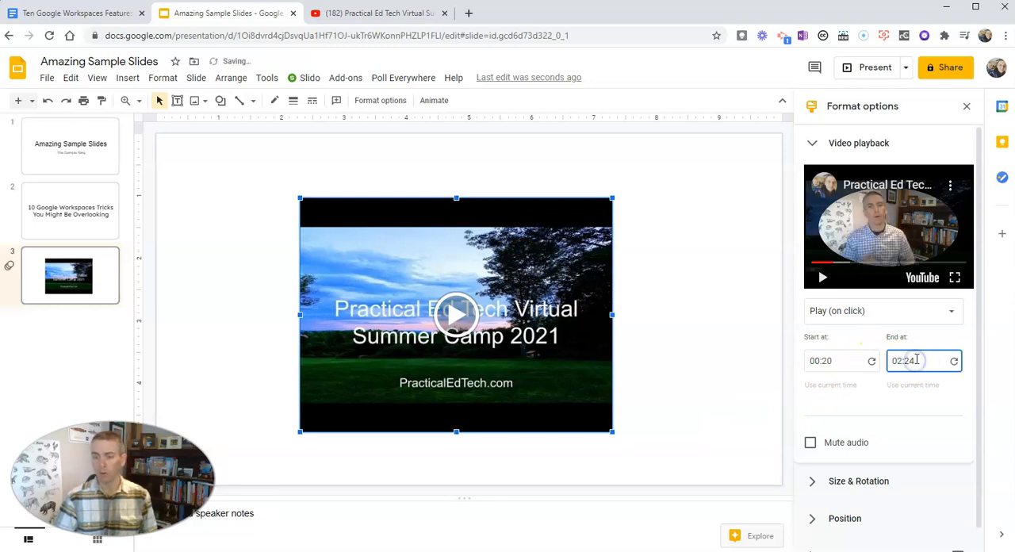
pyautogui.write('0')
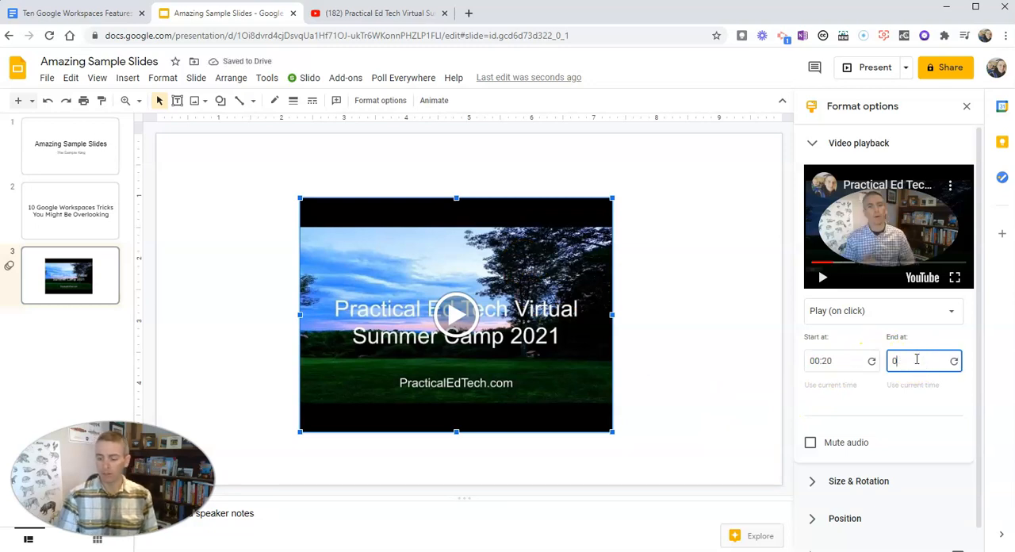
pyautogui.write('1:10')
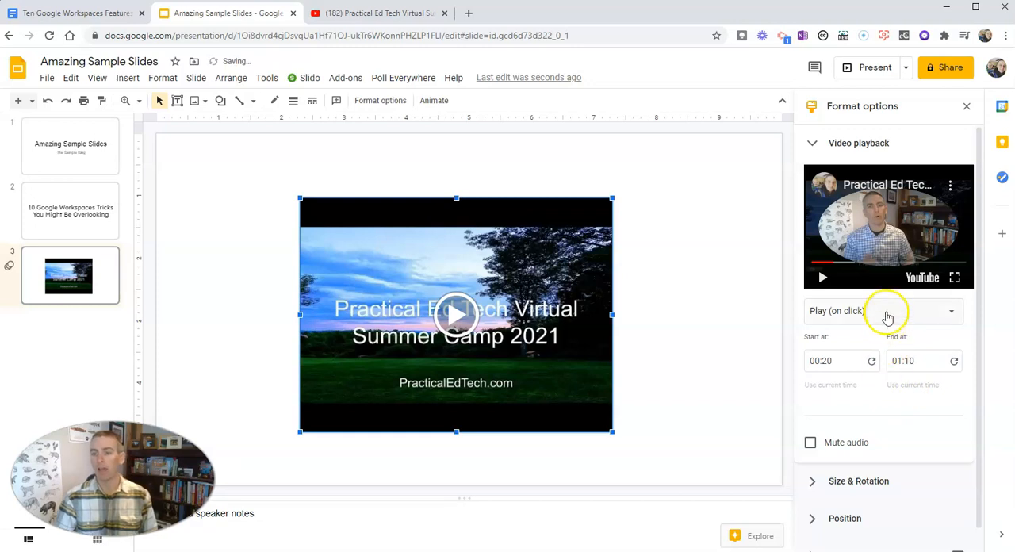
# Step: Choose Play (manual) so the video starts only when clicked
pyautogui.click(950, 311)
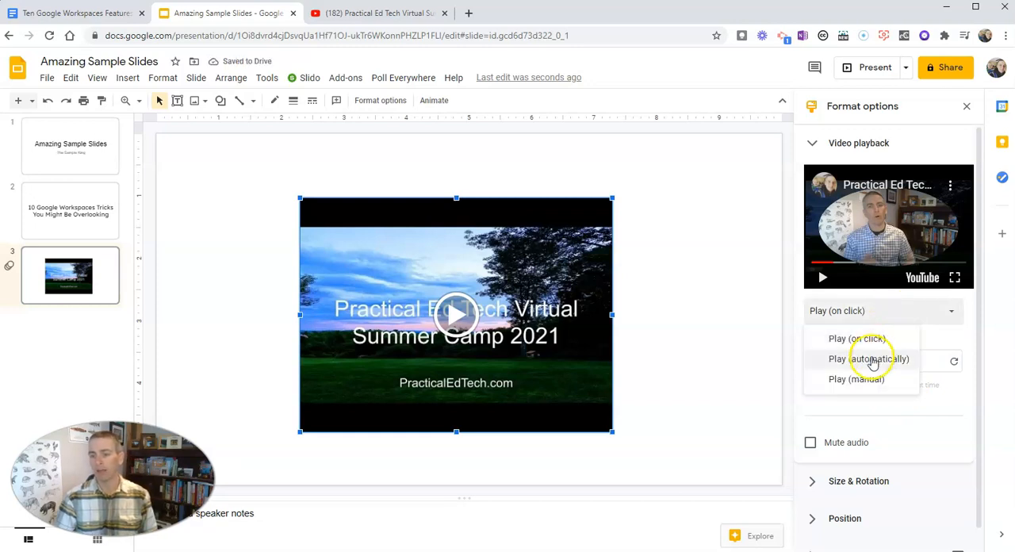
pyautogui.click(856, 377)
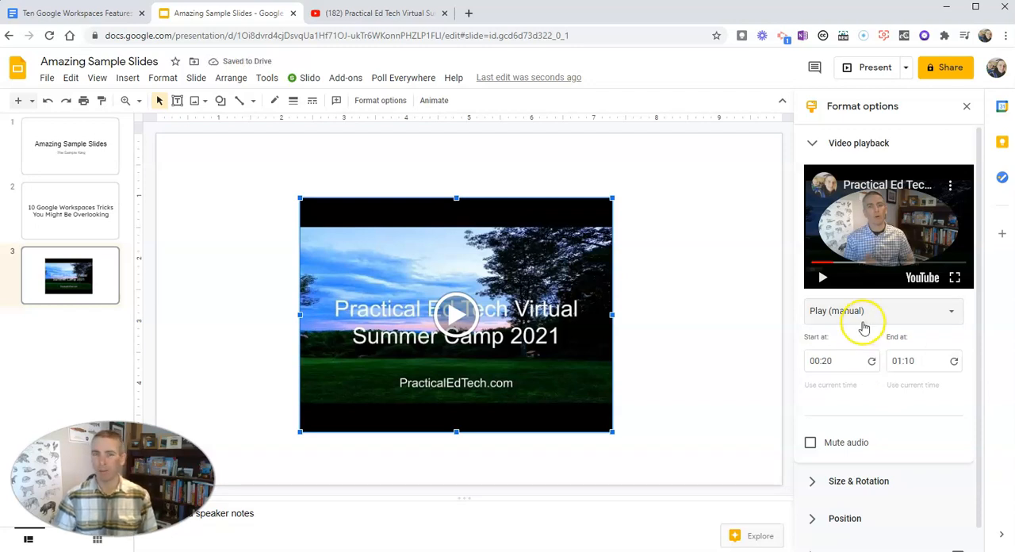
pyautogui.click(880, 310)
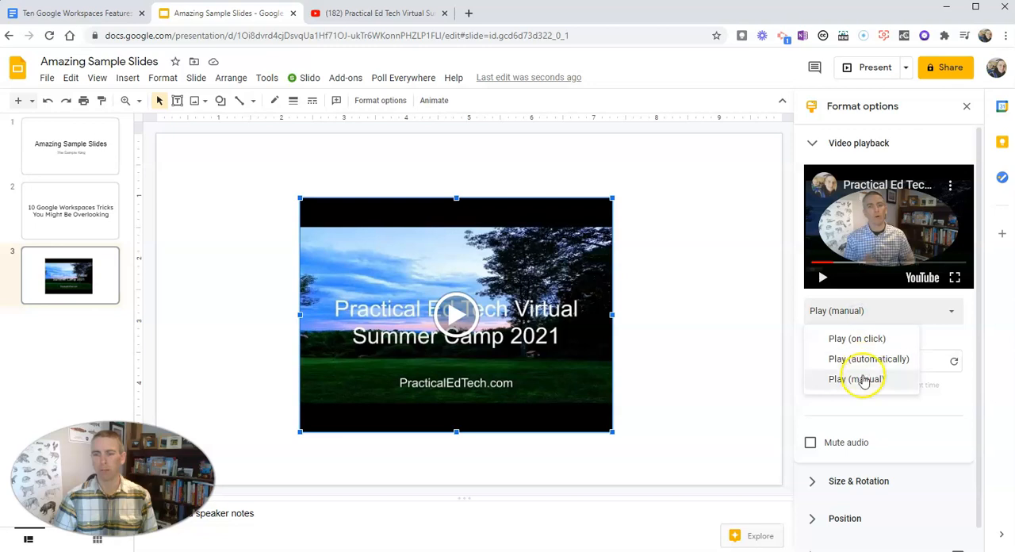
pyautogui.click(856, 378)
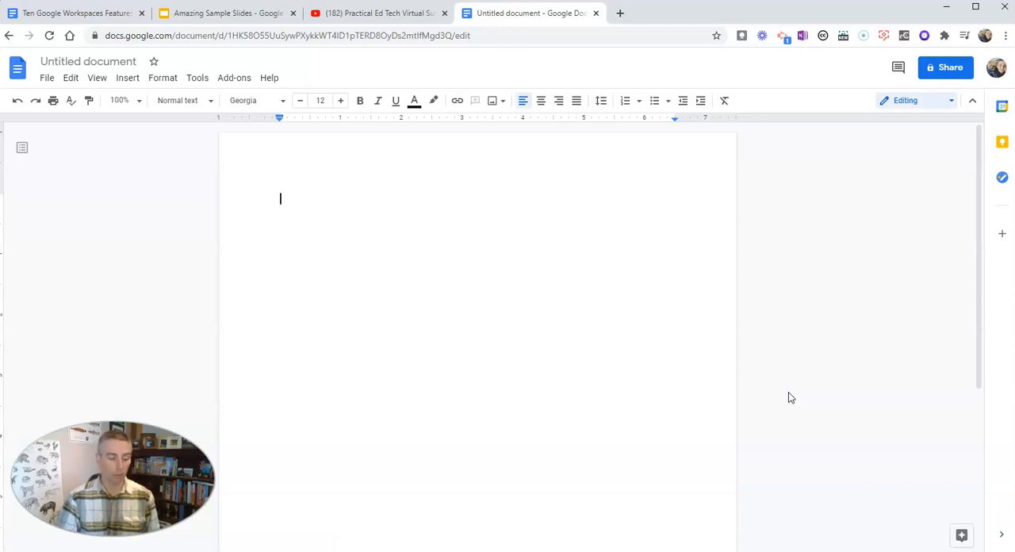
# Step: Create a new untitled presentation by visiting slides.new in a fresh tab
pyautogui.click(620, 13)
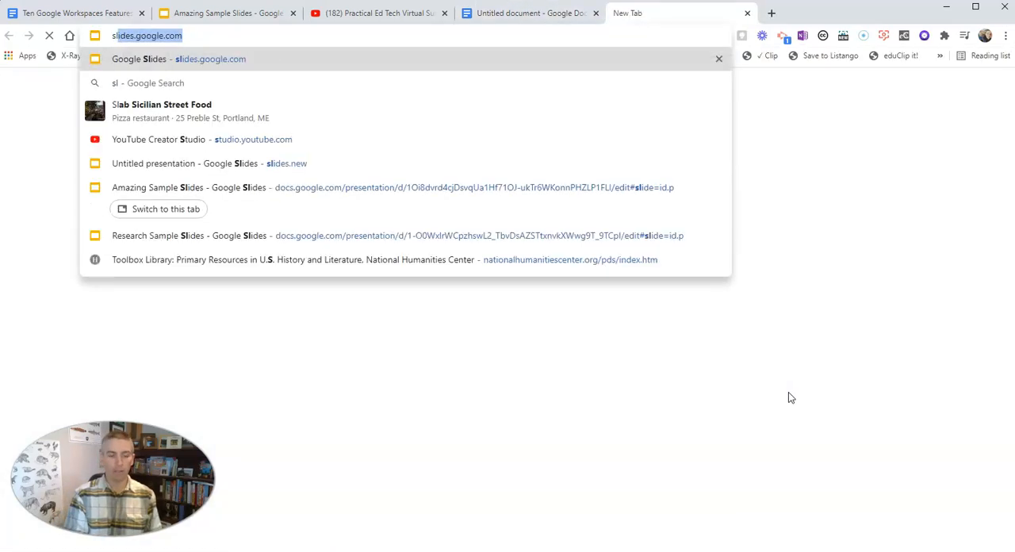
pyautogui.write('slides.new')
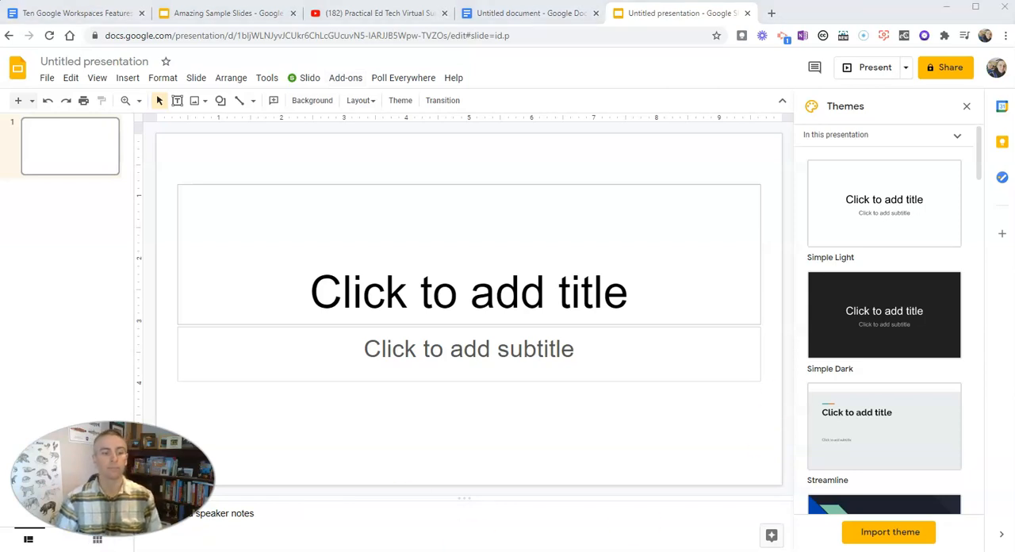
pyautogui.click(679, 12)
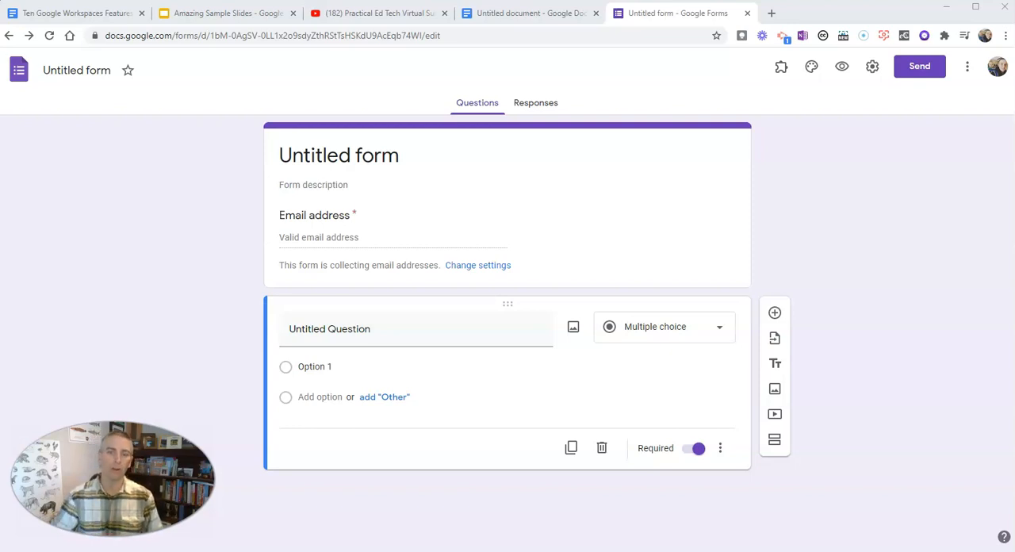
# Step: Enable Make this a quiz in the form's Quizzes settings and save
pyautogui.click(872, 67)
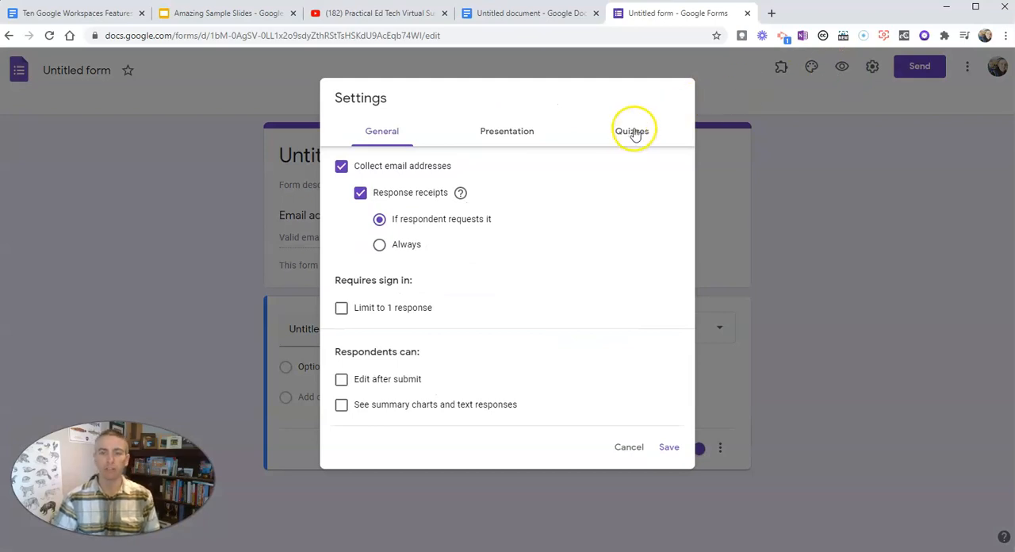
pyautogui.click(631, 130)
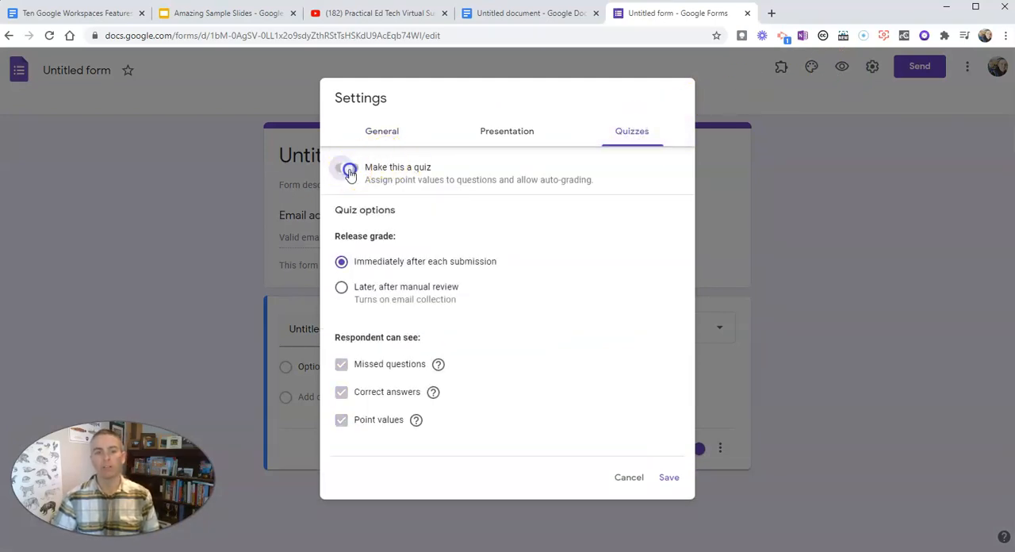
pyautogui.click(669, 476)
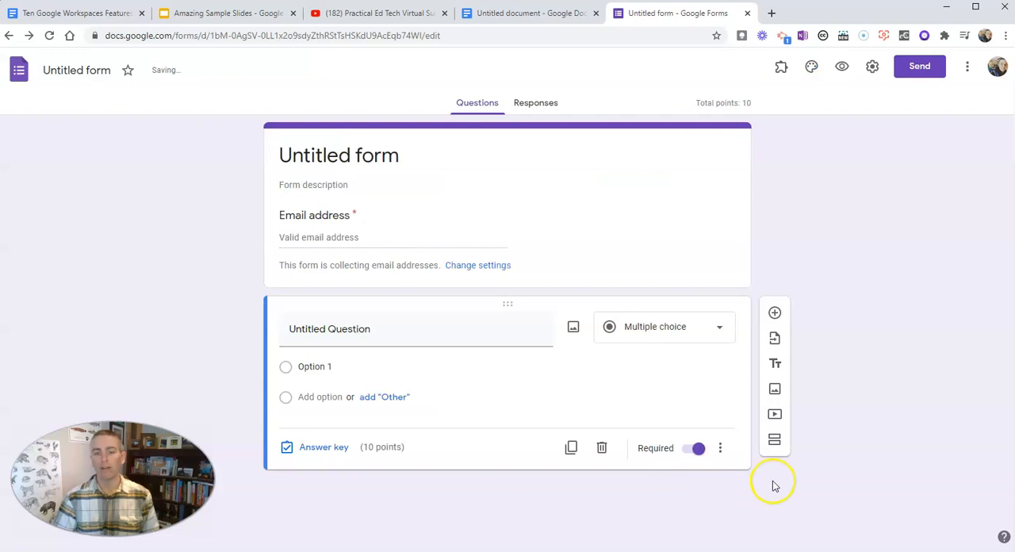
pyautogui.moveTo(967, 66)
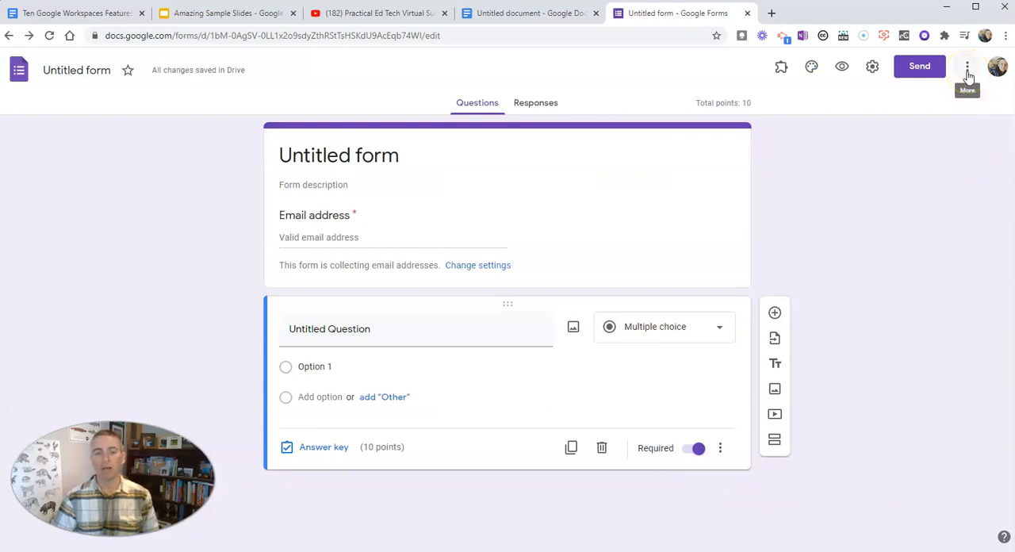
pyautogui.click(967, 67)
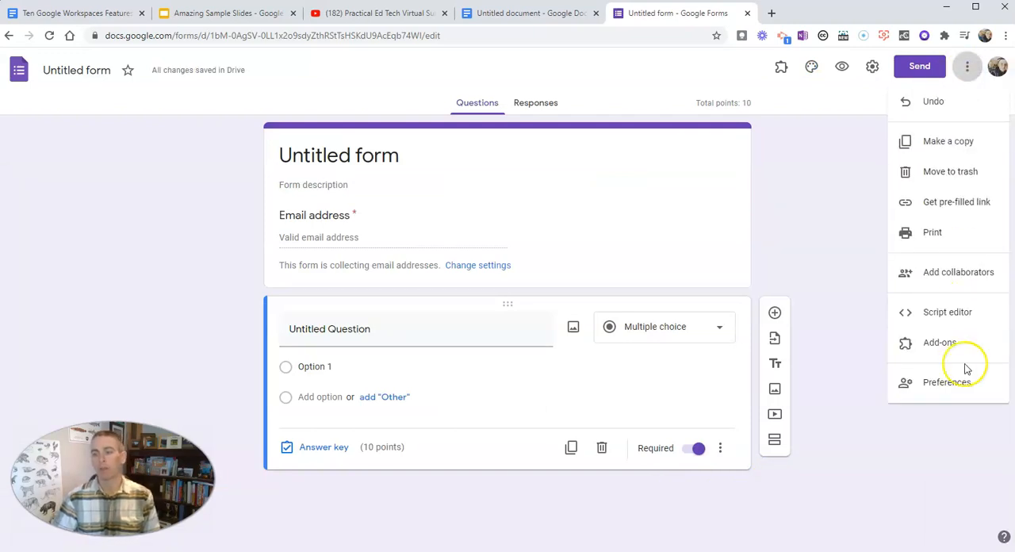
# Step: Set the default quiz point value to 10 in Default settings and save
pyautogui.click(945, 381)
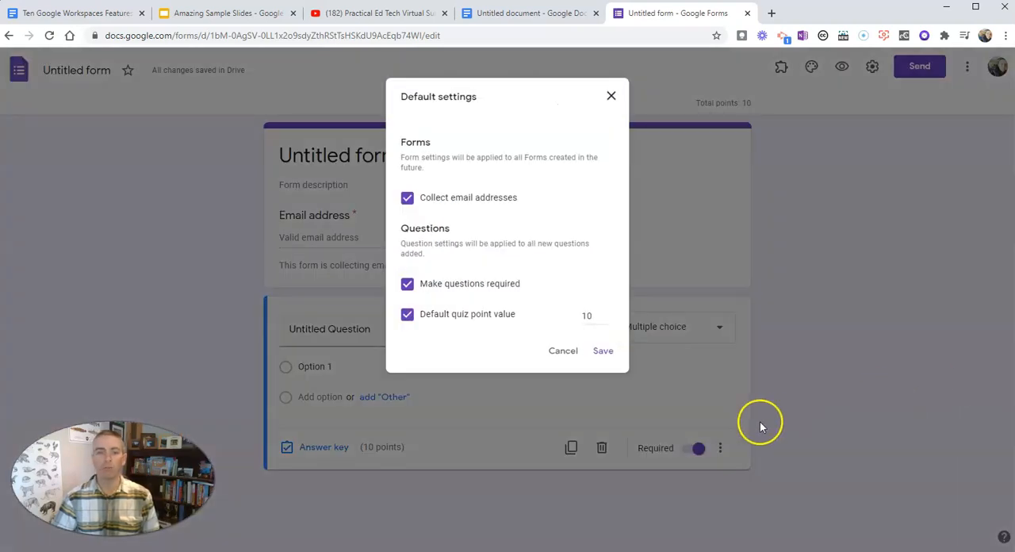
pyautogui.moveTo(558, 327)
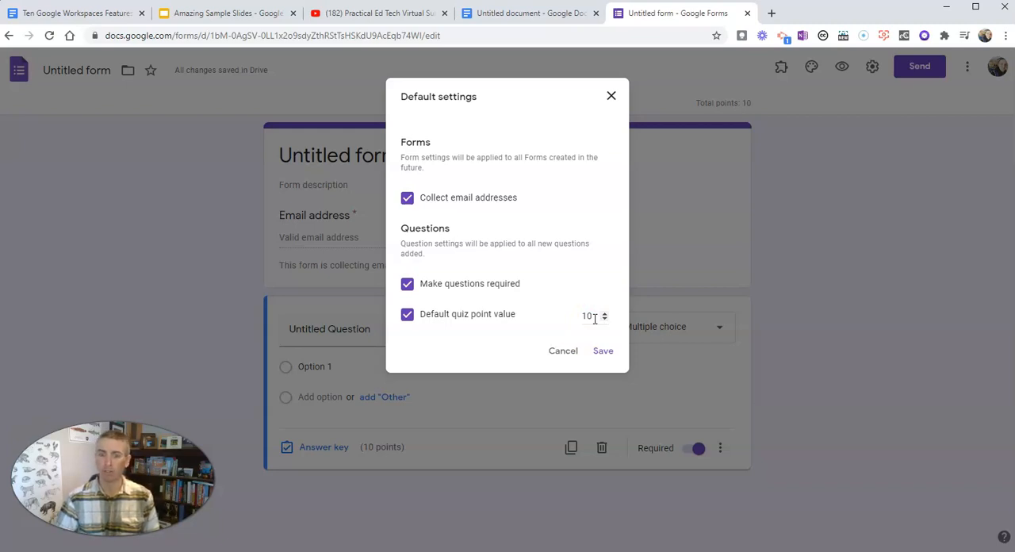
pyautogui.write('5')
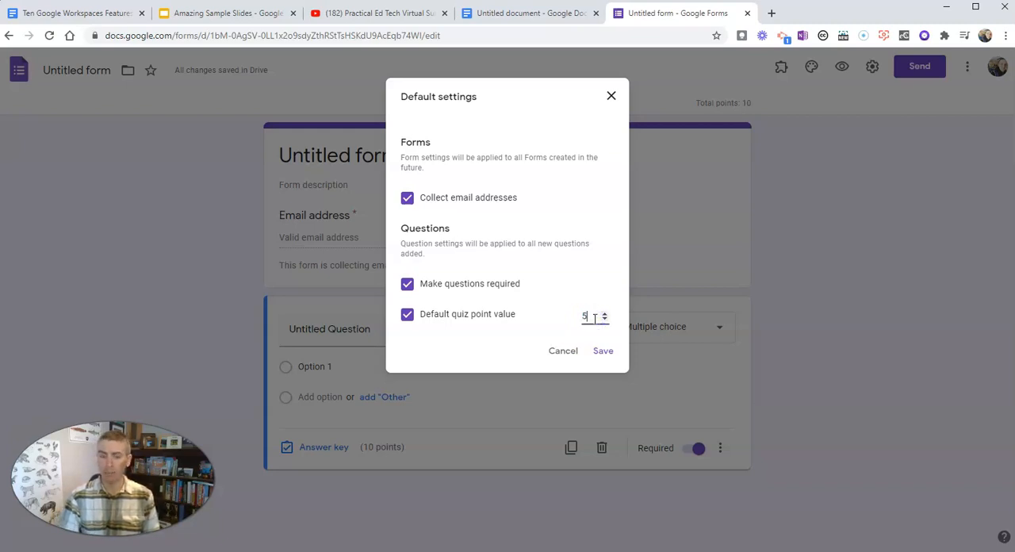
pyautogui.write('2')
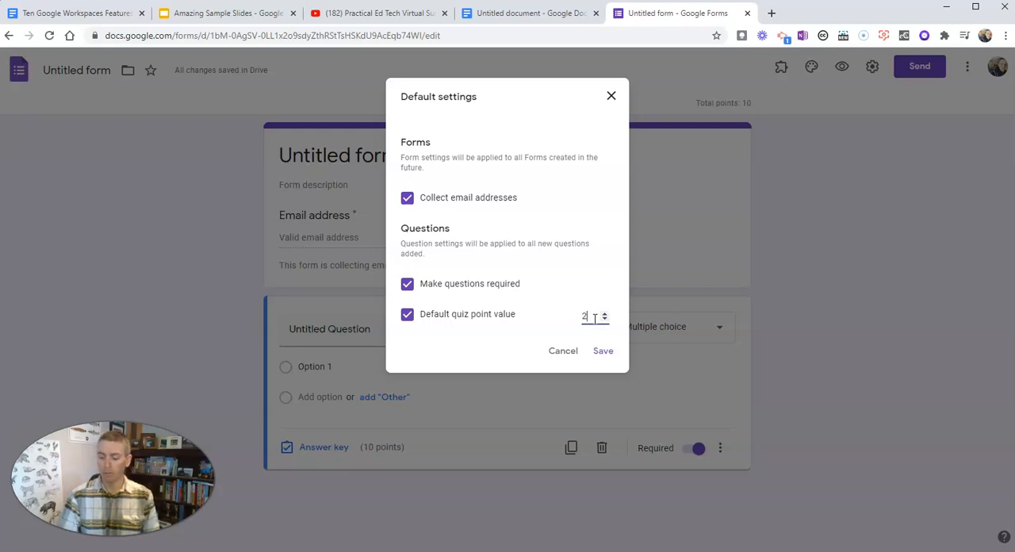
pyautogui.press('Backspace')
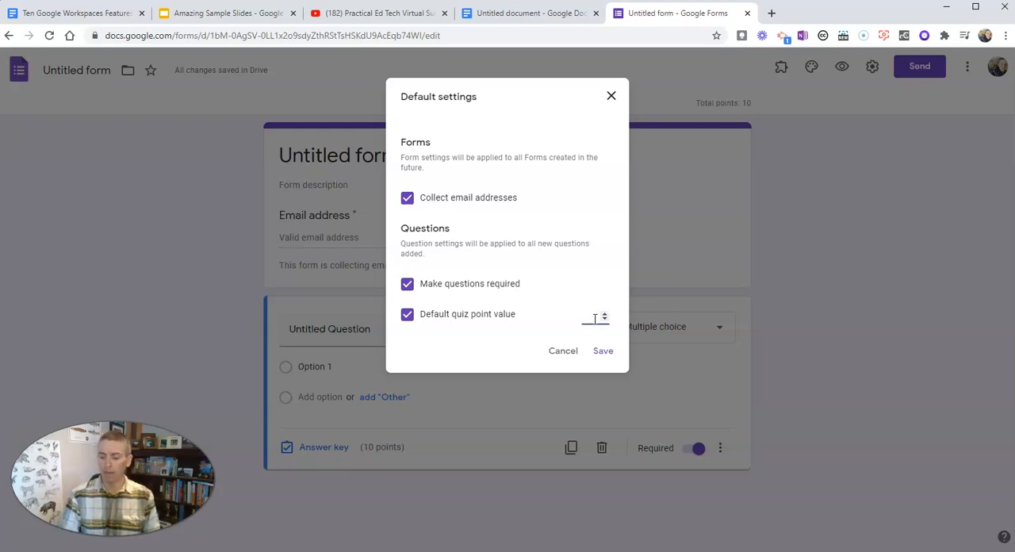
pyautogui.write('10')
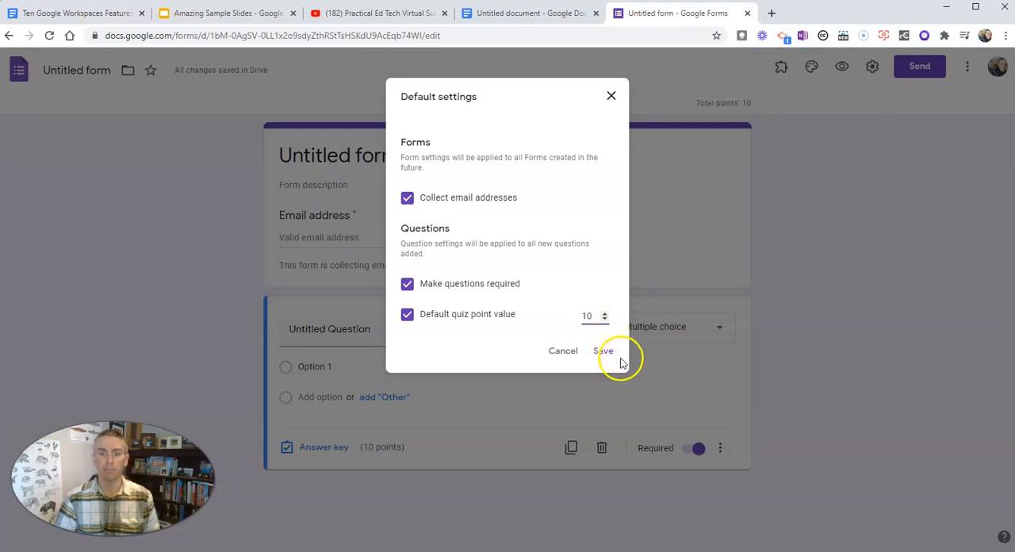
pyautogui.click(602, 351)
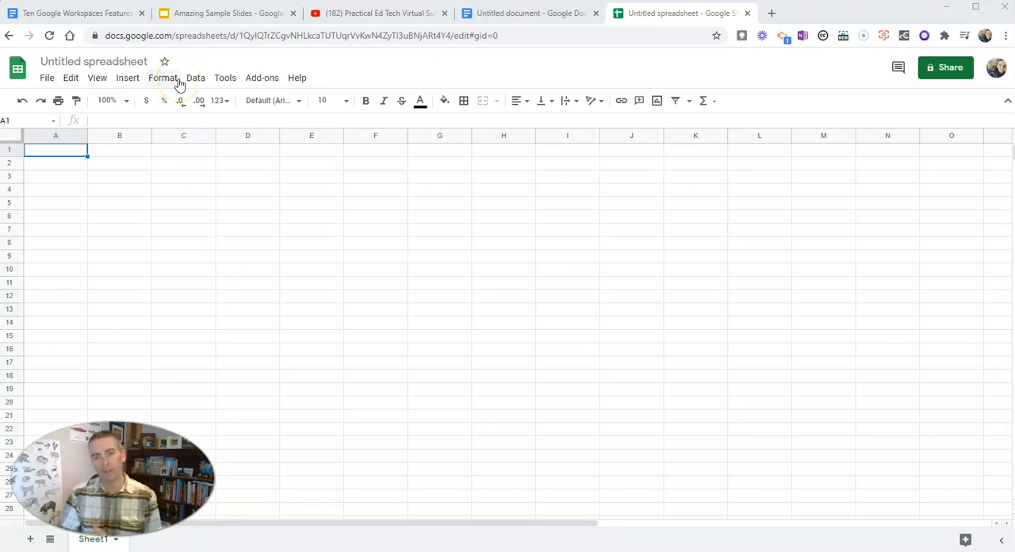
# Step: Apply the Earthy theme from the Format > Theme panel
pyautogui.click(164, 77)
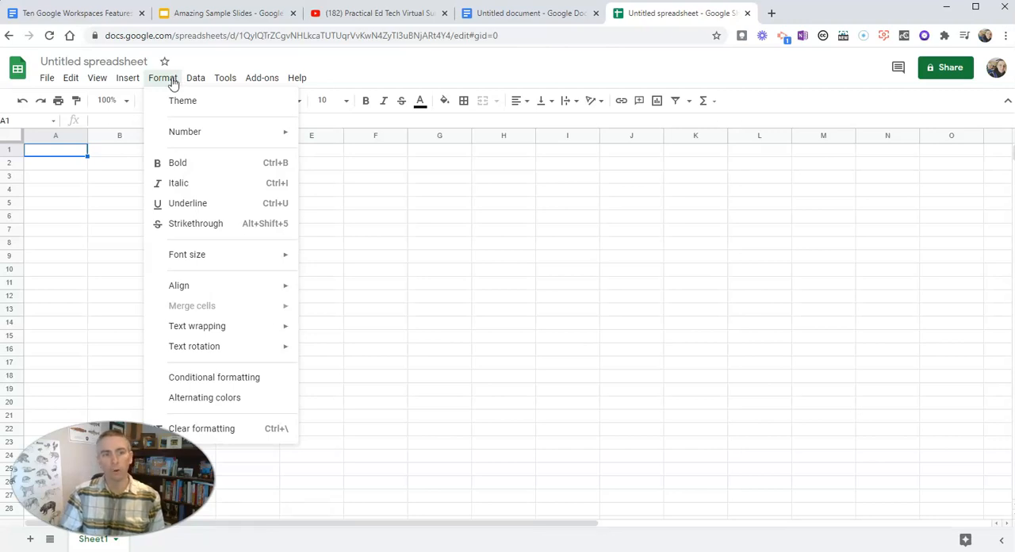
pyautogui.click(182, 100)
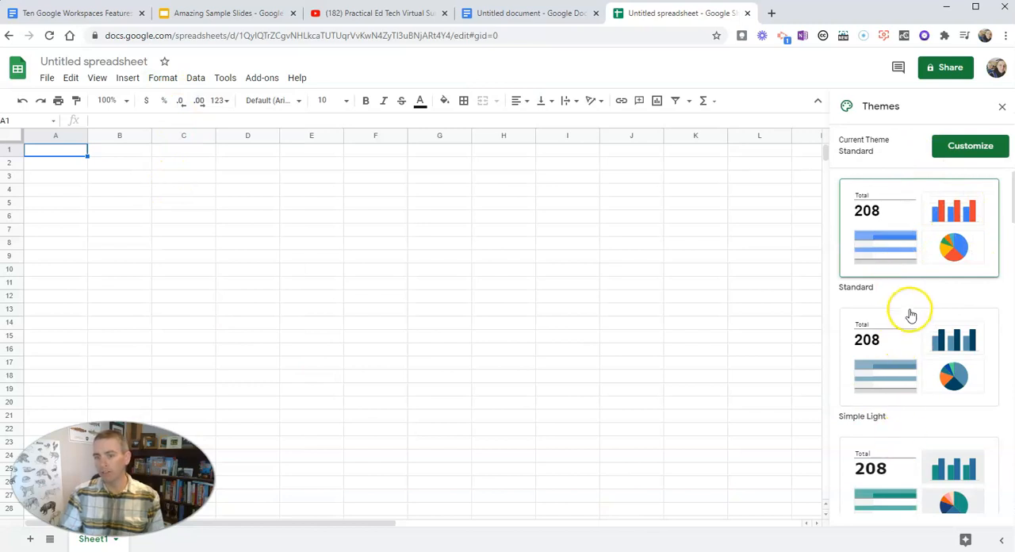
pyautogui.scroll(-3)
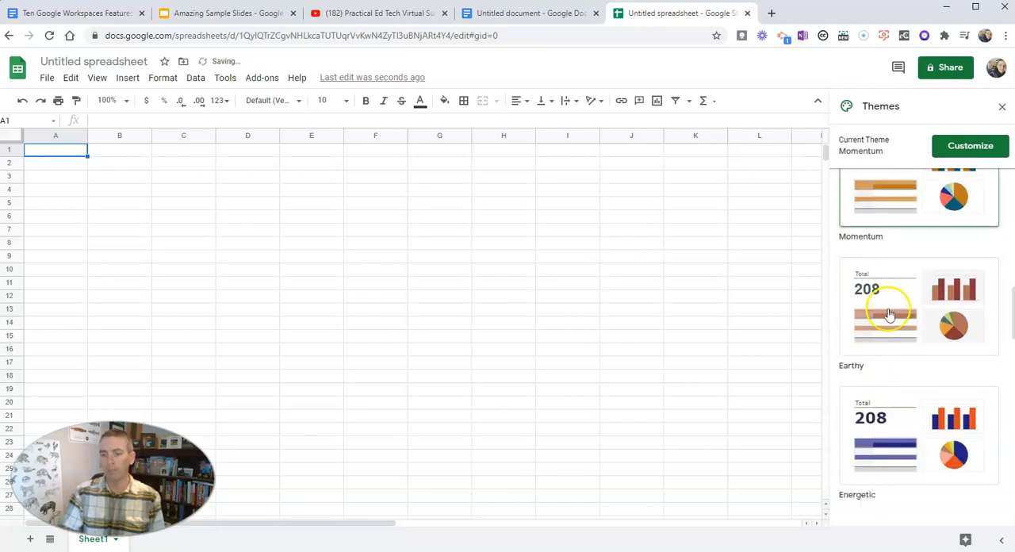
pyautogui.click(917, 304)
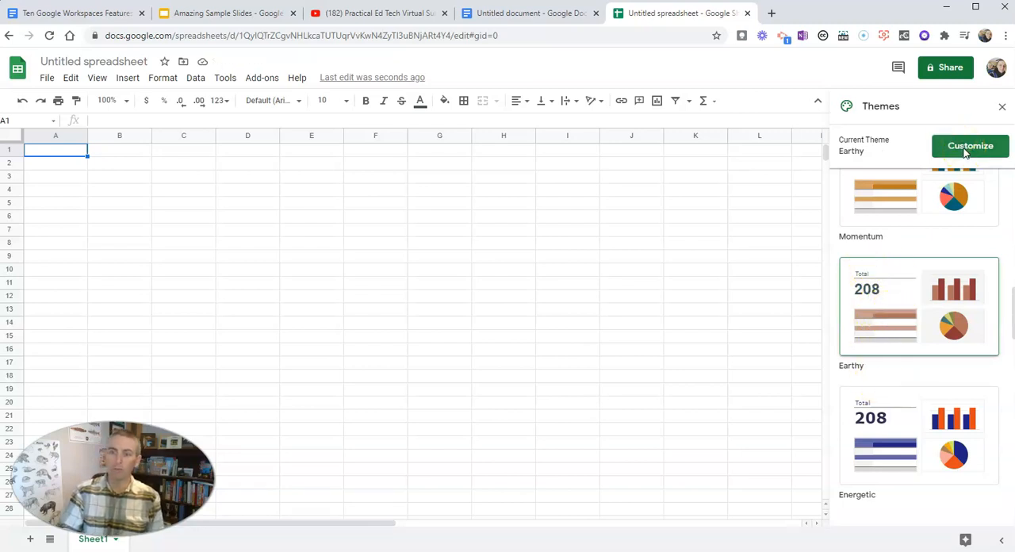
# Step: Customize the theme with the Georgia font and a red text colour
pyautogui.click(970, 146)
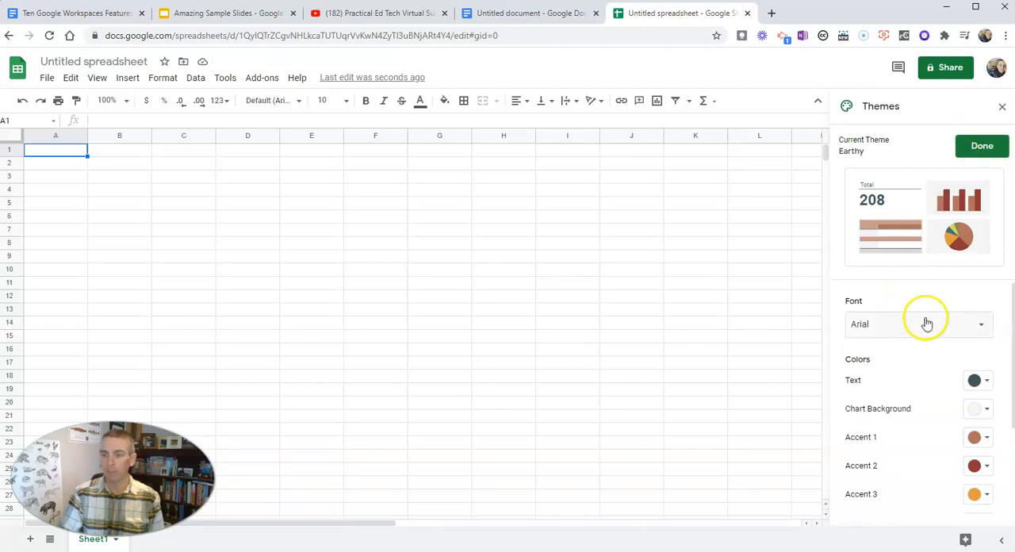
pyautogui.click(918, 323)
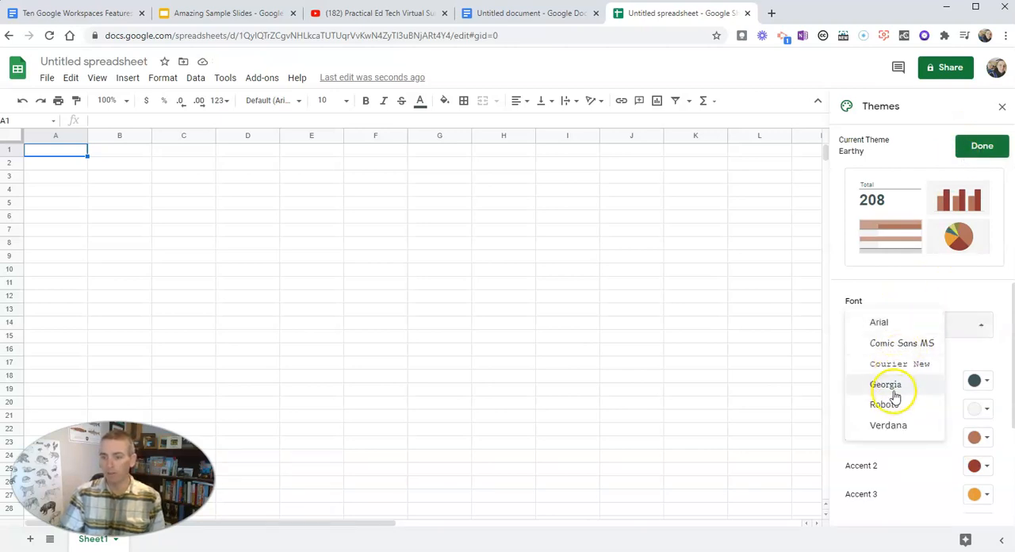
pyautogui.click(885, 385)
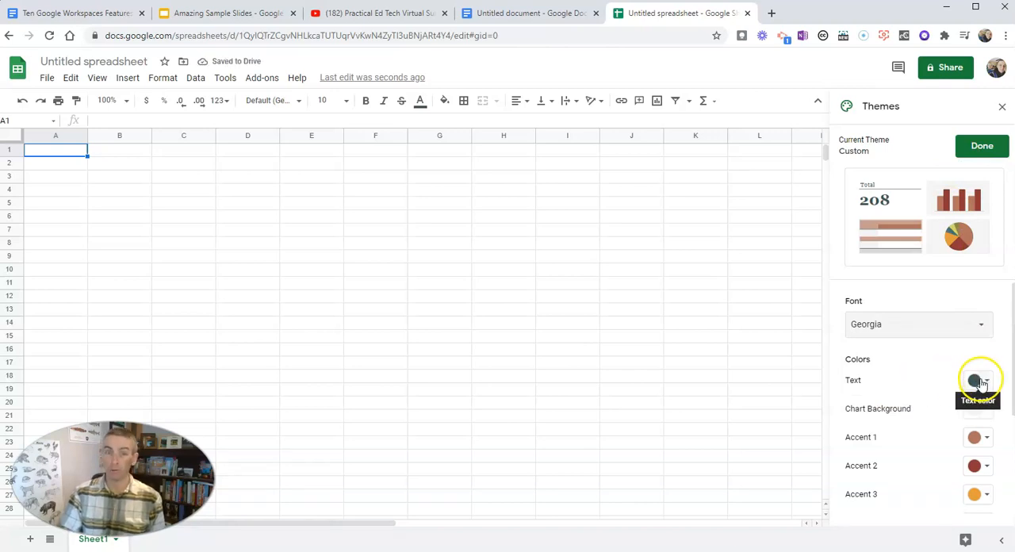
pyautogui.click(977, 380)
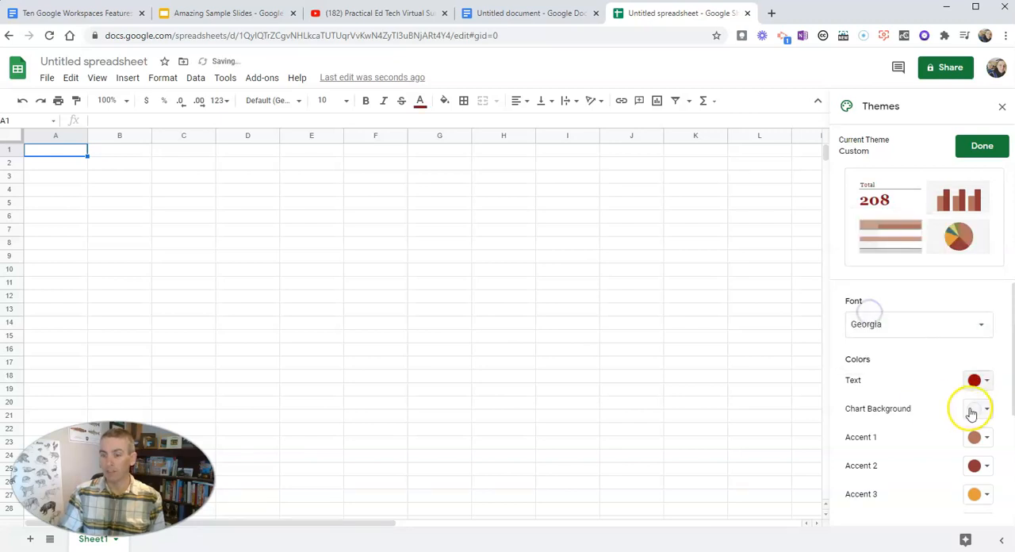
pyautogui.click(977, 409)
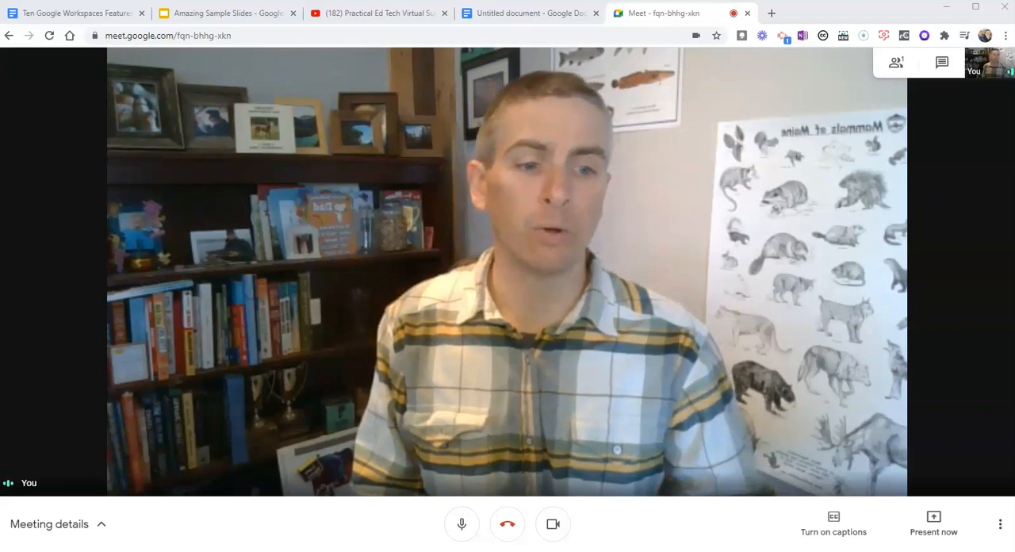
# Step: Show the three-dot More options list for the running call
pyautogui.click(1000, 523)
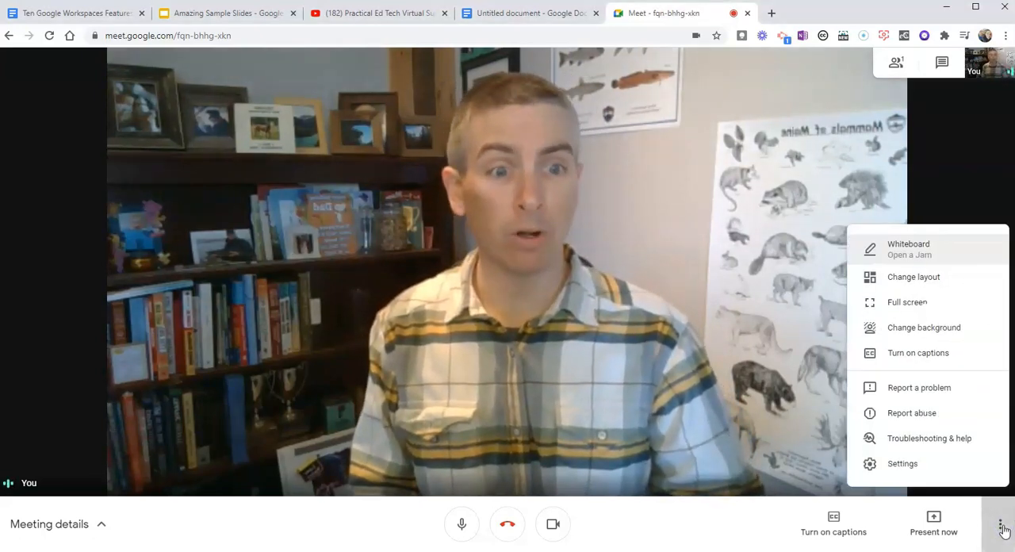
pyautogui.moveTo(922, 327)
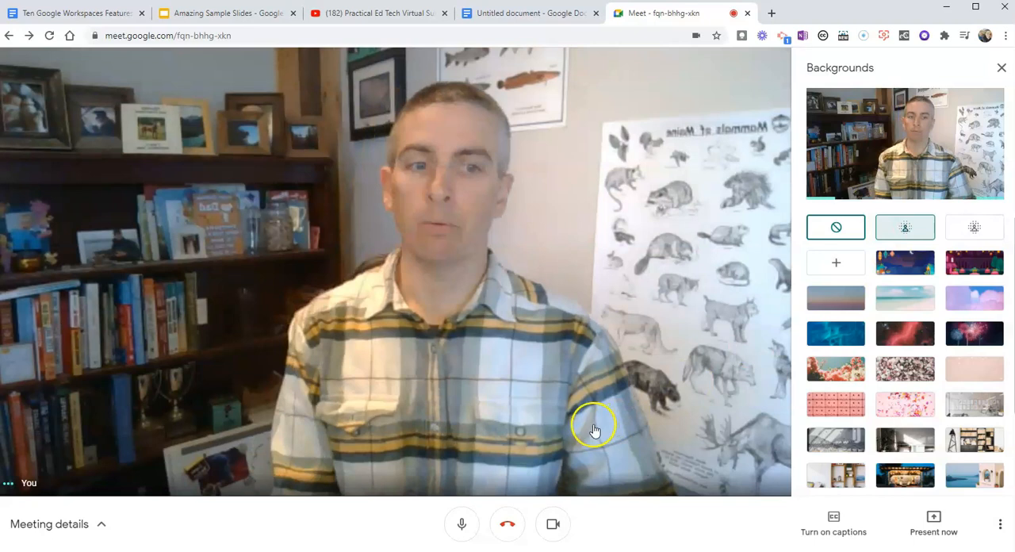
# Step: Blur the background slightly then fully, then use the room-with-bookshelves image
pyautogui.click(904, 228)
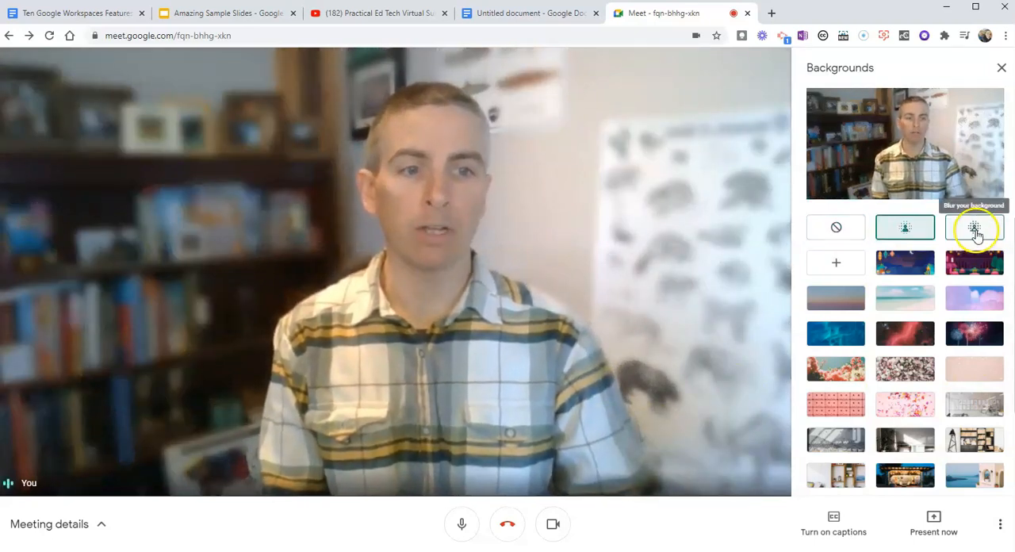
pyautogui.click(973, 228)
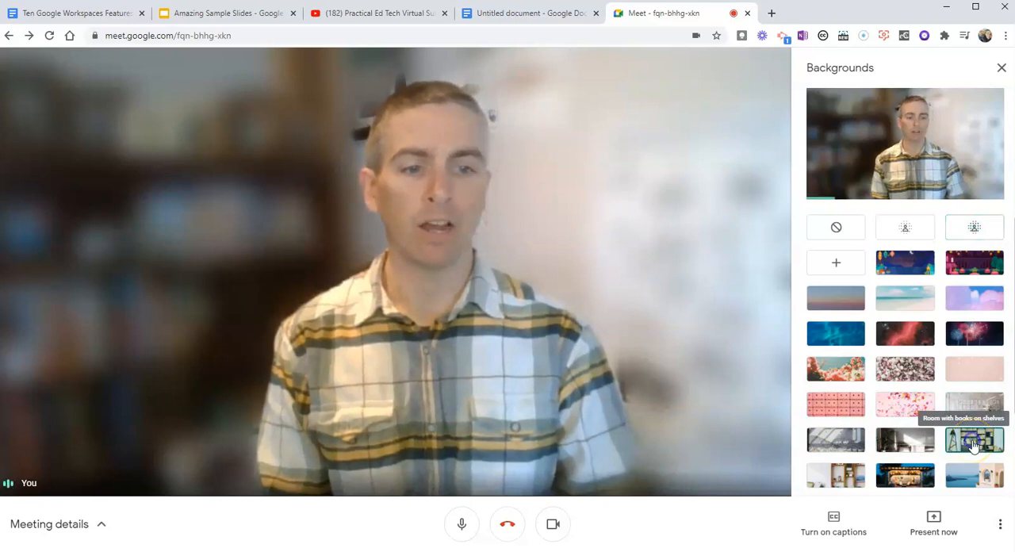
pyautogui.click(973, 440)
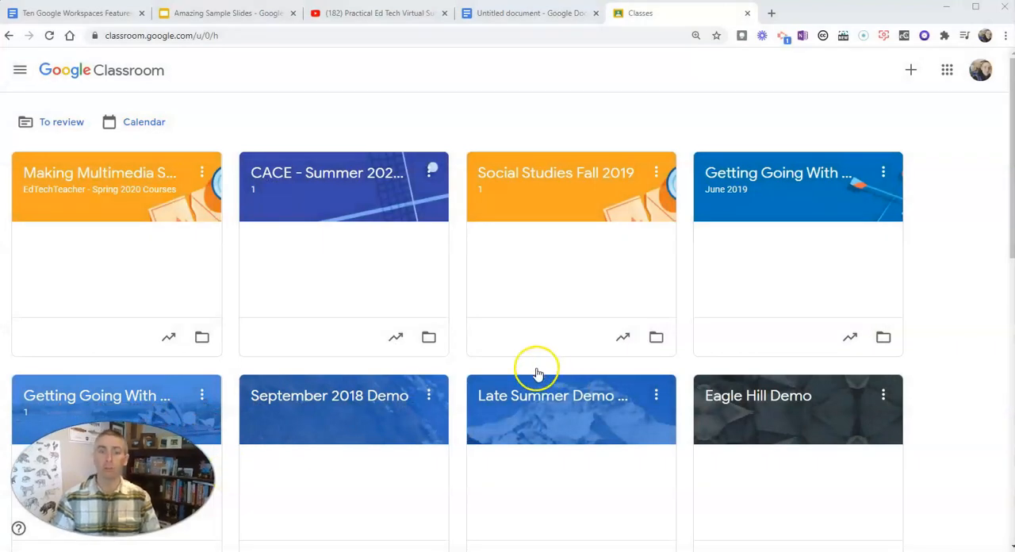
pyautogui.moveTo(572, 184)
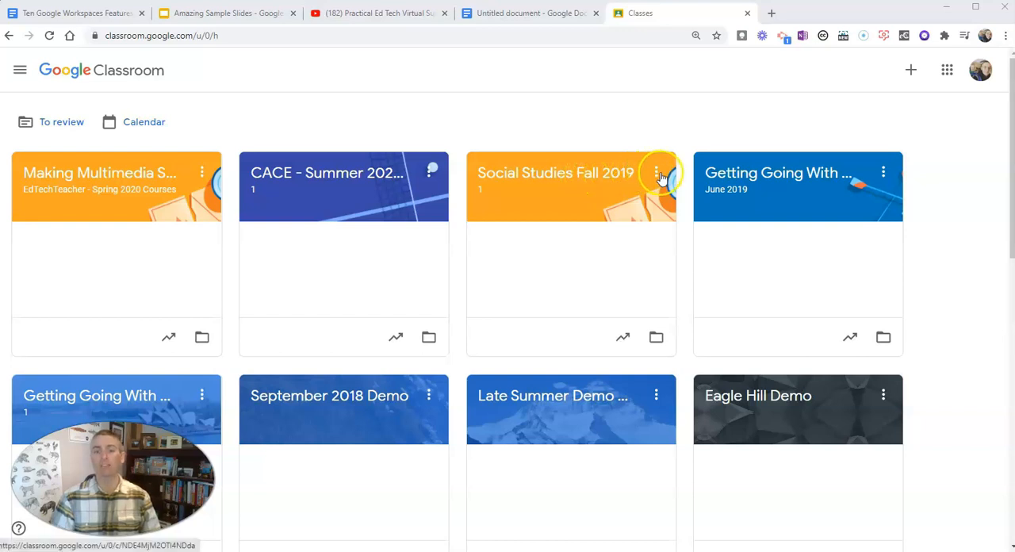
# Step: Copy the Social Studies Fall 2019 class as 'Copy of Social Studies for Fall 2021'
pyautogui.click(658, 173)
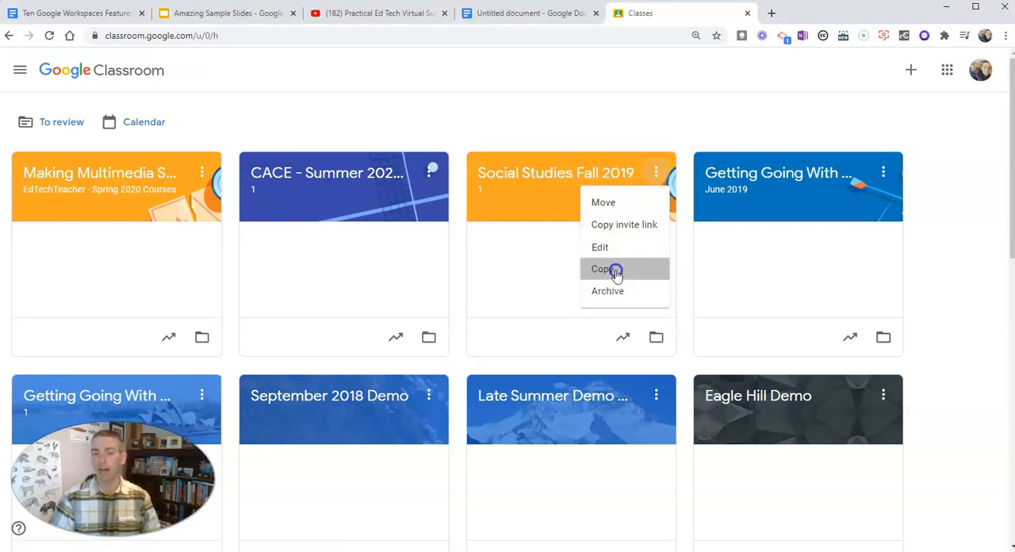
pyautogui.click(602, 270)
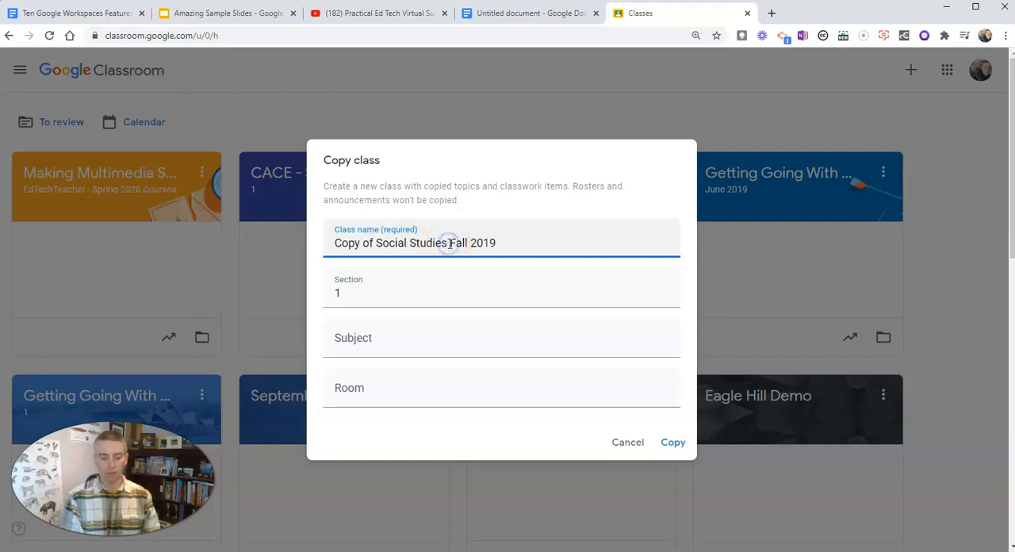
pyautogui.write('for')
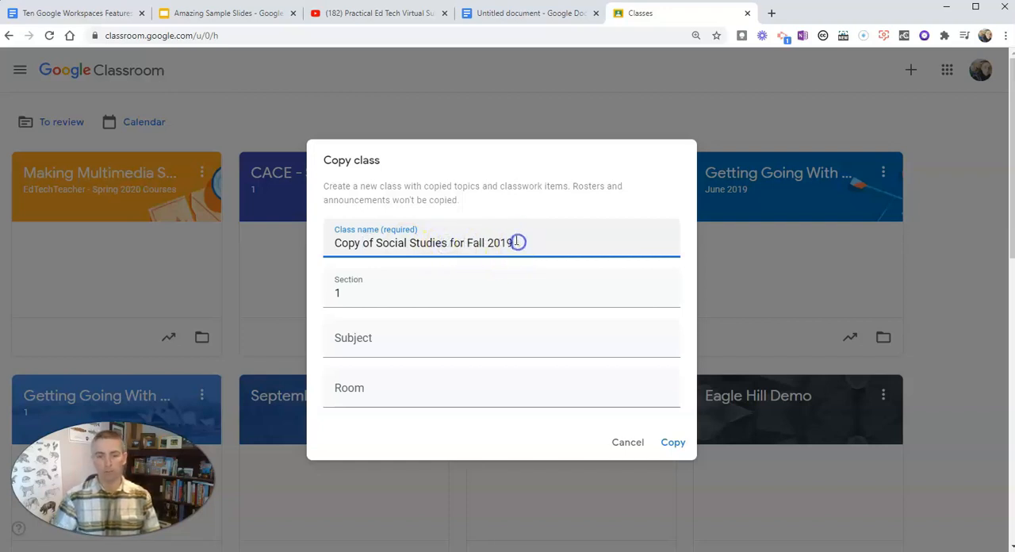
pyautogui.write('2021')
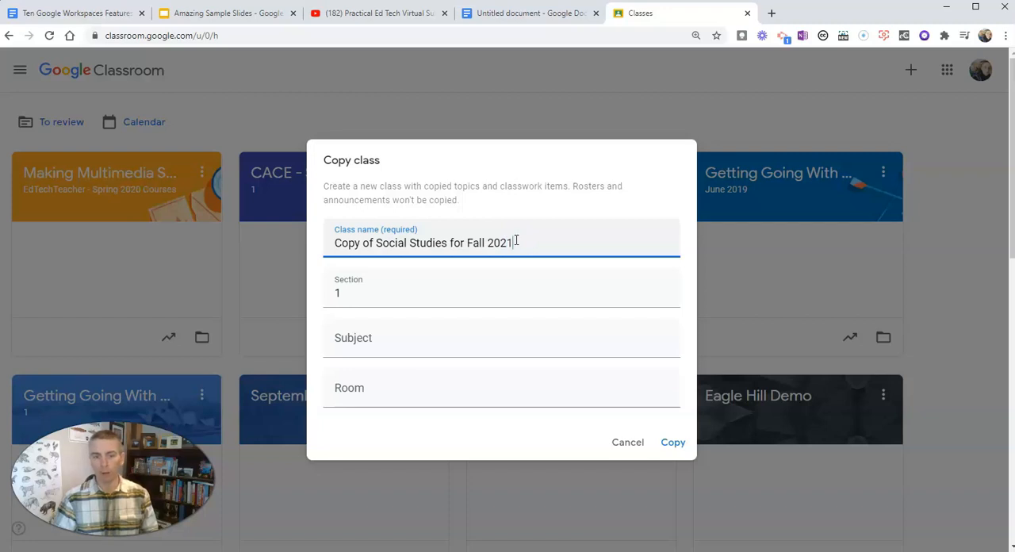
pyautogui.click(672, 441)
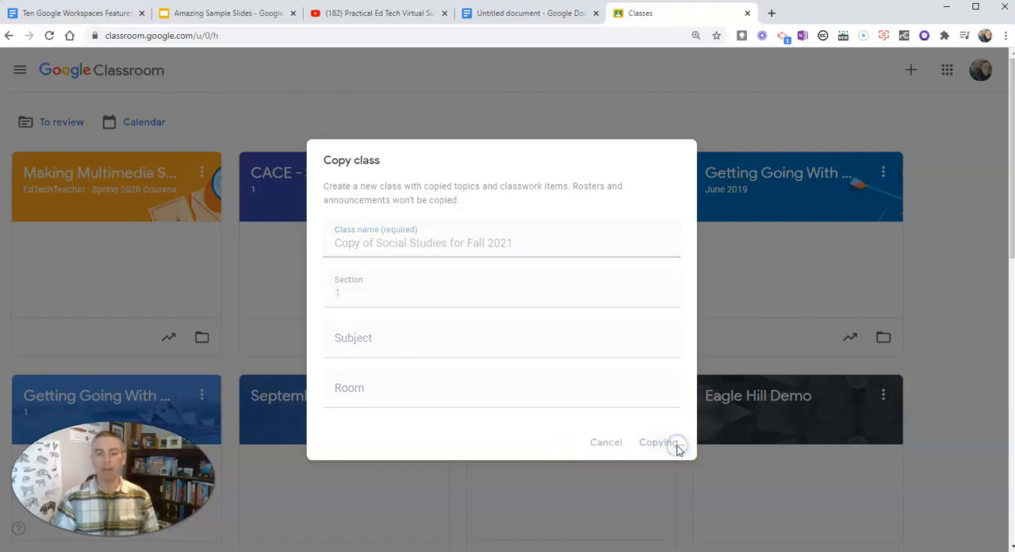
pyautogui.click(658, 443)
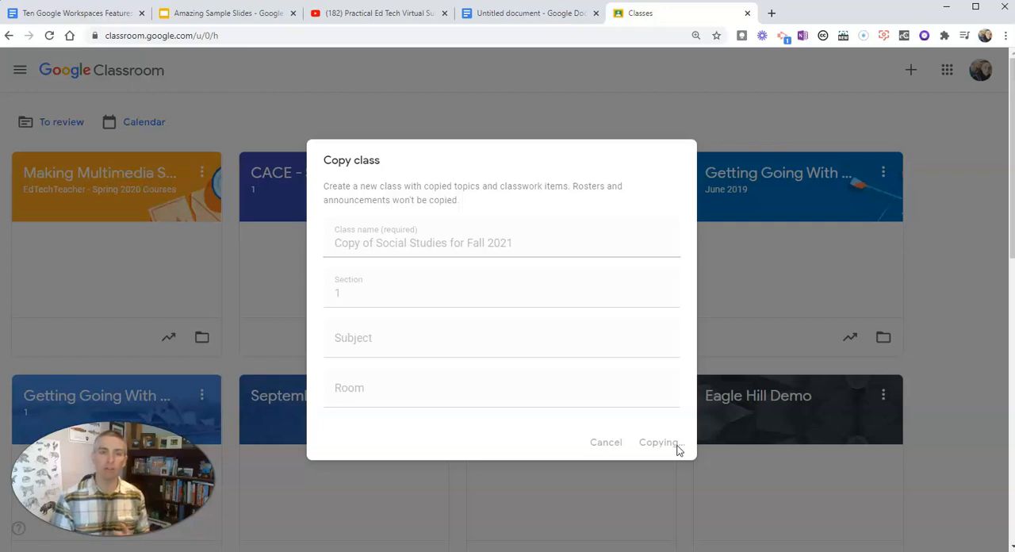
pyautogui.click(658, 441)
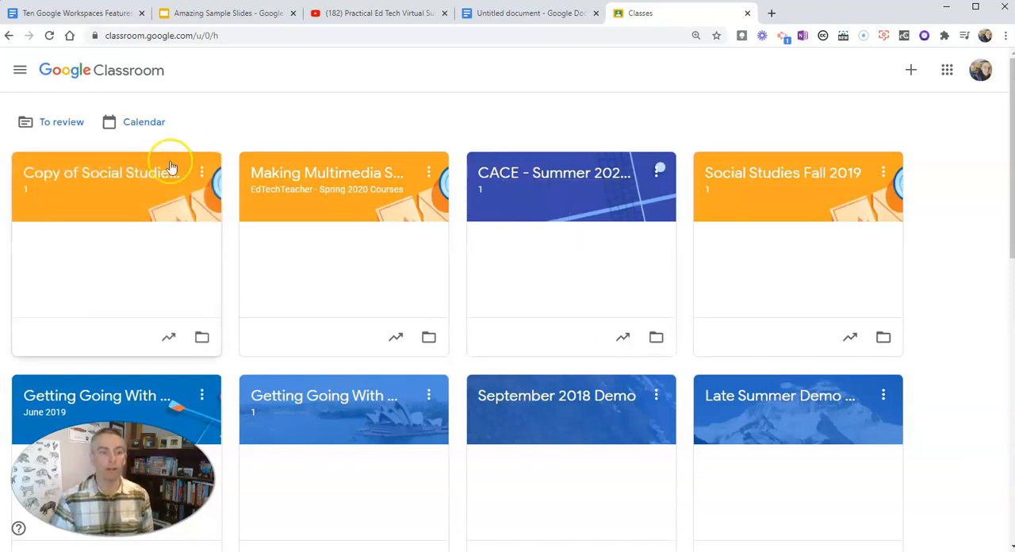
# Step: In the copied Fall 2021 class, bring up Sample Assignment #1 for editing from Classwork
pyautogui.click(99, 173)
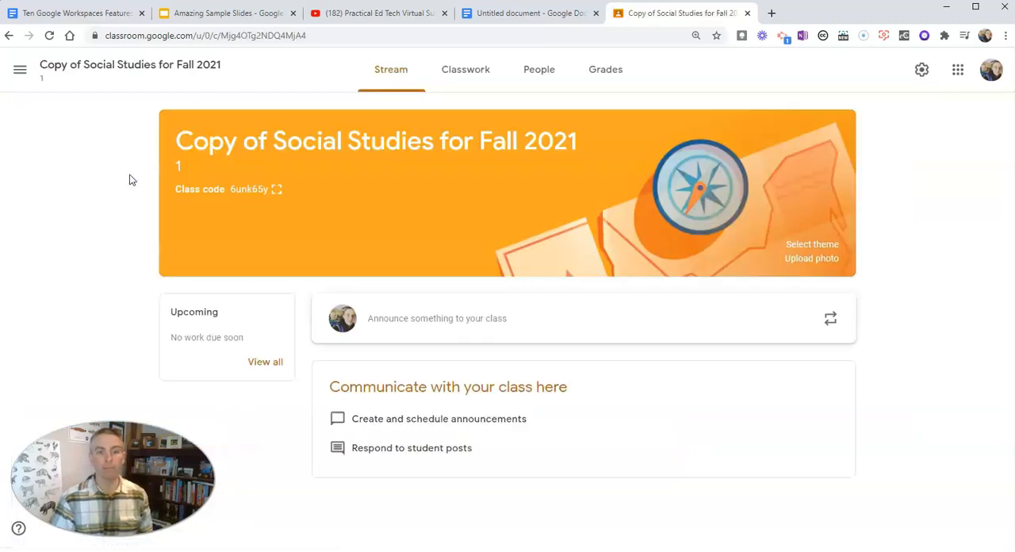
pyautogui.click(466, 70)
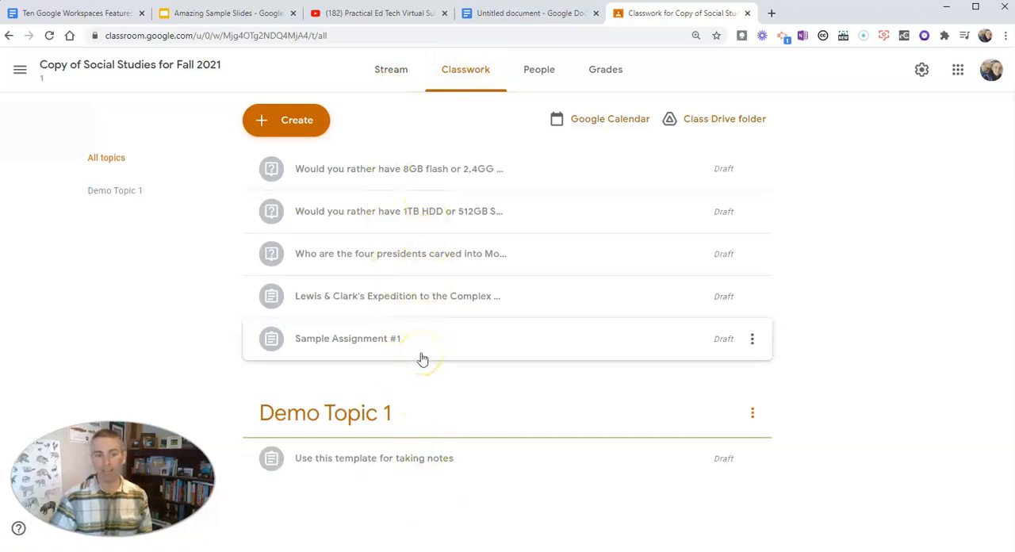
pyautogui.moveTo(425, 364)
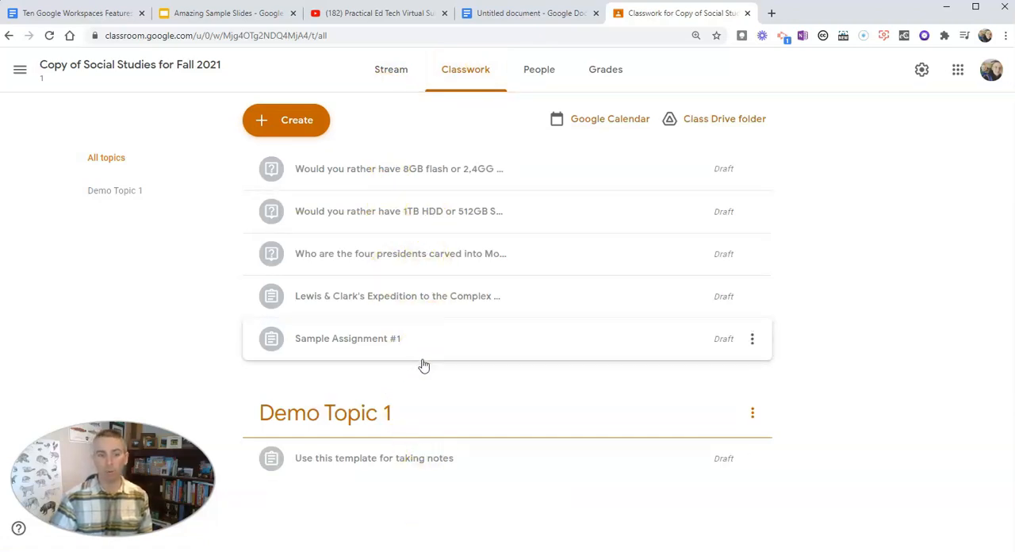
pyautogui.moveTo(688, 369)
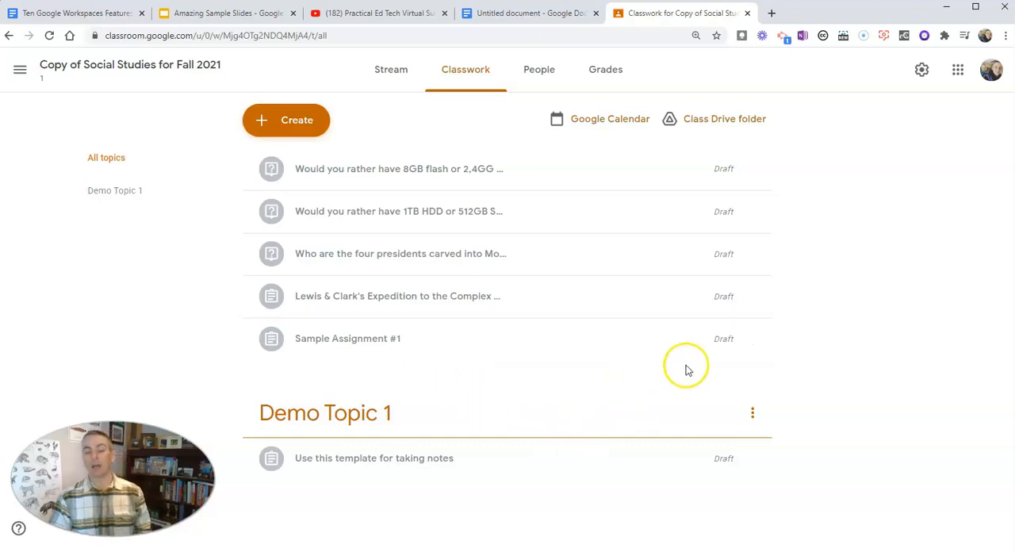
pyautogui.click(751, 339)
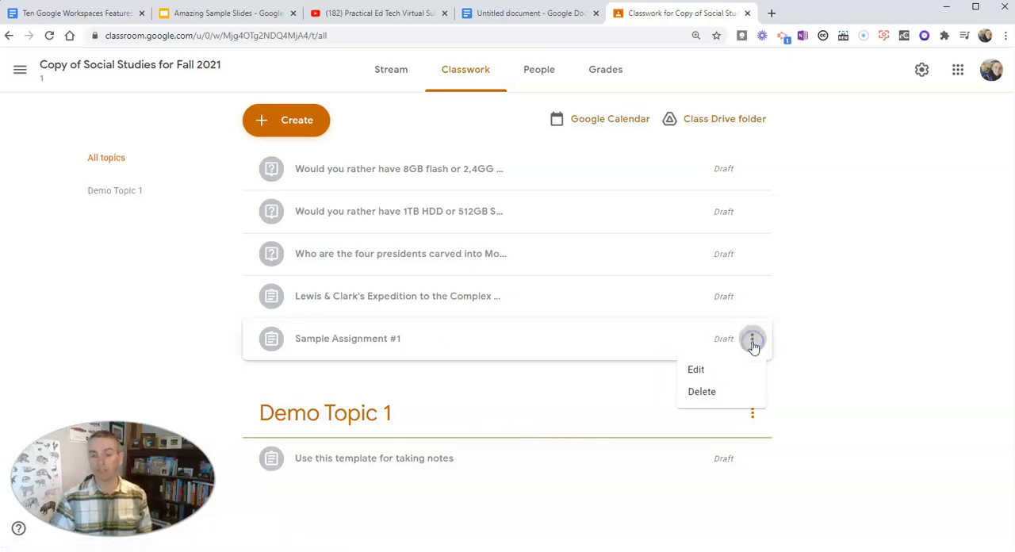
pyautogui.click(694, 368)
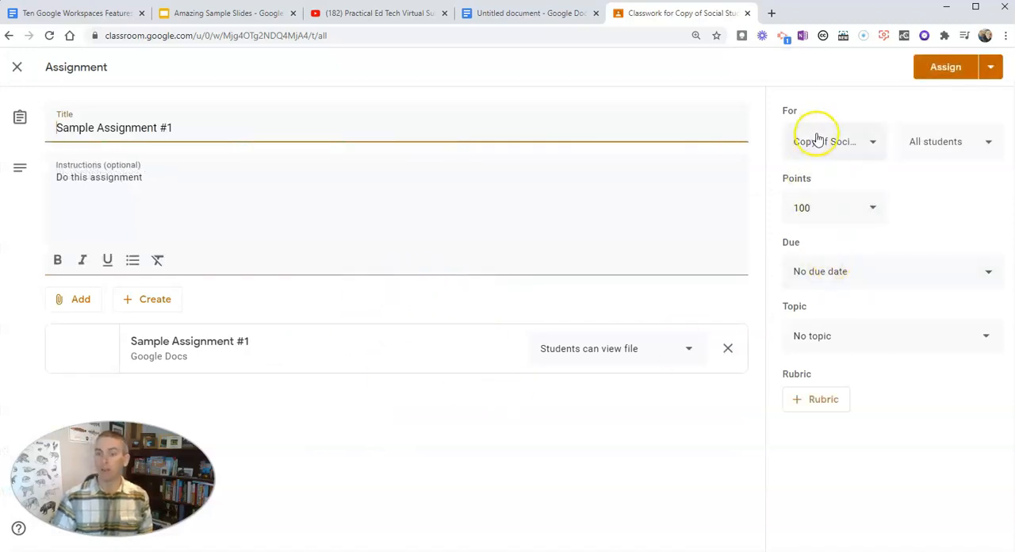
pyautogui.moveTo(948, 153)
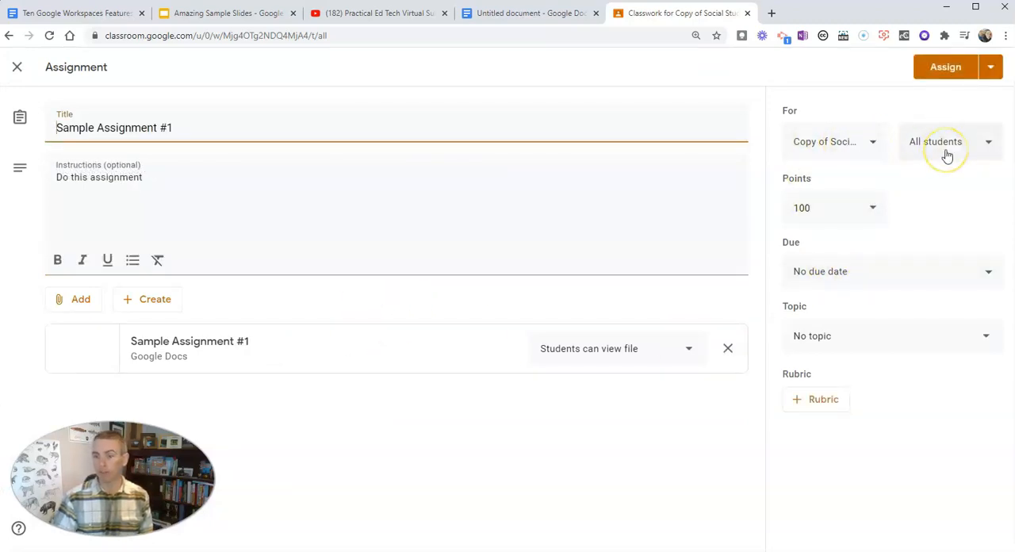
pyautogui.moveTo(965, 129)
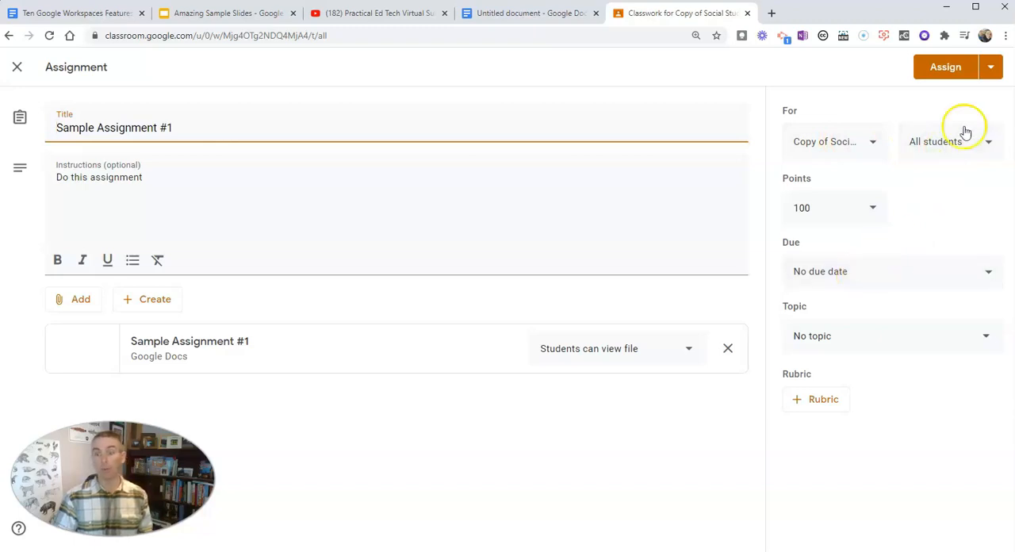
# Step: Schedule the assignment to post on Apr 26, 2021 at 8:00 AM instead of assigning now
pyautogui.click(989, 66)
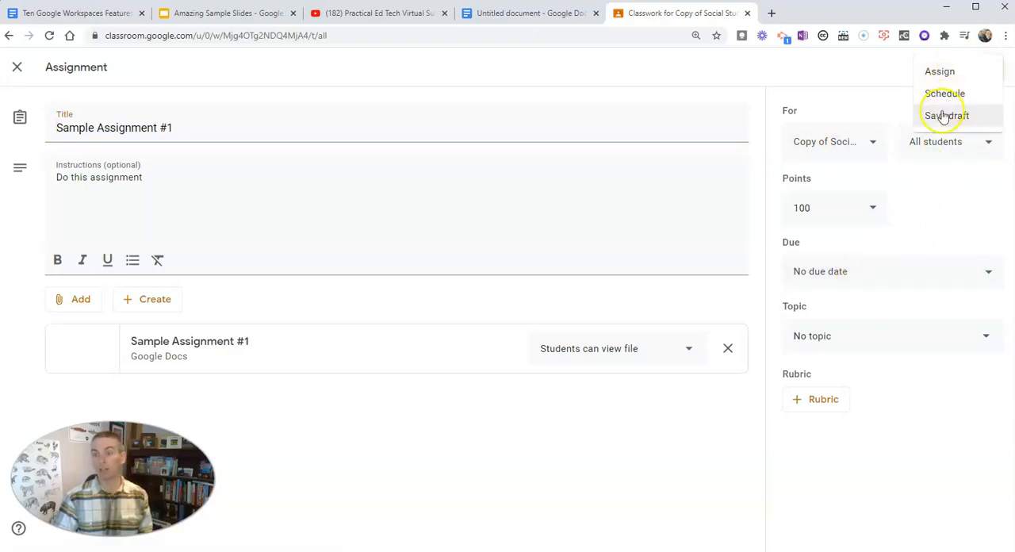
pyautogui.click(945, 92)
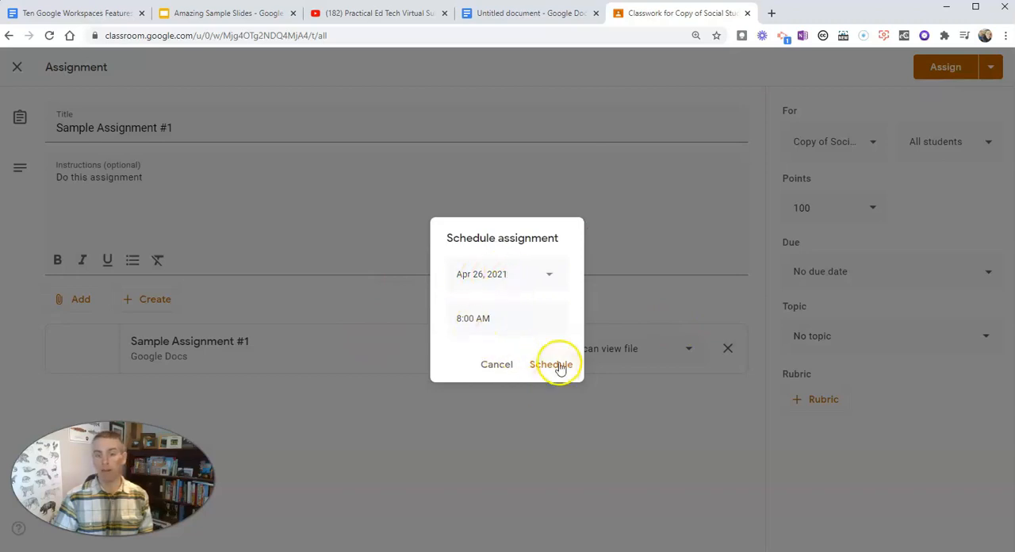
pyautogui.click(552, 363)
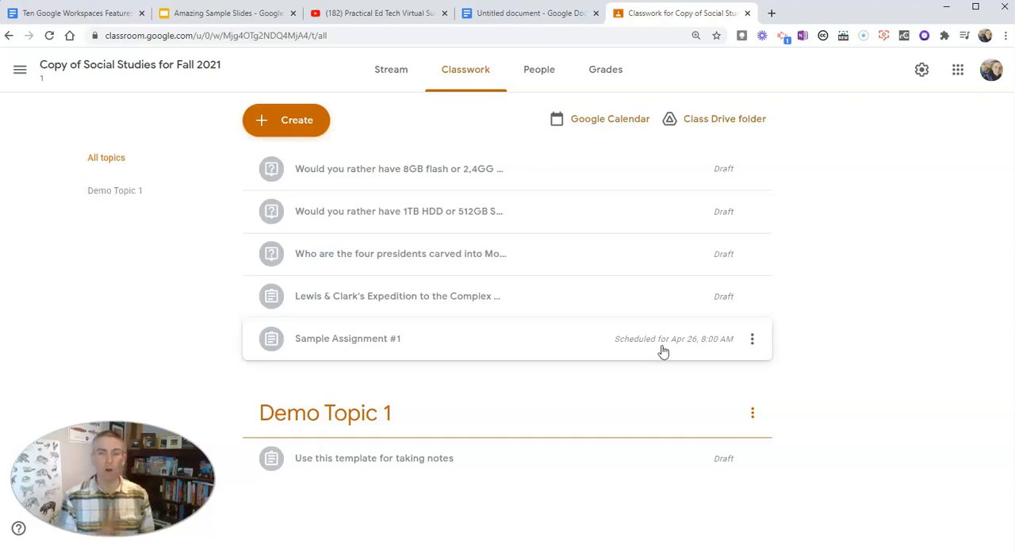
pyautogui.moveTo(571, 104)
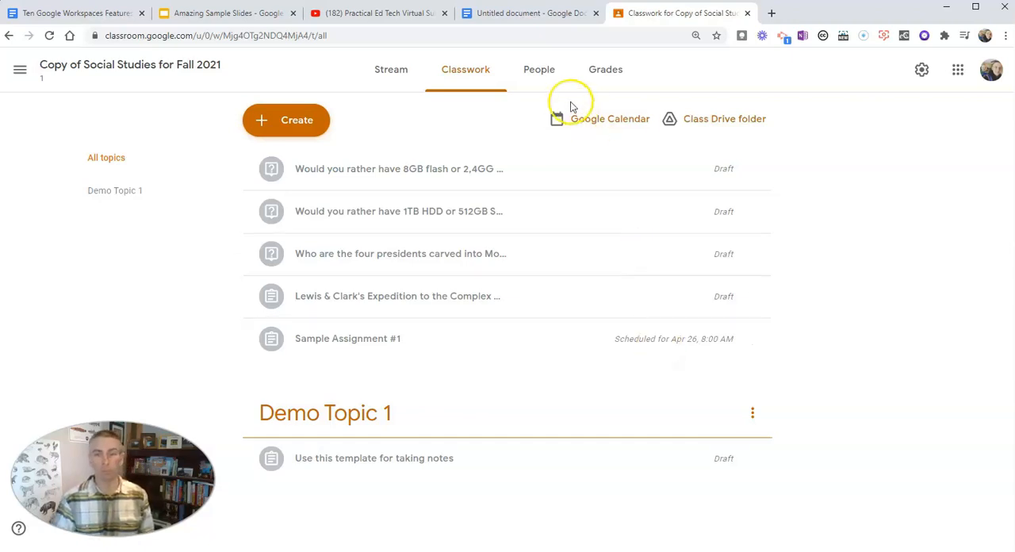
# Step: Show the class's People roster, then move over to the Demo Jam 102 Jamboard
pyautogui.click(532, 70)
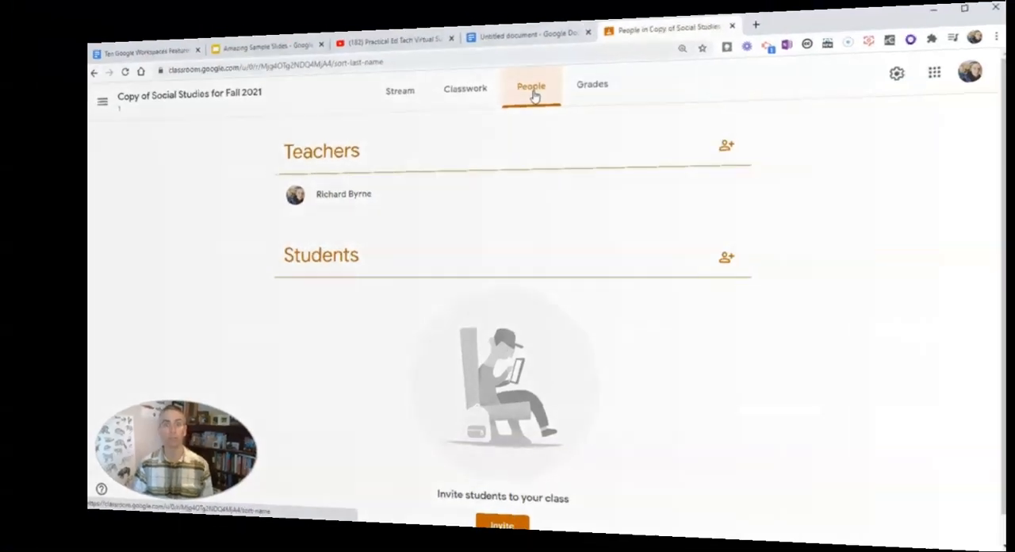
pyautogui.click(663, 25)
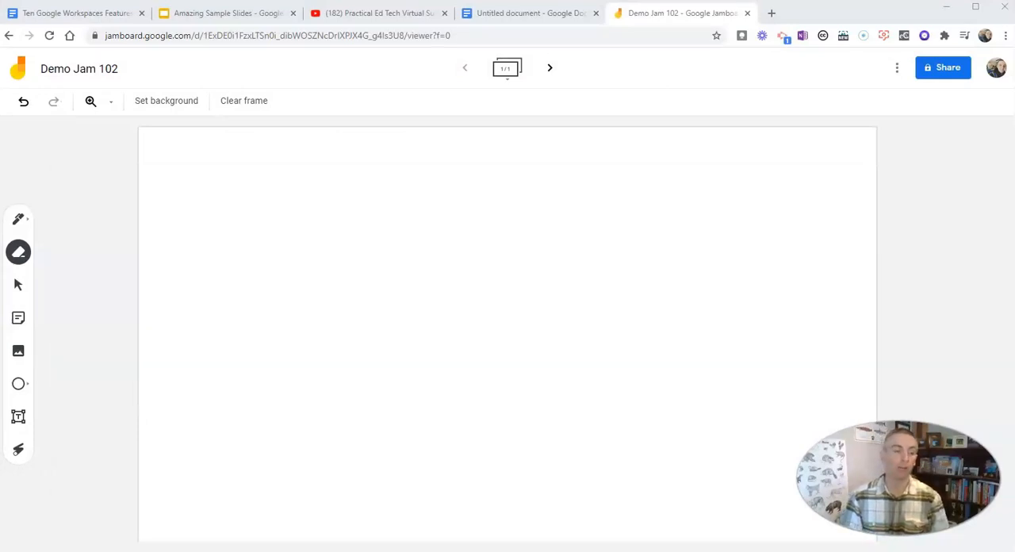
pyautogui.moveTo(45, 343)
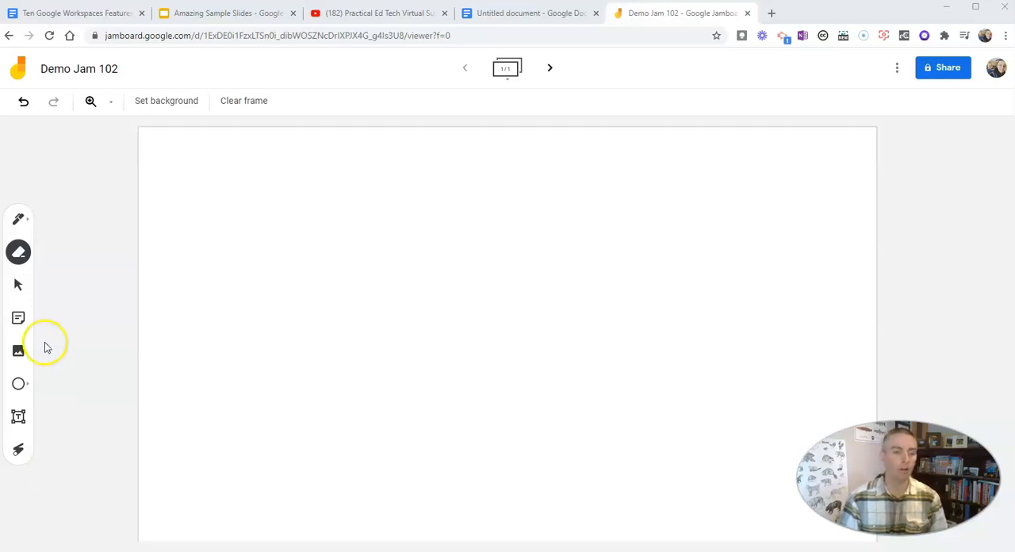
pyautogui.moveTo(19, 384)
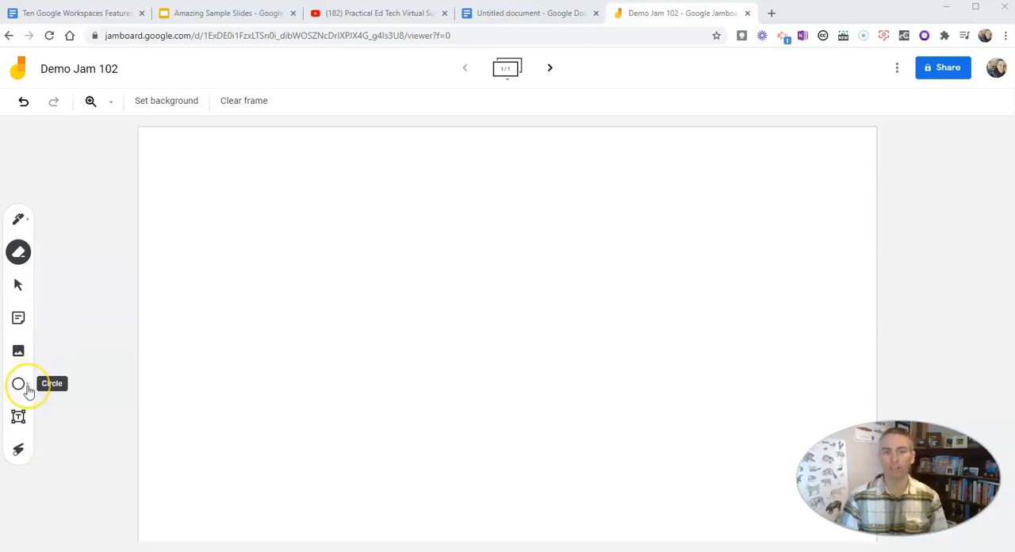
# Step: Draw a light-blue square with a red outline on the left of the Jamboard frame
pyautogui.click(19, 383)
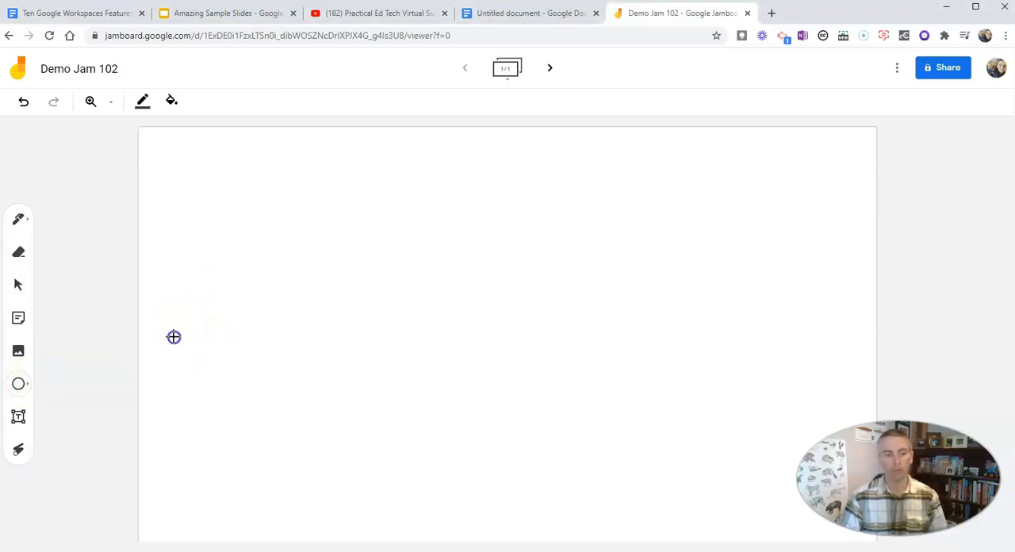
pyautogui.moveTo(174, 336); pyautogui.dragTo(327, 460)
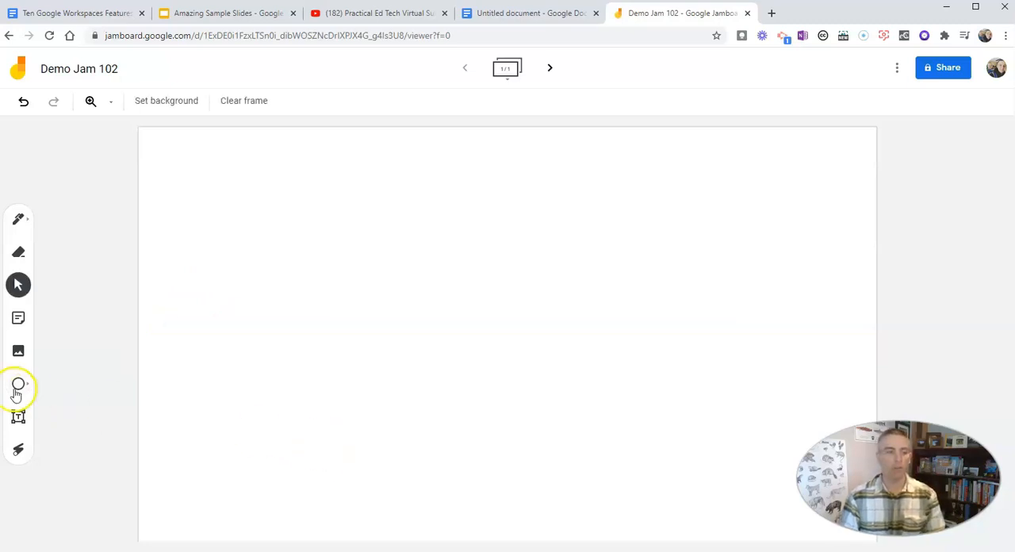
pyautogui.click(19, 383)
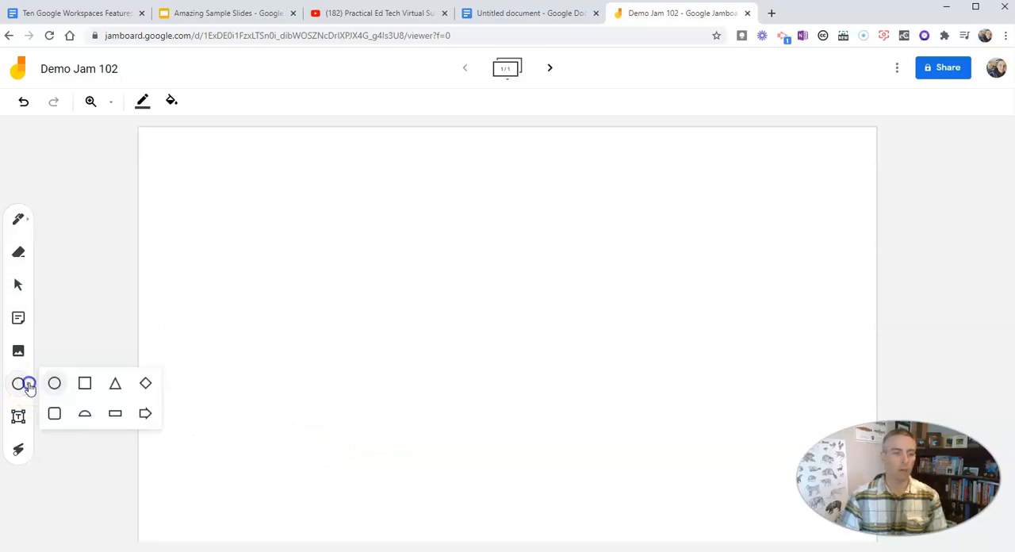
pyautogui.click(86, 384)
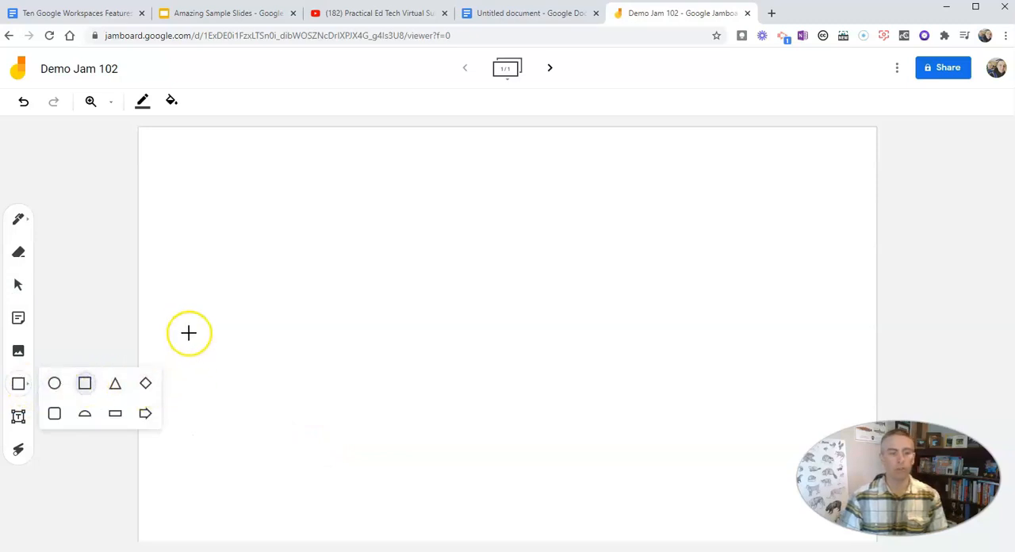
pyautogui.moveTo(189, 333); pyautogui.dragTo(328, 457)
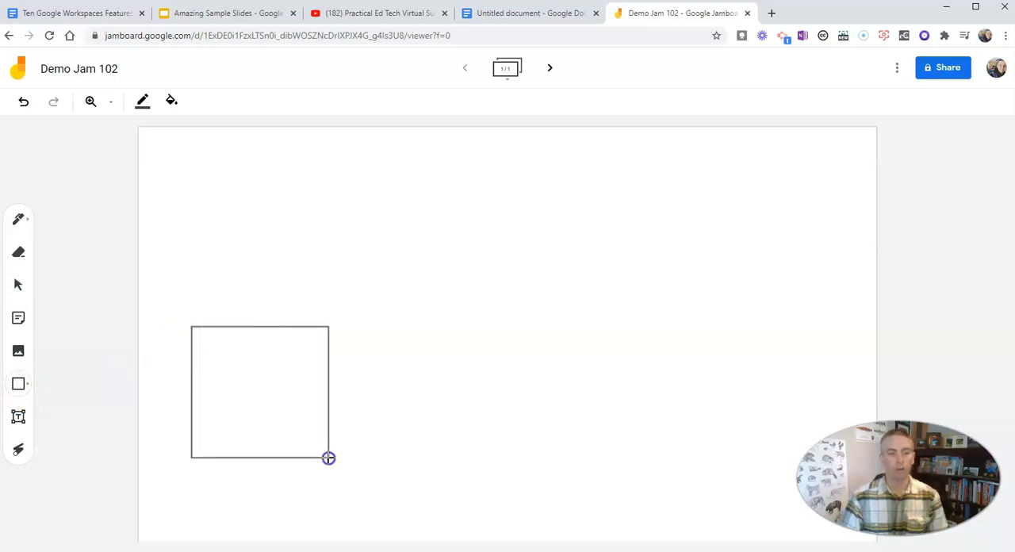
pyautogui.click(260, 389)
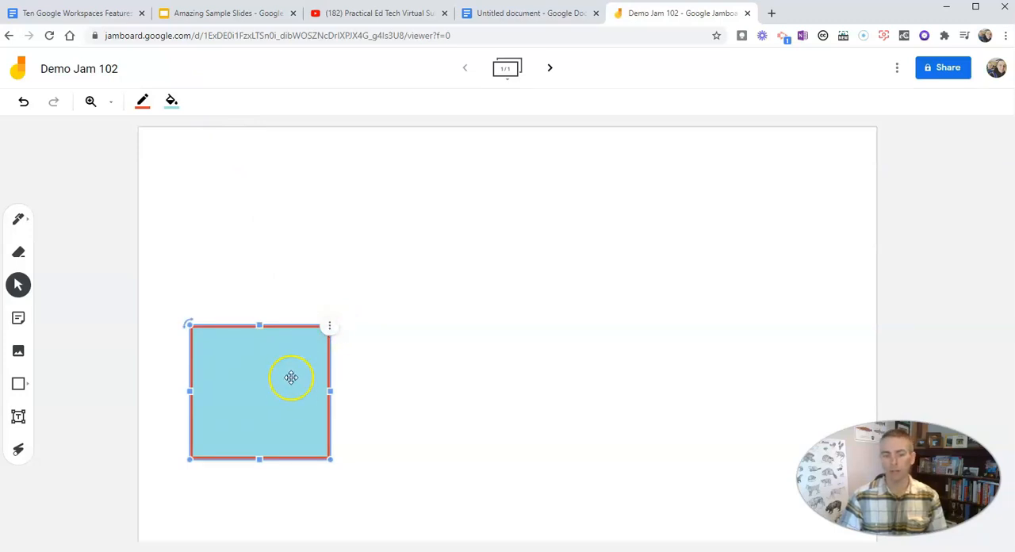
# Step: Duplicate the square twice and arrange the three copies in a row
pyautogui.click(329, 325)
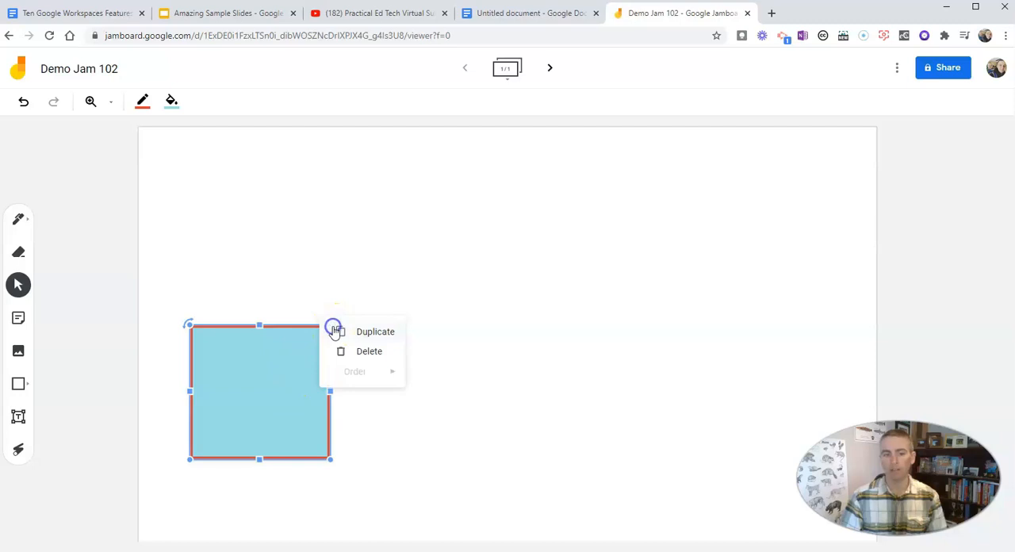
pyautogui.click(374, 331)
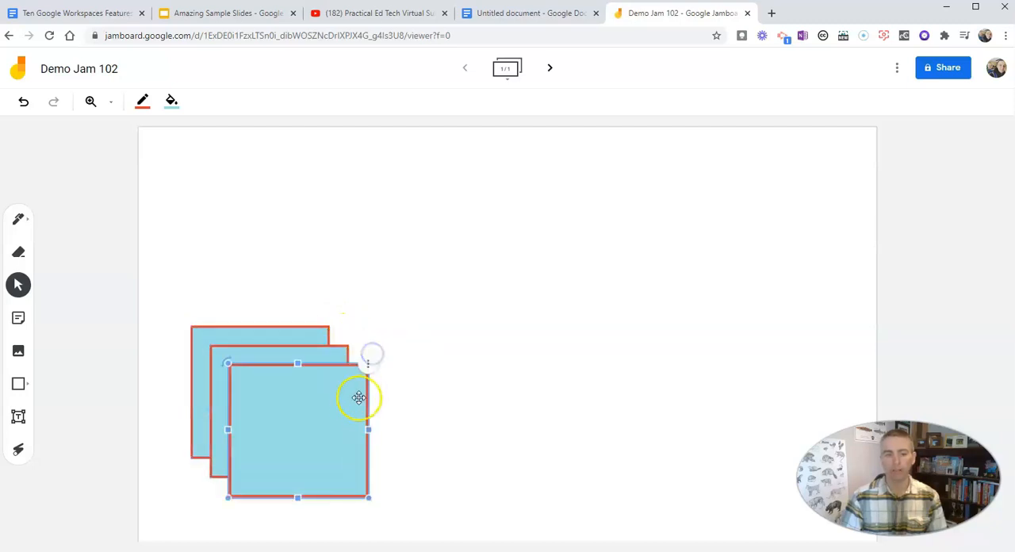
pyautogui.moveTo(358, 396); pyautogui.dragTo(669, 355)
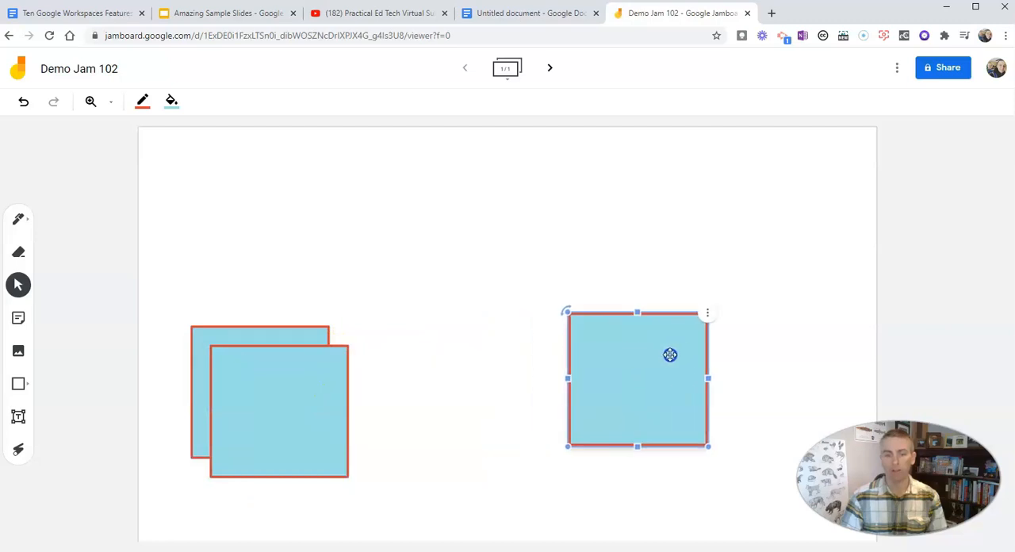
pyautogui.moveTo(669, 355); pyautogui.dragTo(508, 369)
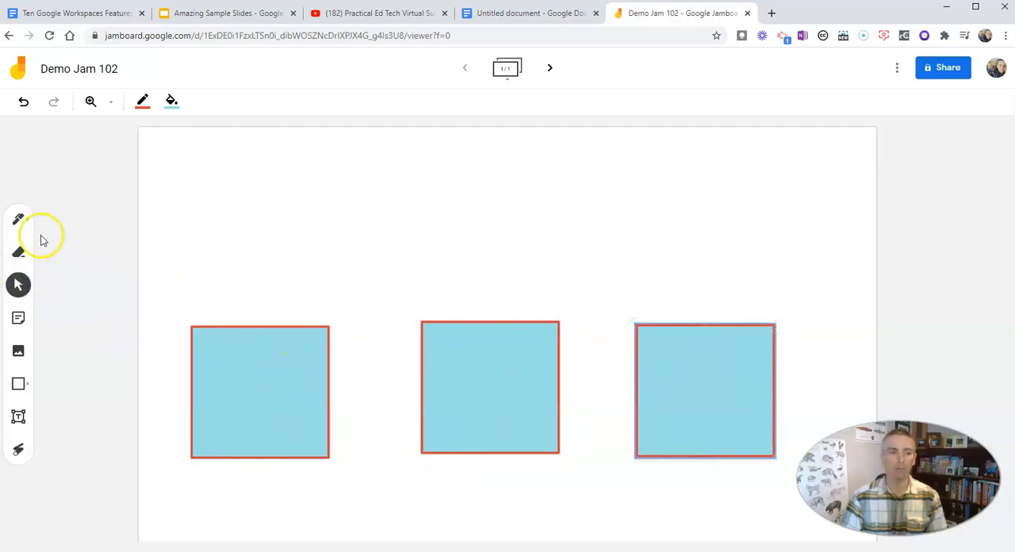
# Step: Add a 'Box 1' text box inside the left square and give it the Subtitle style
pyautogui.click(20, 415)
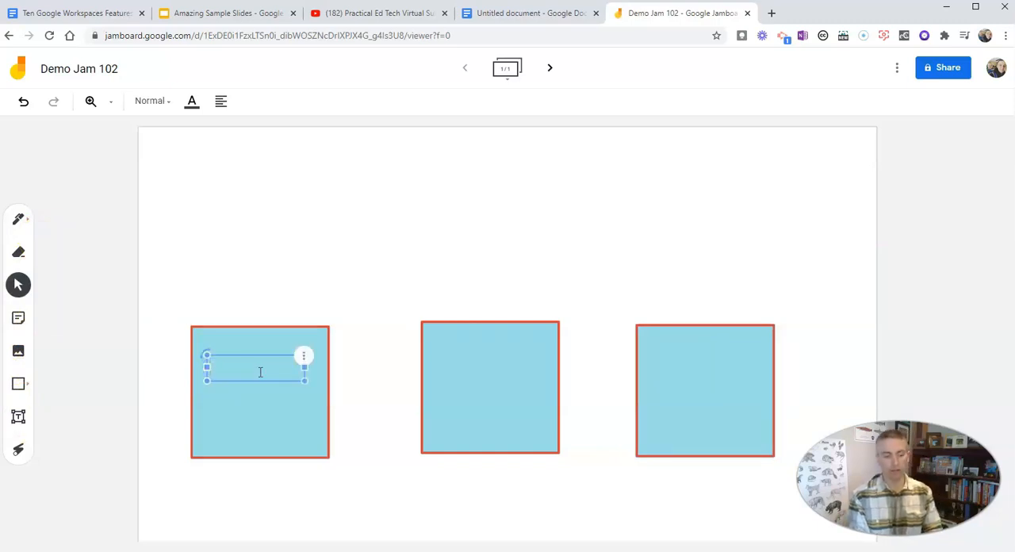
pyautogui.write('Box 1')
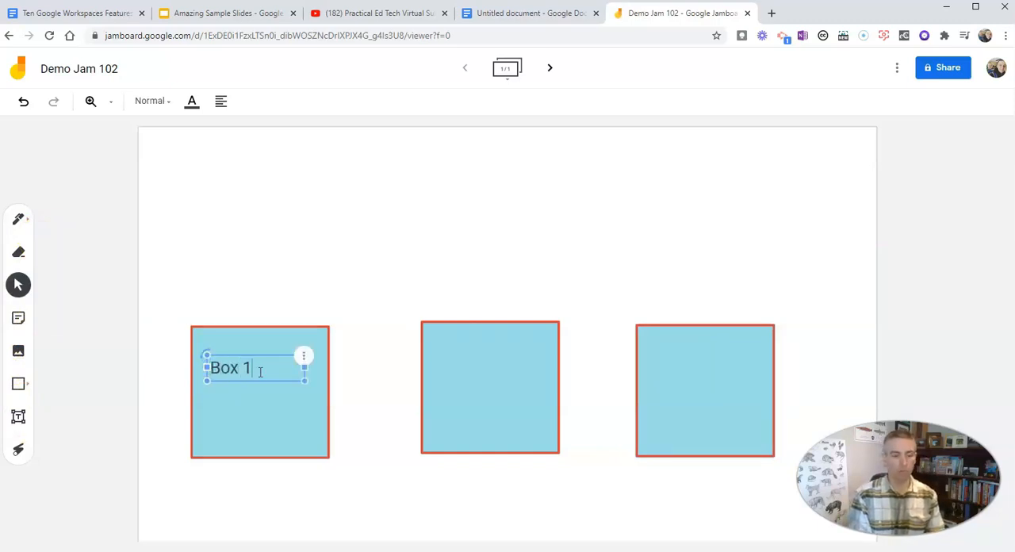
pyautogui.doubleClick(229, 368)
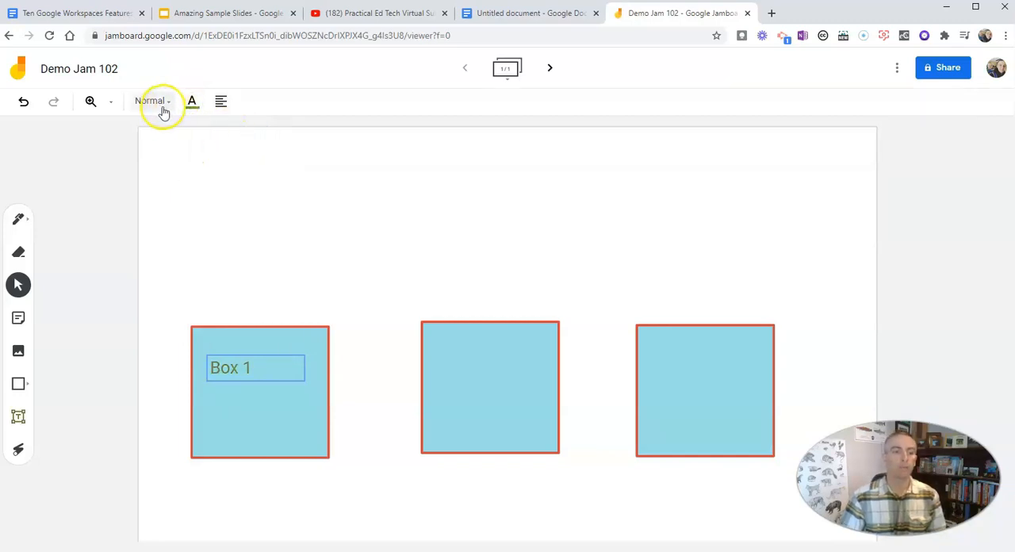
pyautogui.click(152, 102)
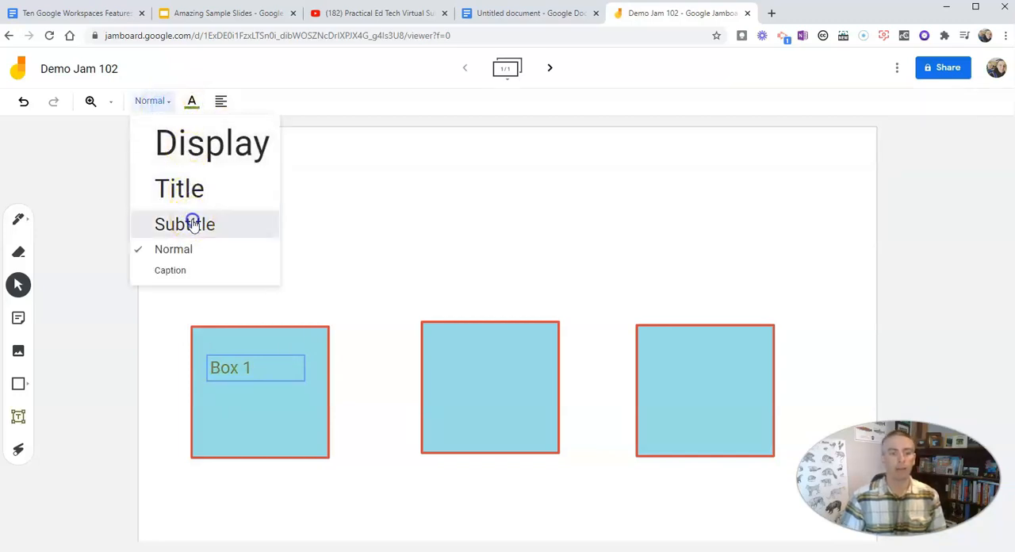
pyautogui.click(183, 225)
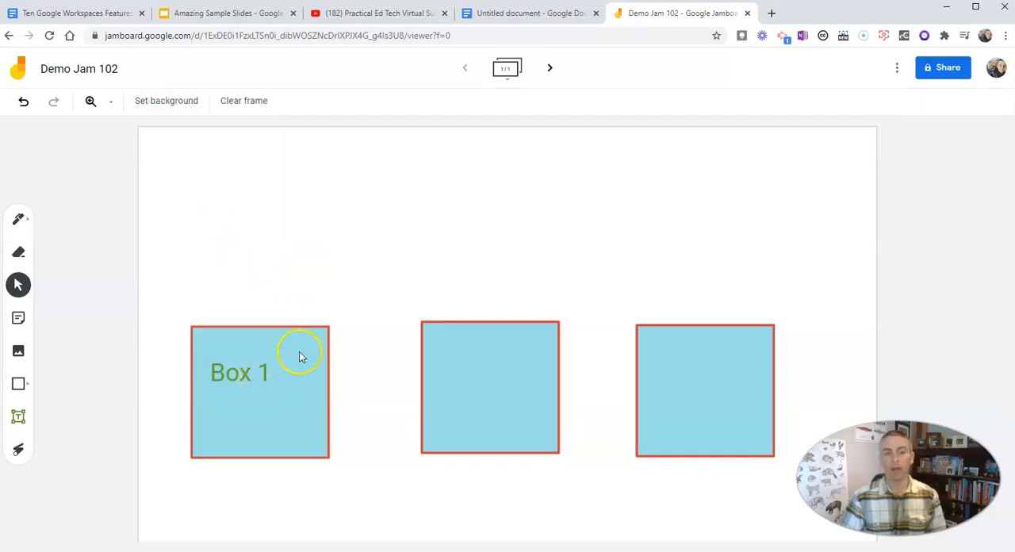
# Step: Send the first square behind the Box 1 label so the text shows on top
pyautogui.click(241, 371)
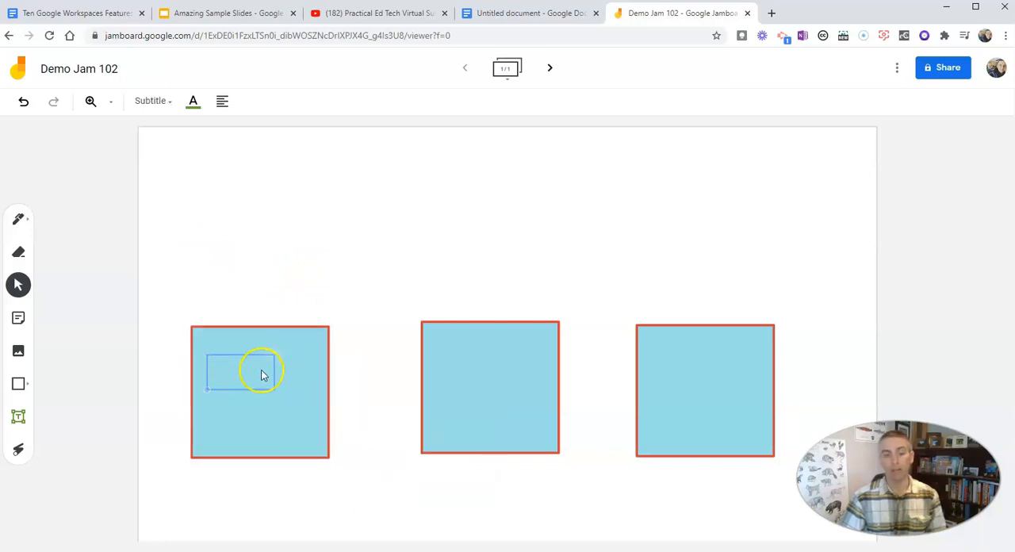
pyautogui.click(260, 388)
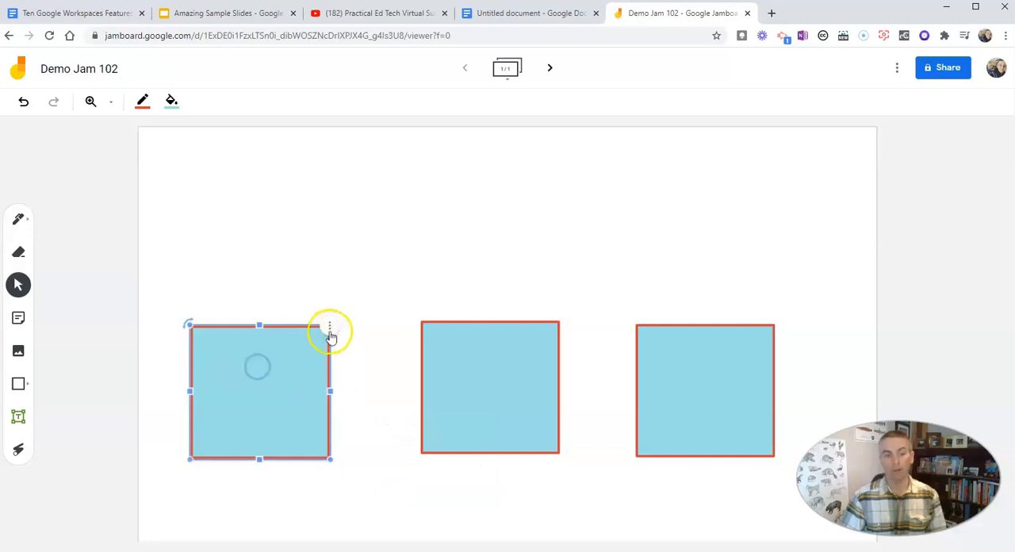
pyautogui.click(330, 327)
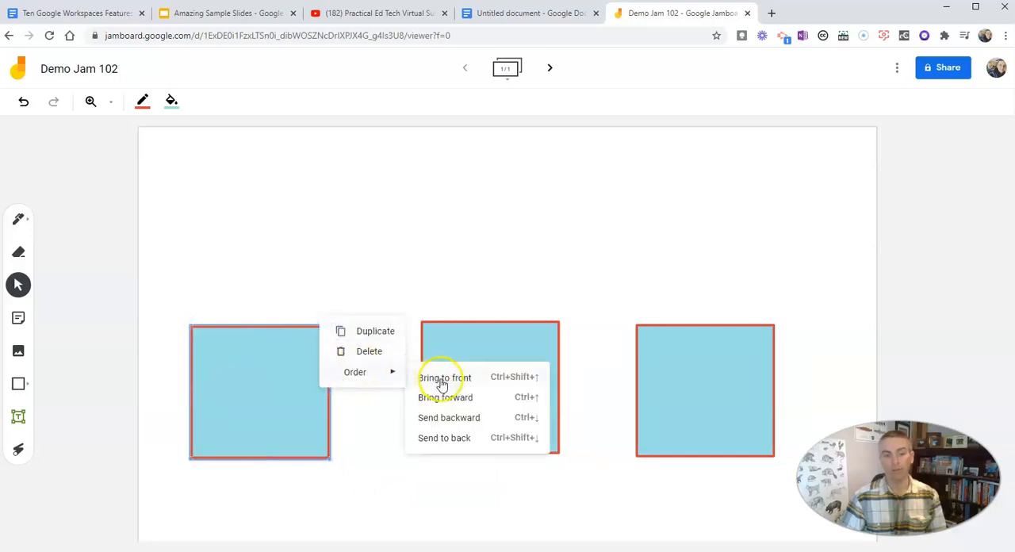
pyautogui.click(444, 377)
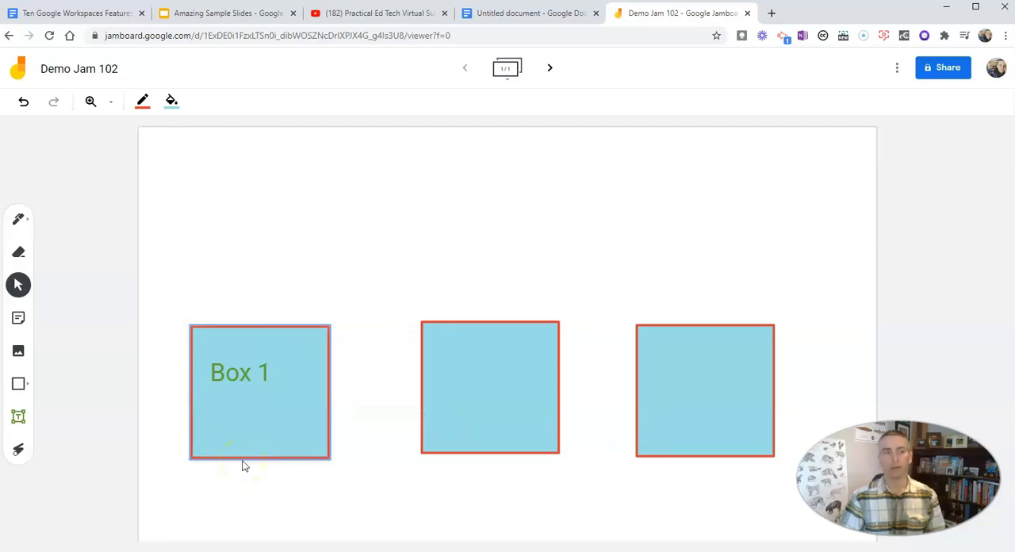
pyautogui.click(260, 390)
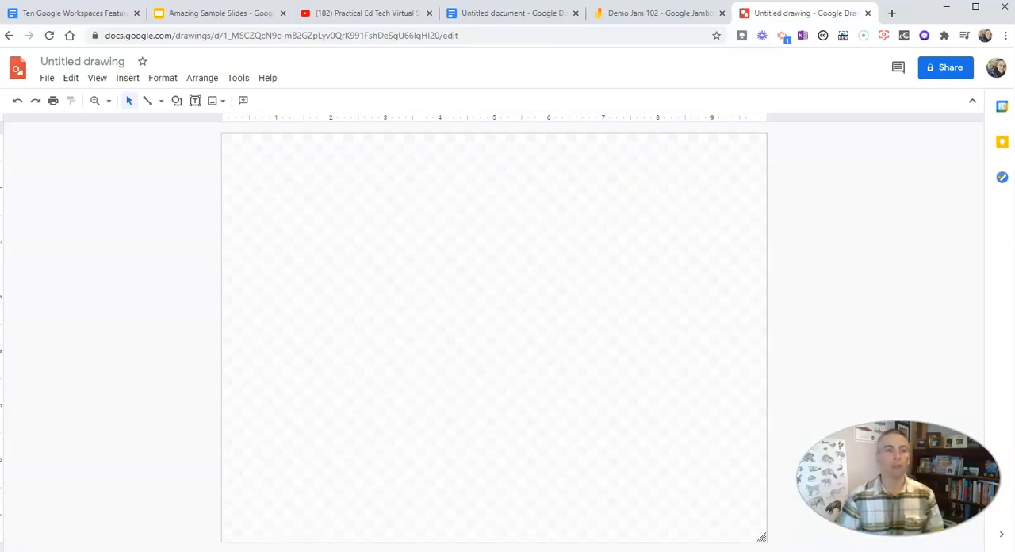
pyautogui.moveTo(213, 100)
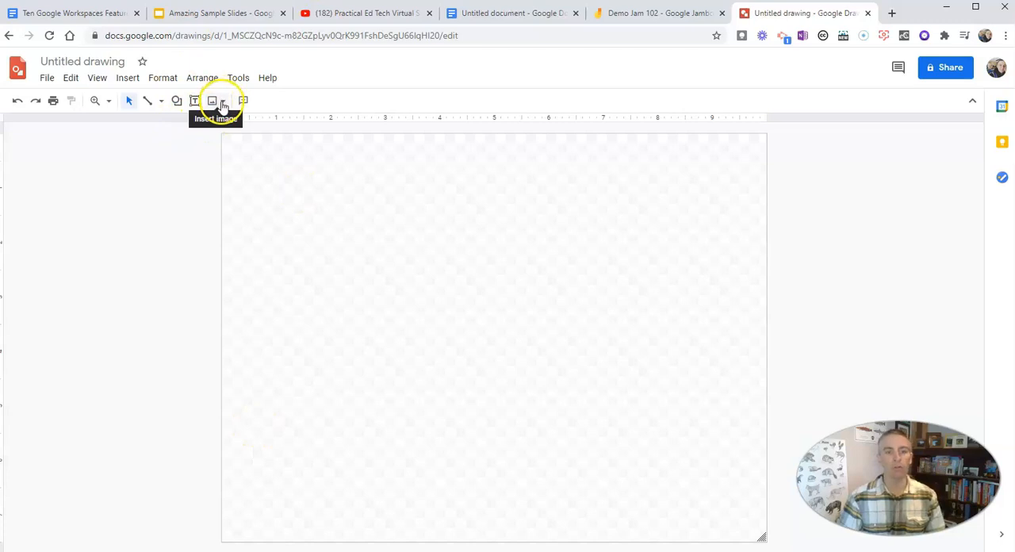
# Step: In the new blank drawing, choose to insert an image by uploading from the computer
pyautogui.click(213, 102)
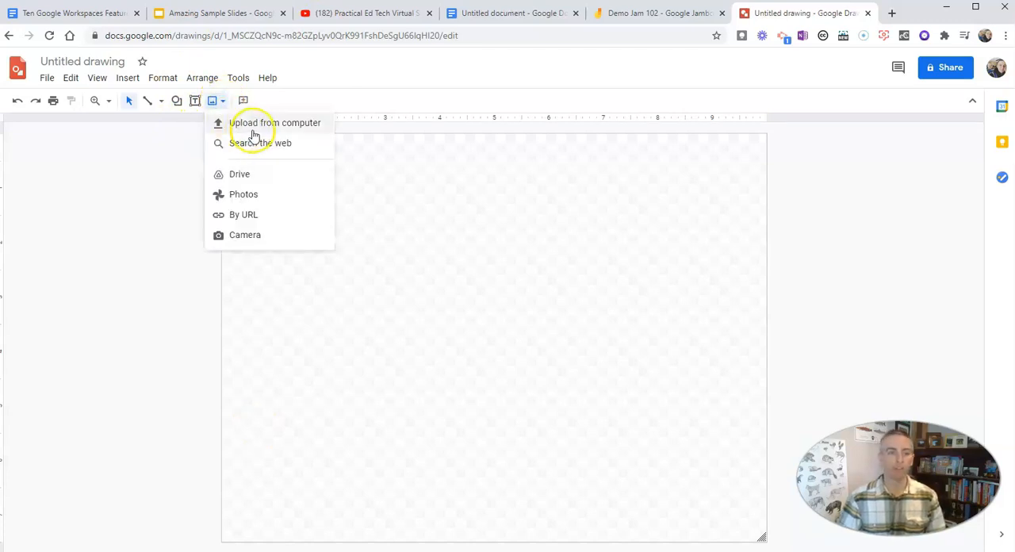
pyautogui.click(274, 122)
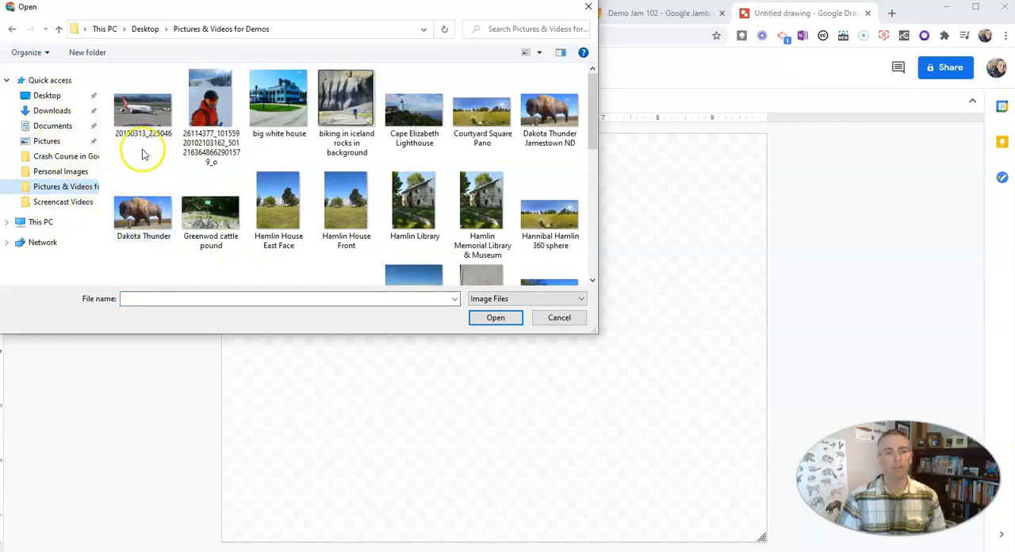
pyautogui.moveTo(143, 108)
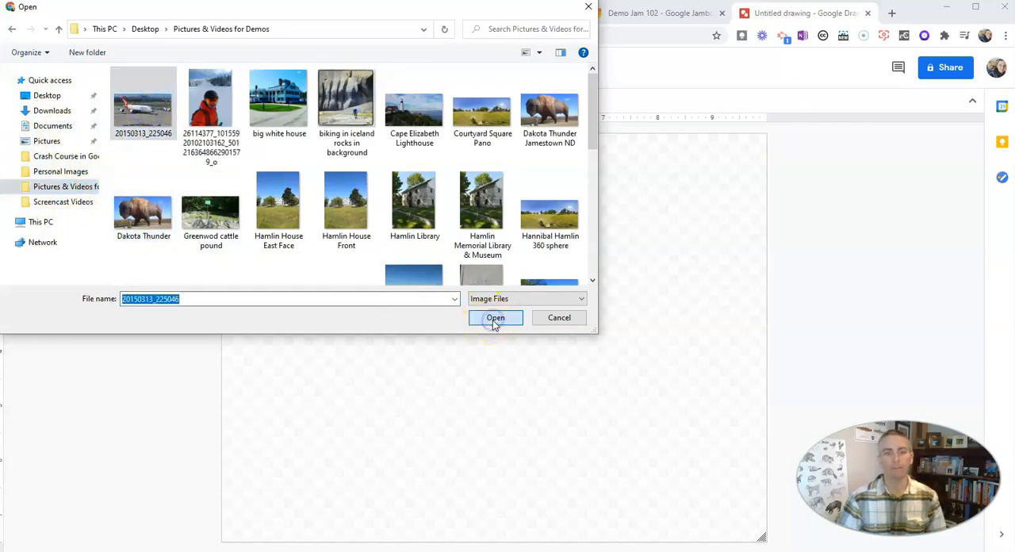
# Step: Insert the 20150313_225046 Qantas airliner photo and nudge it lower on the canvas
pyautogui.click(494, 317)
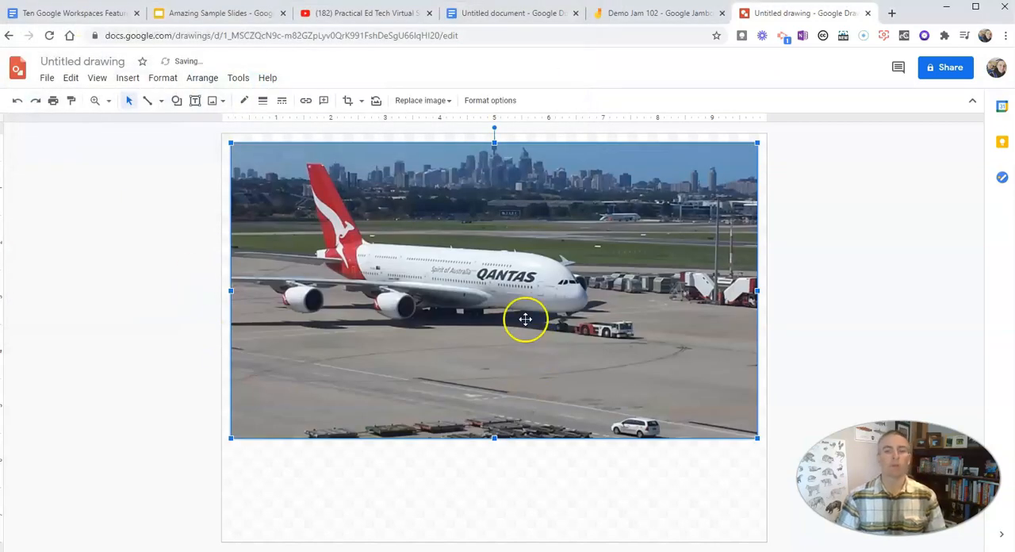
pyautogui.moveTo(525, 318); pyautogui.dragTo(504, 340)
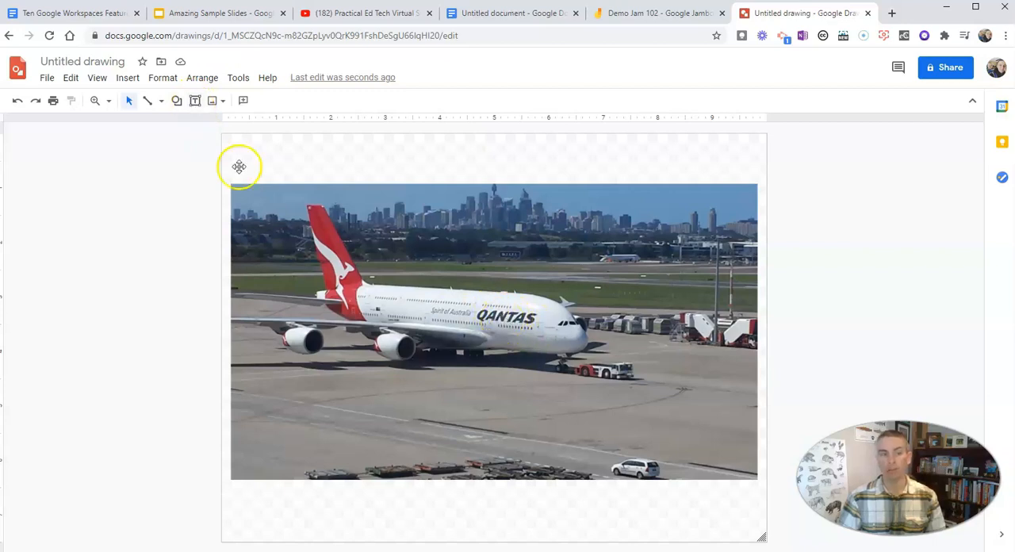
pyautogui.moveTo(176, 102)
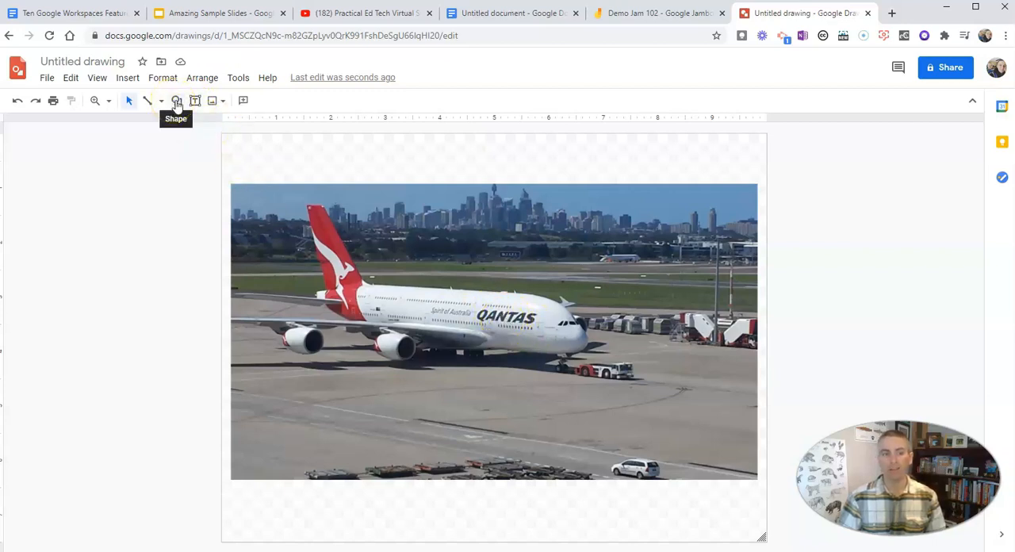
# Step: Draw an arrow at the airliner and link it to the Wikipedia Airbus_A380 page
pyautogui.click(178, 100)
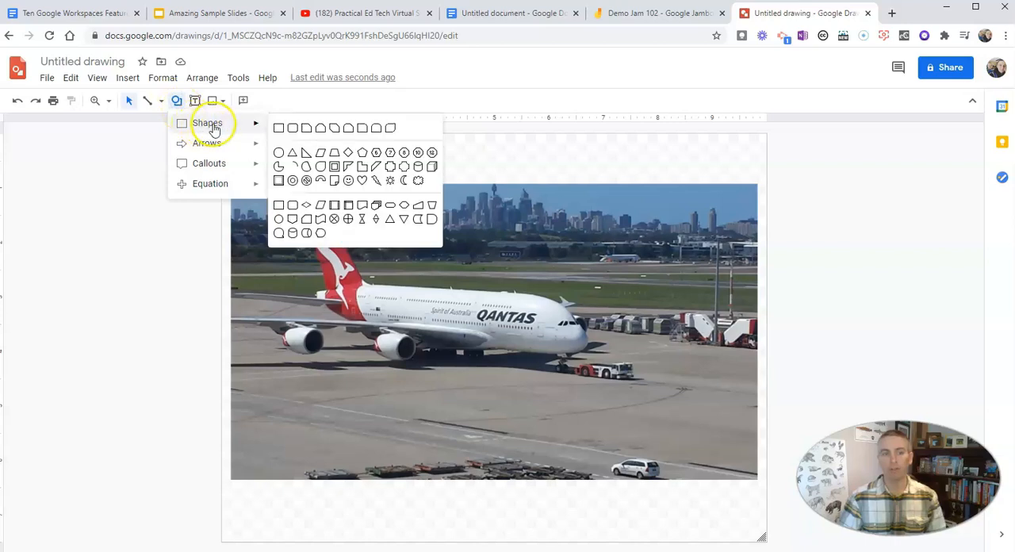
pyautogui.moveTo(225, 129)
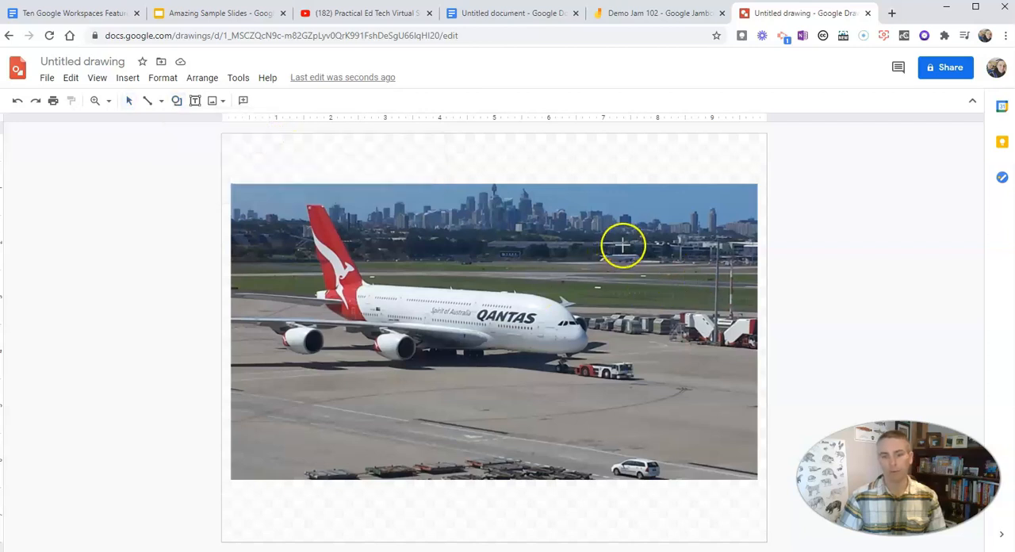
pyautogui.moveTo(623, 246); pyautogui.dragTo(517, 298)
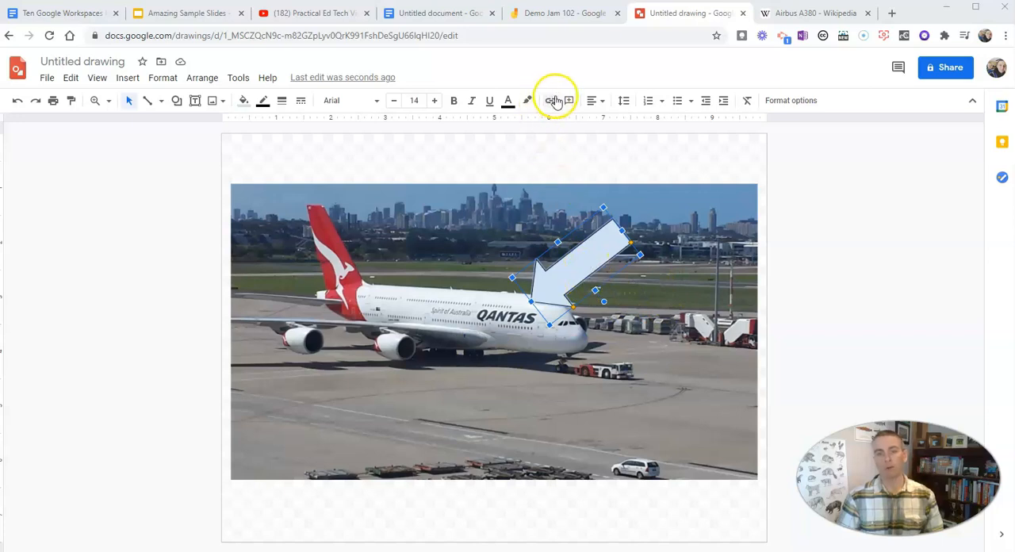
pyautogui.click(550, 100)
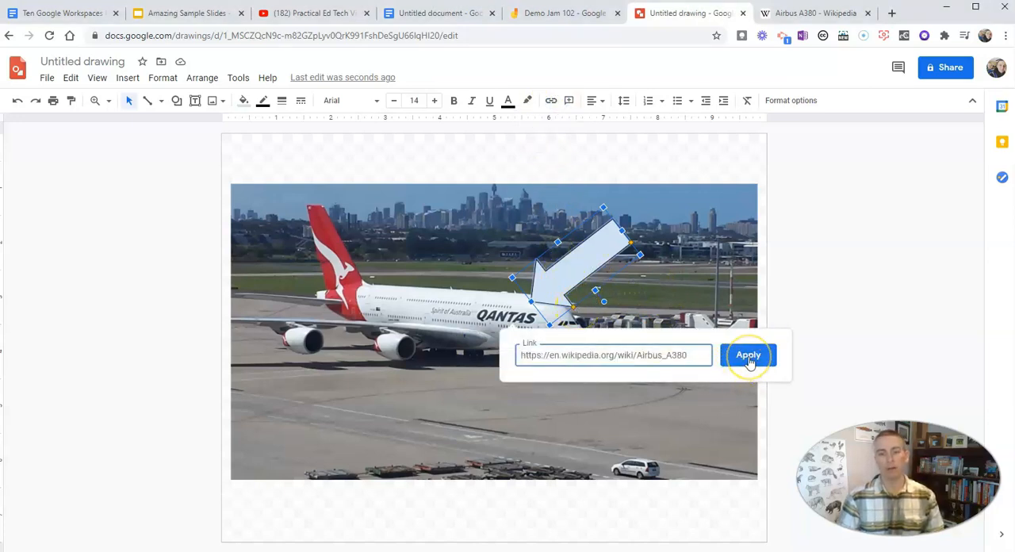
pyautogui.click(746, 355)
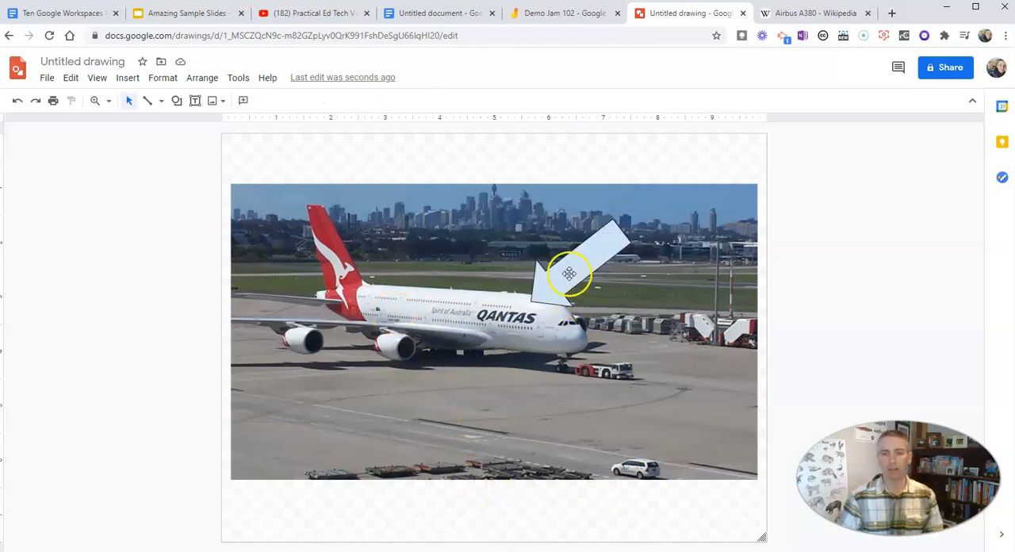
# Step: Fill the linked arrow red and give it a green border colour
pyautogui.click(570, 273)
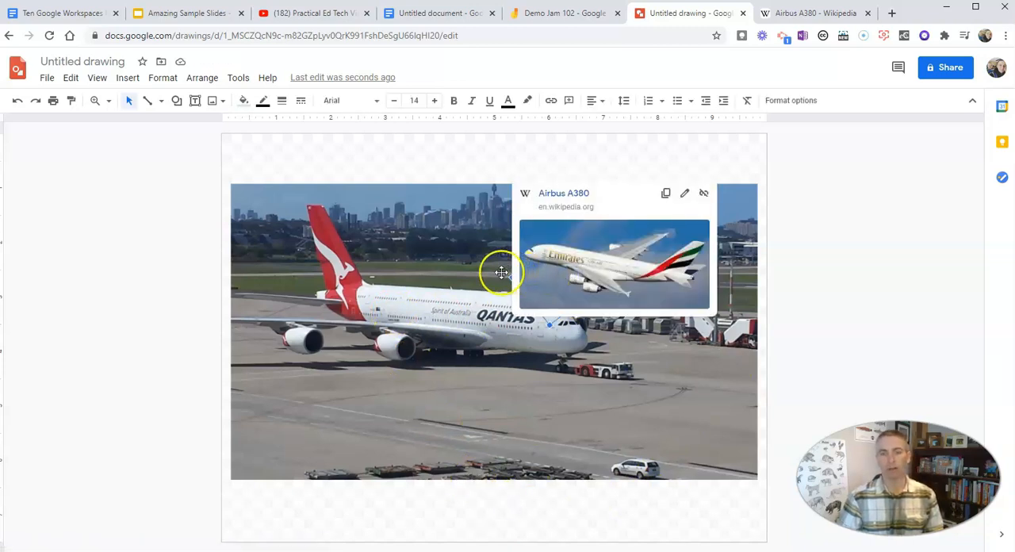
pyautogui.click(243, 99)
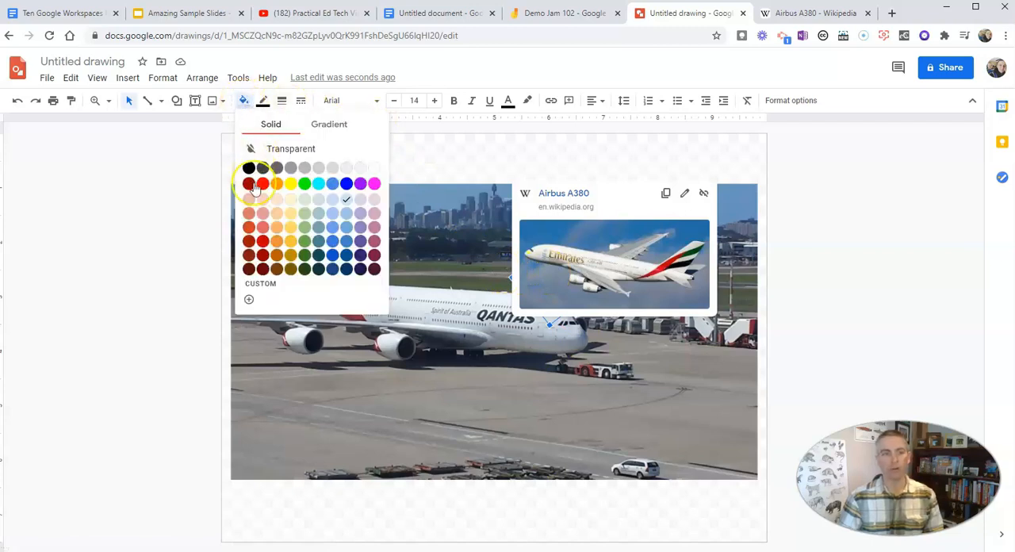
pyautogui.click(254, 184)
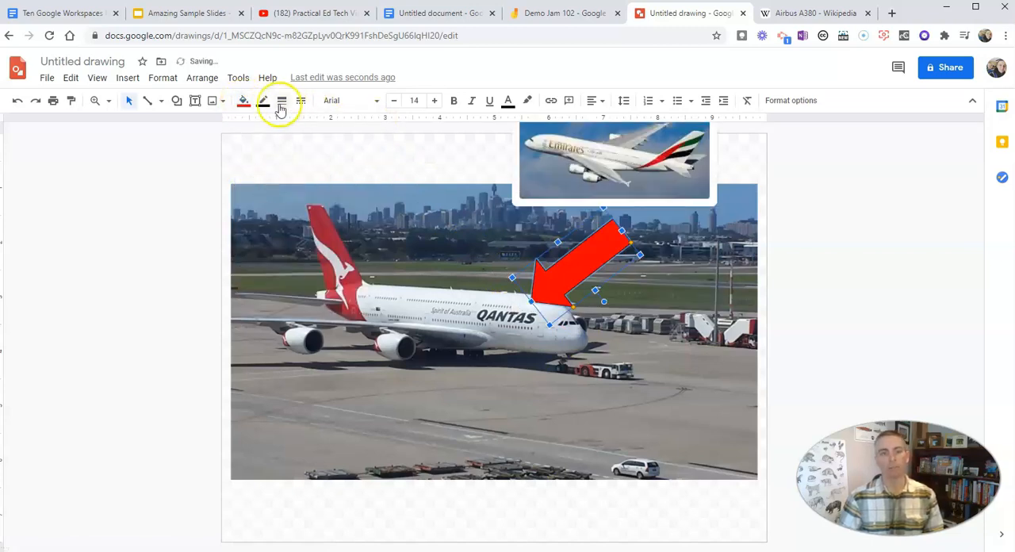
pyautogui.click(263, 102)
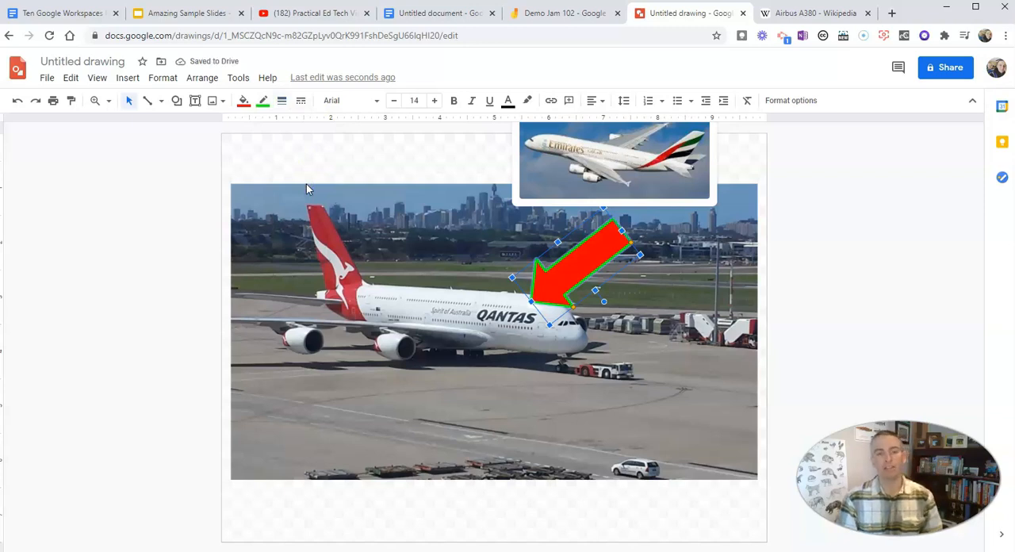
pyautogui.moveTo(850, 225)
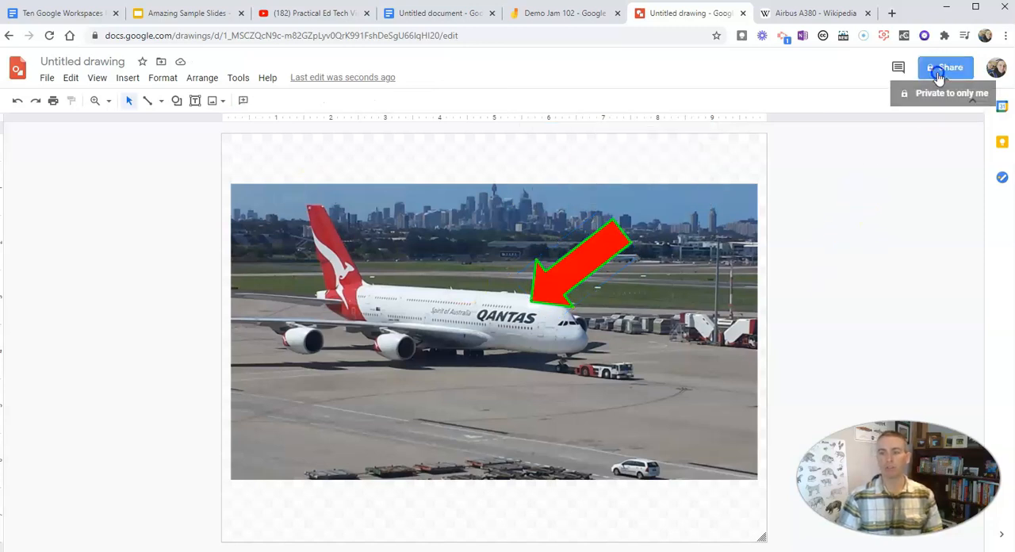
# Step: Name the drawing 'Airbus 380' and share it so anyone with the link can view
pyautogui.click(945, 66)
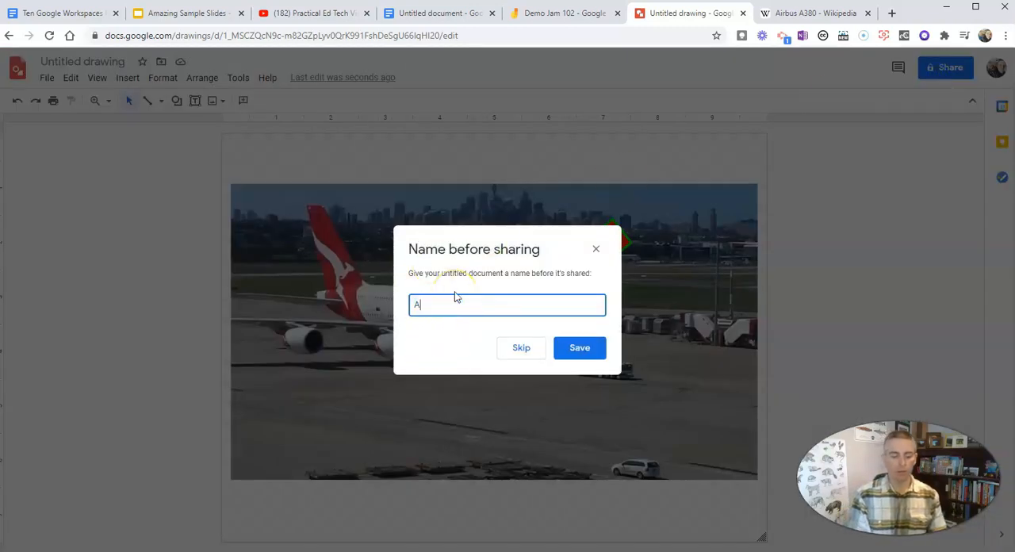
pyautogui.write('irbus 3')
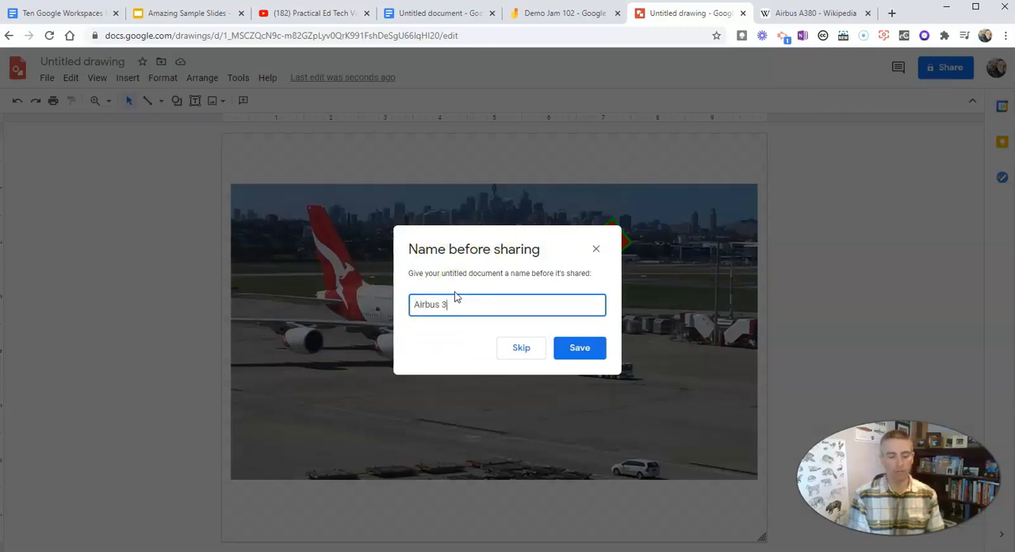
pyautogui.click(579, 347)
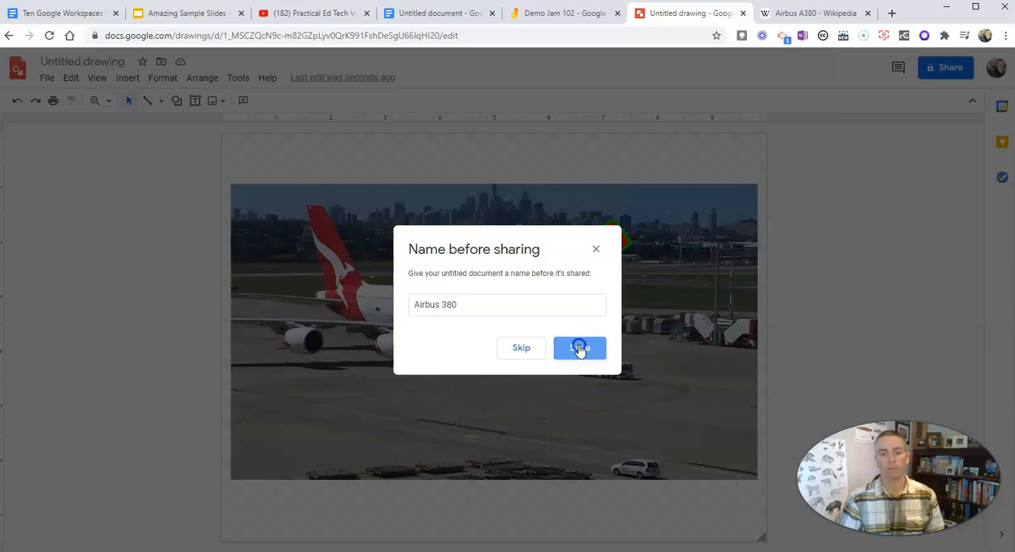
pyautogui.click(579, 347)
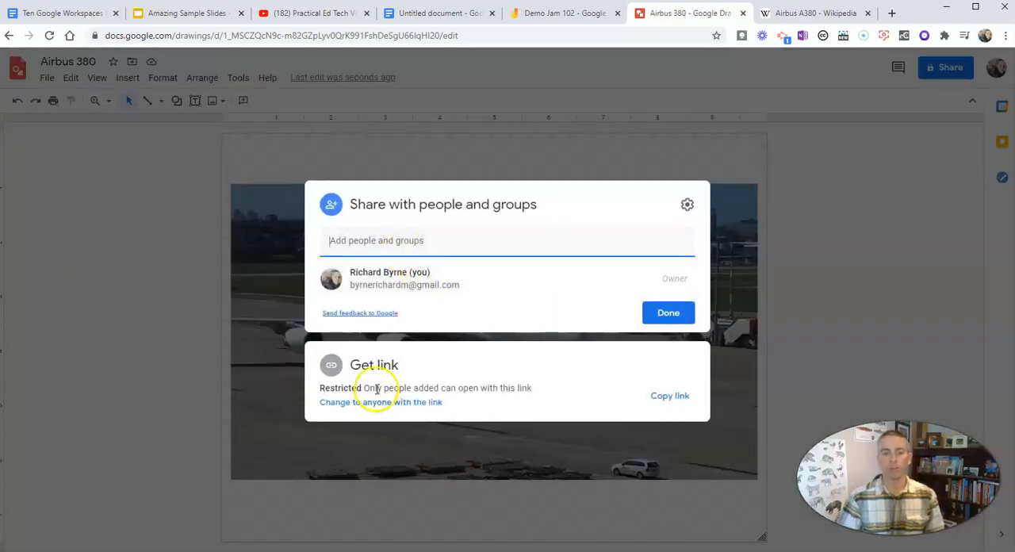
pyautogui.click(380, 402)
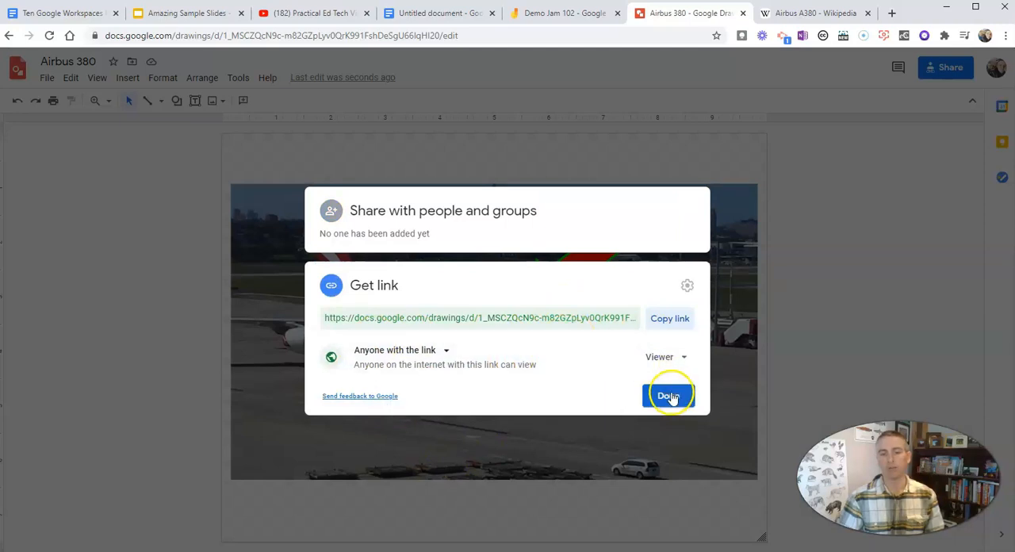
pyautogui.click(669, 396)
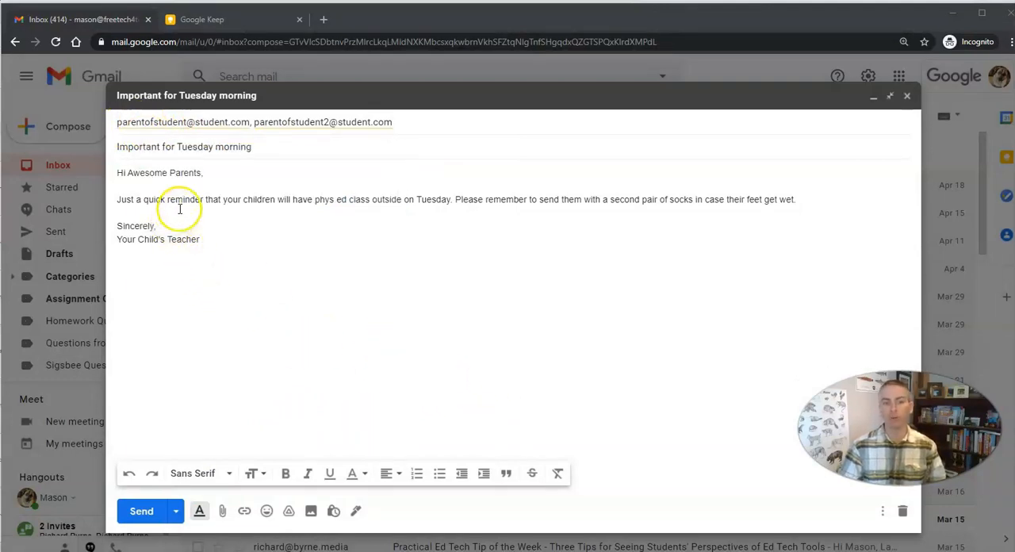
pyautogui.moveTo(386, 200)
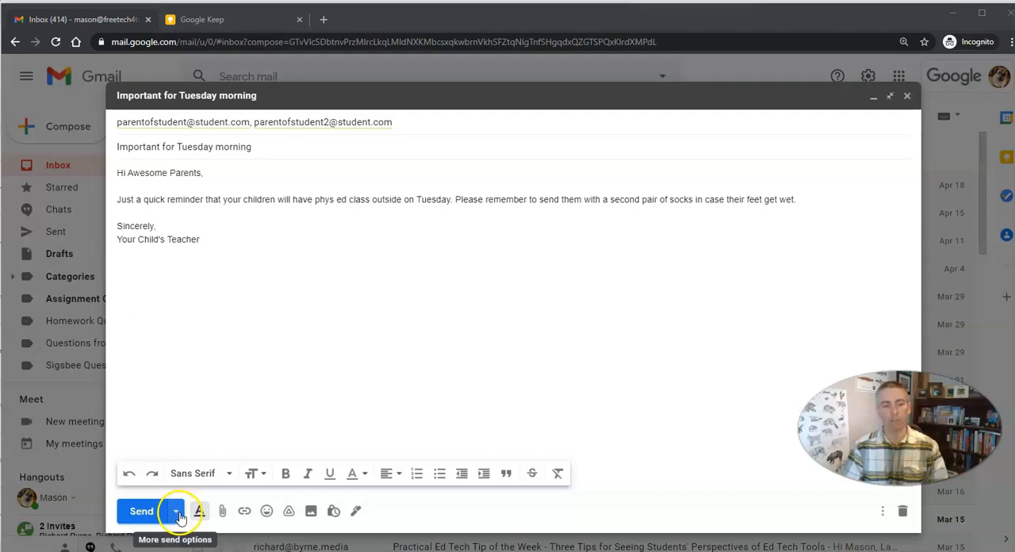
# Step: Schedule send of the reminder email for April 26, 2021 at 7:00 AM
pyautogui.click(175, 511)
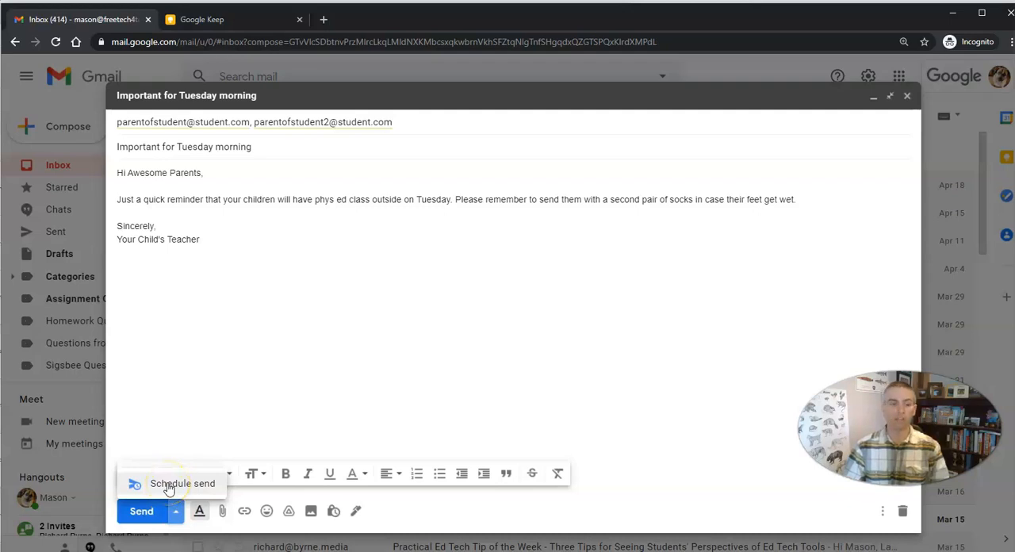
pyautogui.click(182, 482)
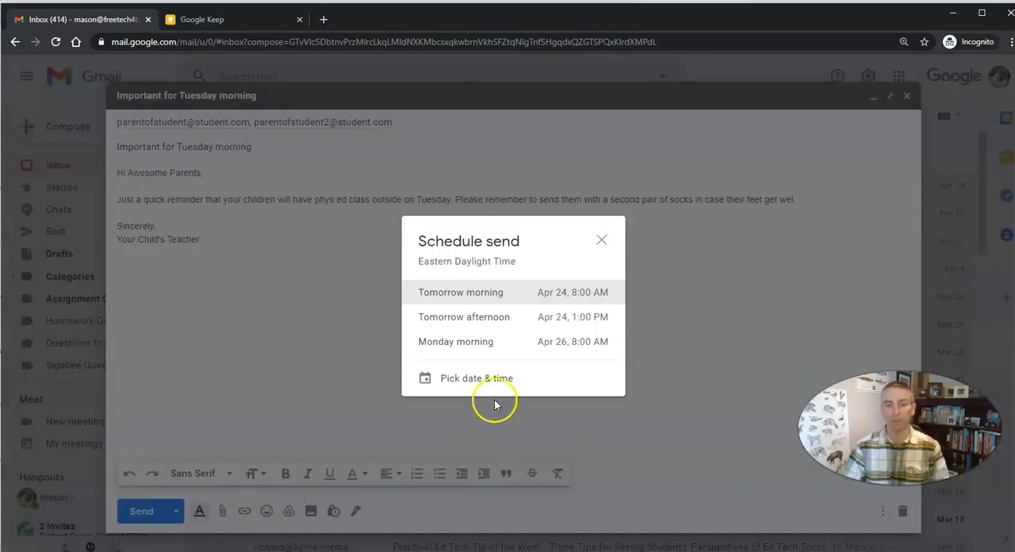
pyautogui.click(476, 377)
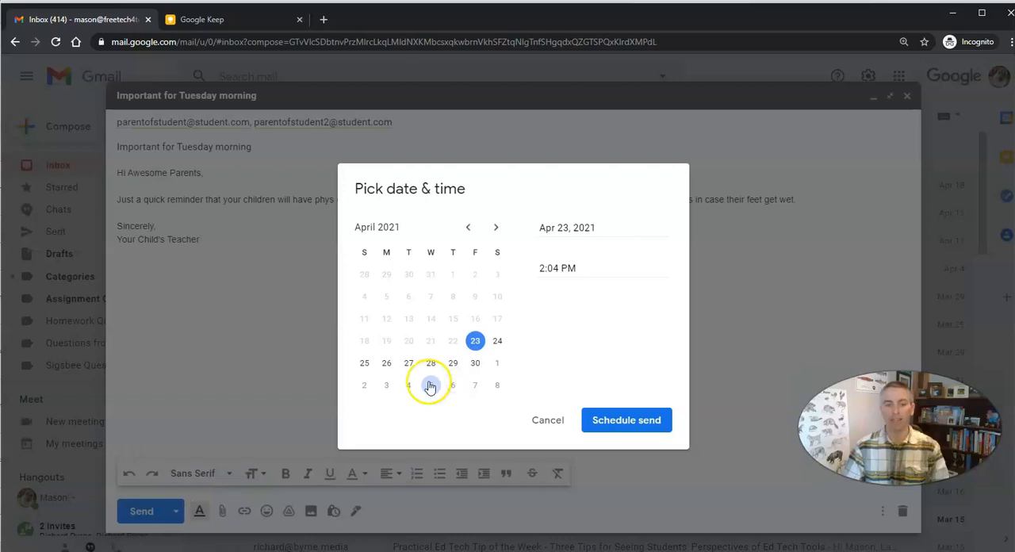
pyautogui.click(386, 363)
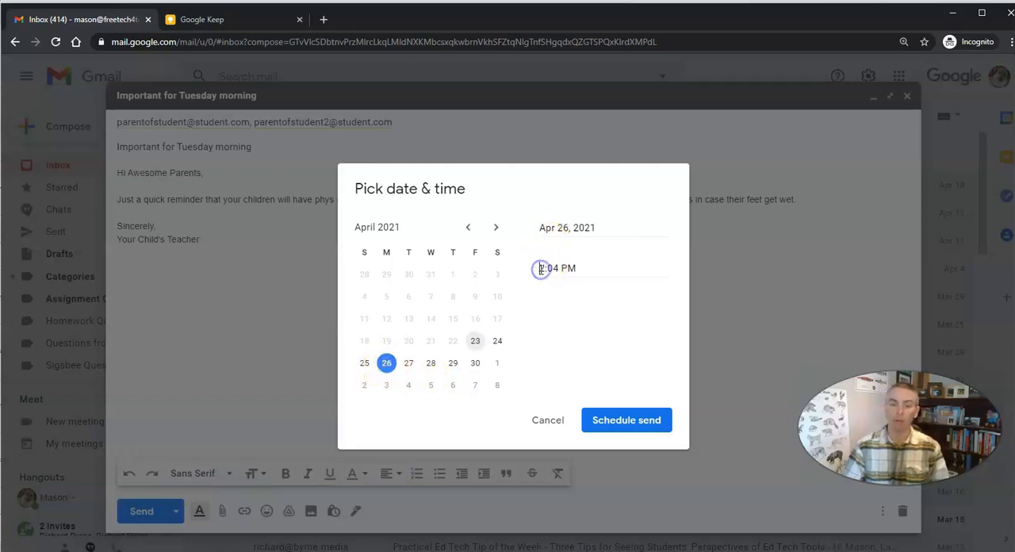
pyautogui.click(547, 268)
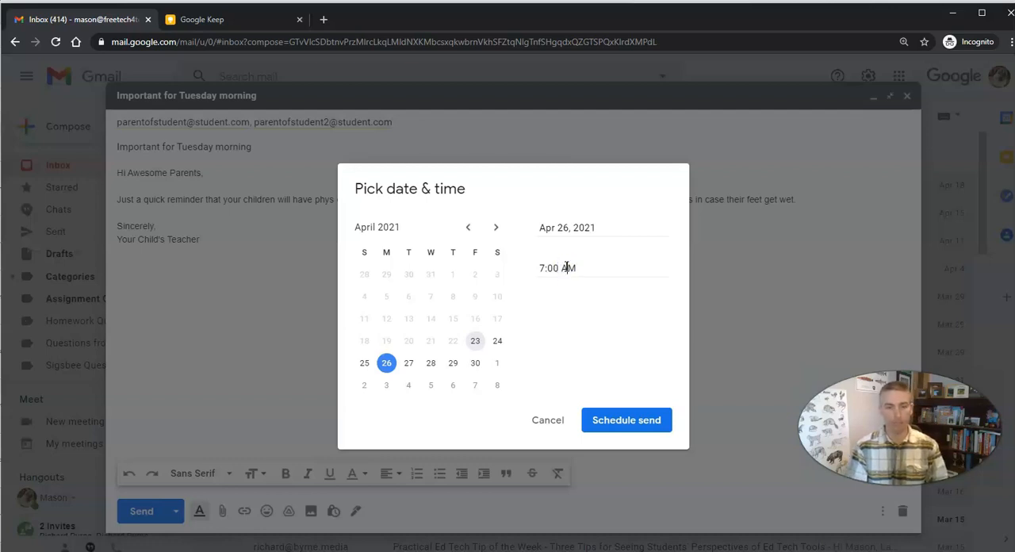
pyautogui.click(625, 419)
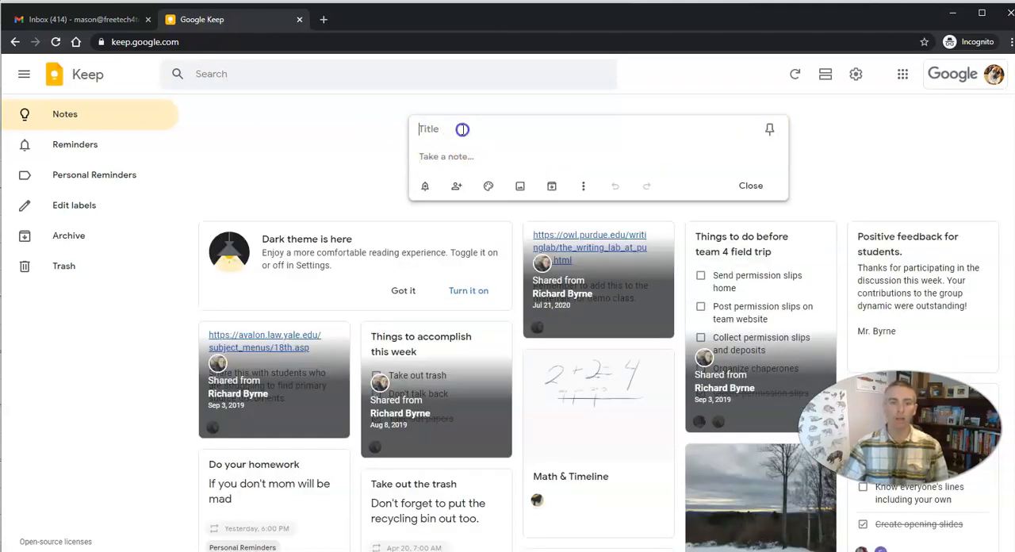
# Step: Title the note 'Book inventory' with body 'Remember to use the spreadsheet the dept head gave out in Google Drive.'
pyautogui.write('B')
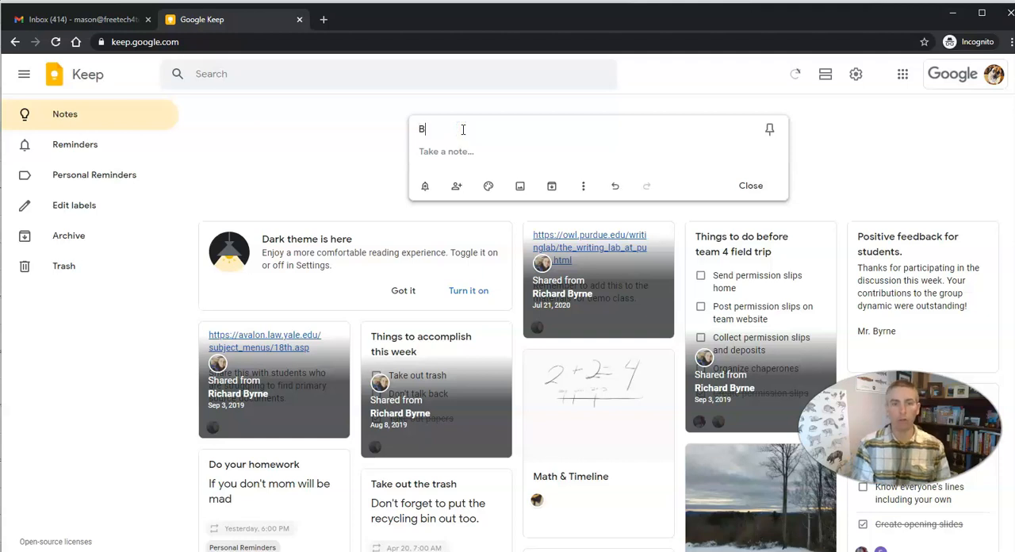
pyautogui.write('ook inventory')
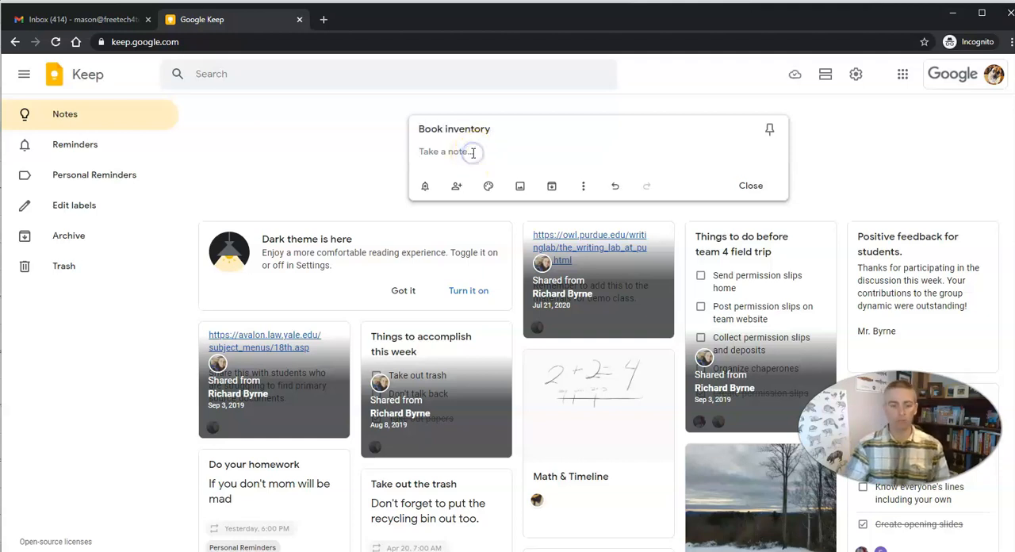
pyautogui.write('Remember to use the s')
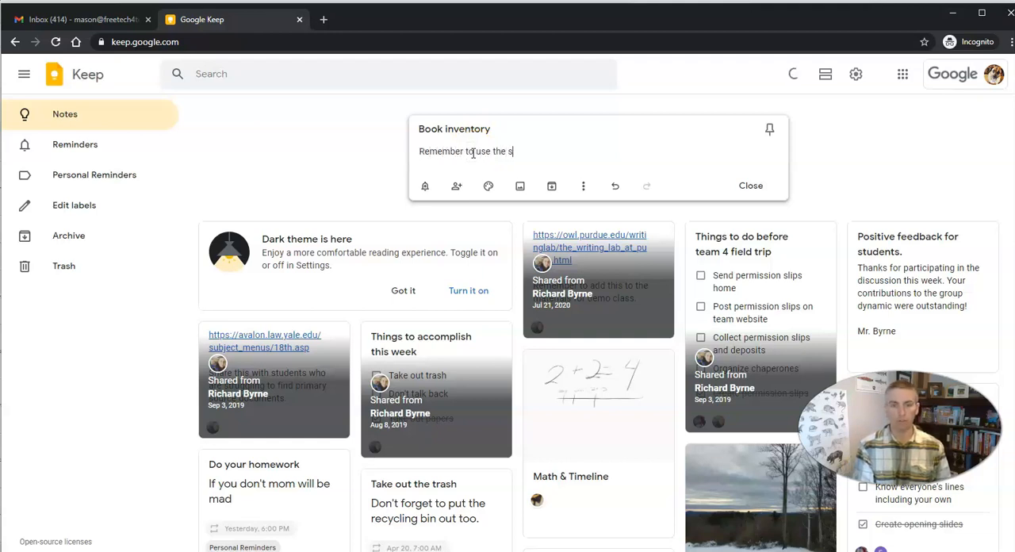
pyautogui.write('pread')
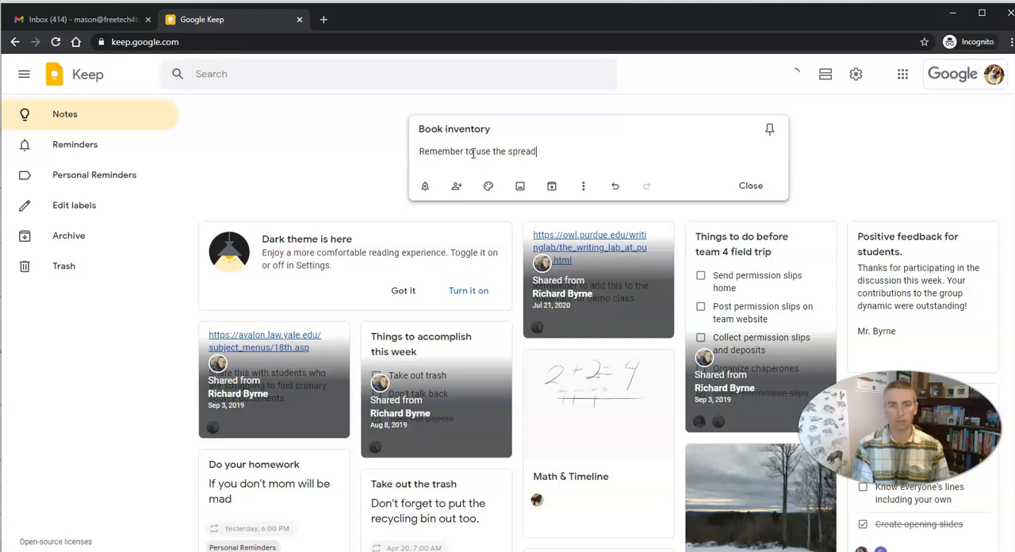
pyautogui.write('sheet')
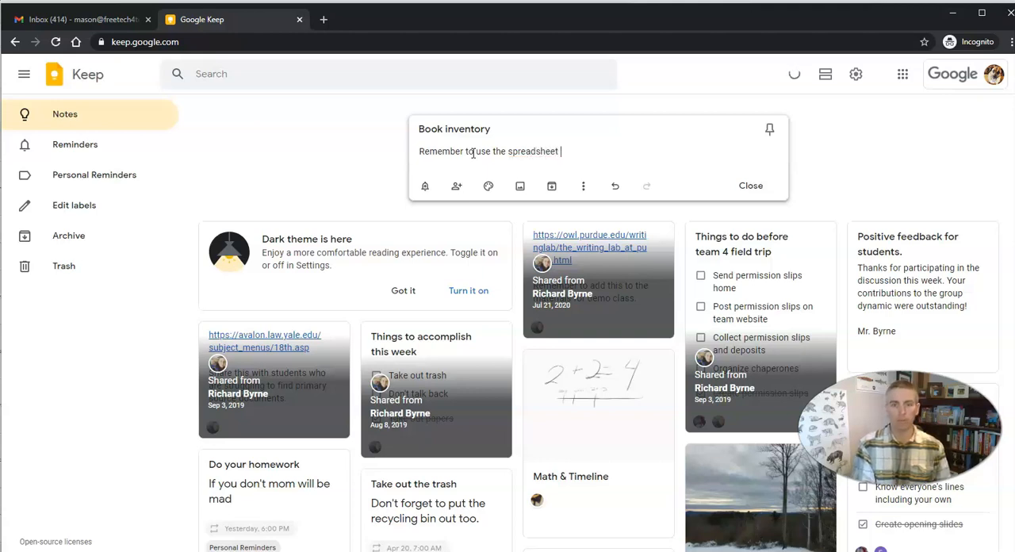
pyautogui.write('the dept h')
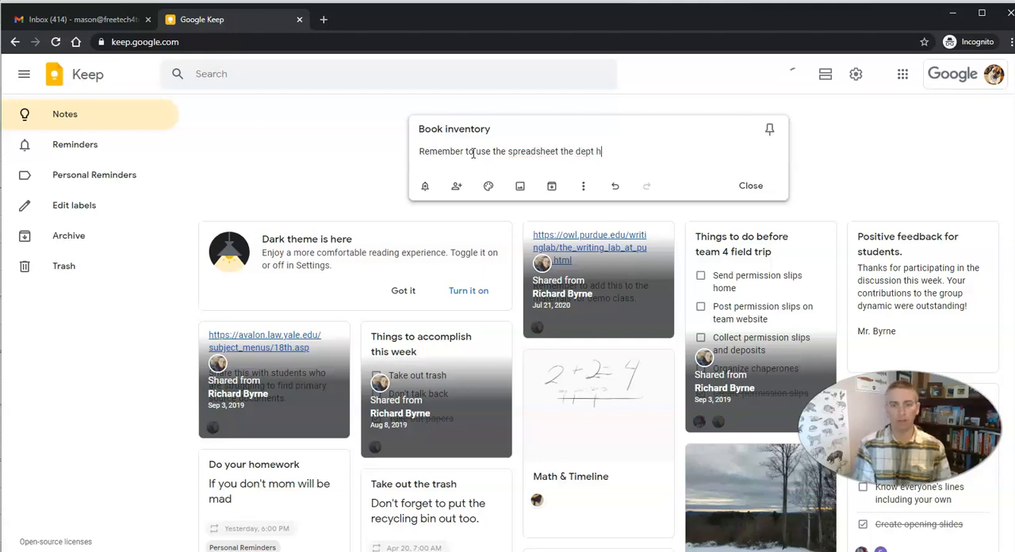
pyautogui.write('ead gave ou')
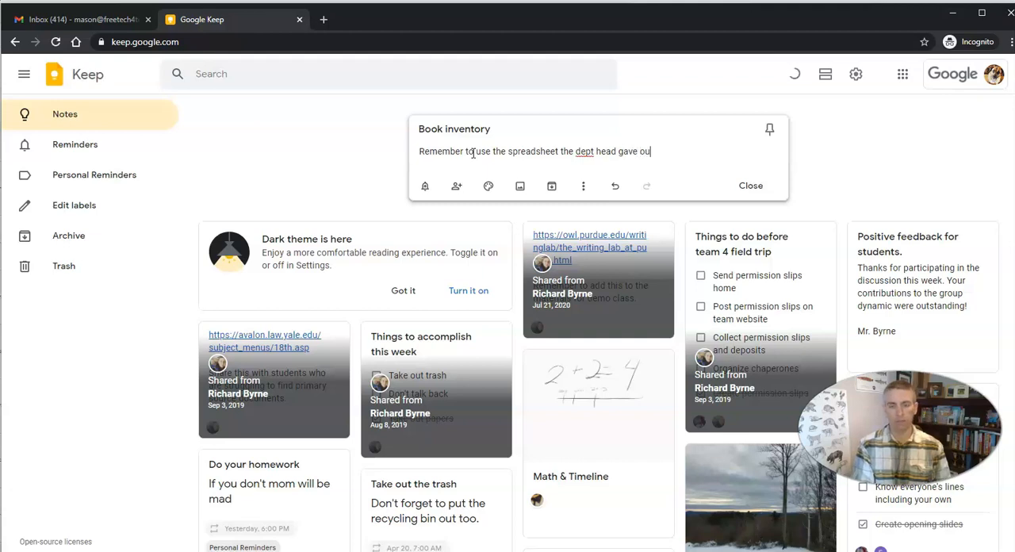
pyautogui.write('in Google')
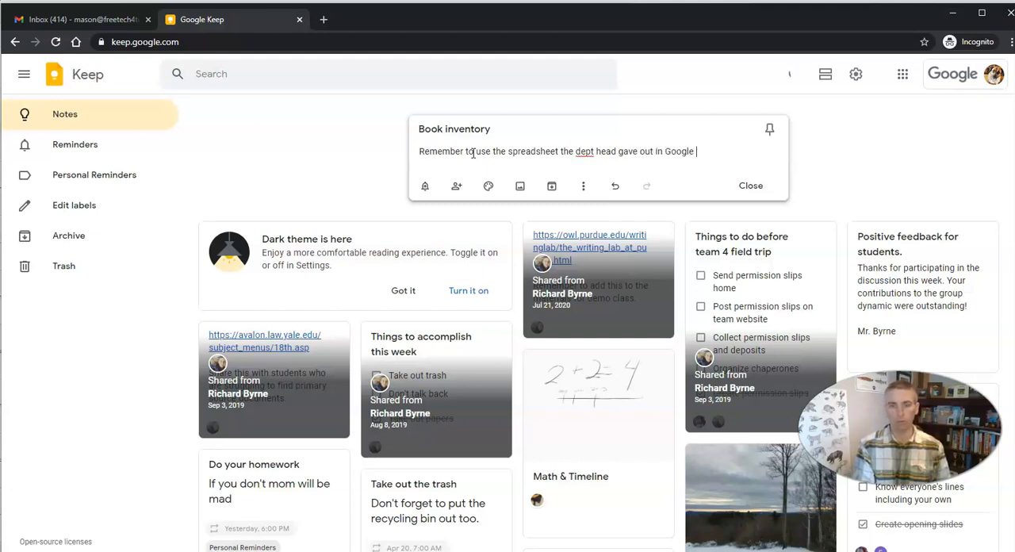
pyautogui.write('Drive.')
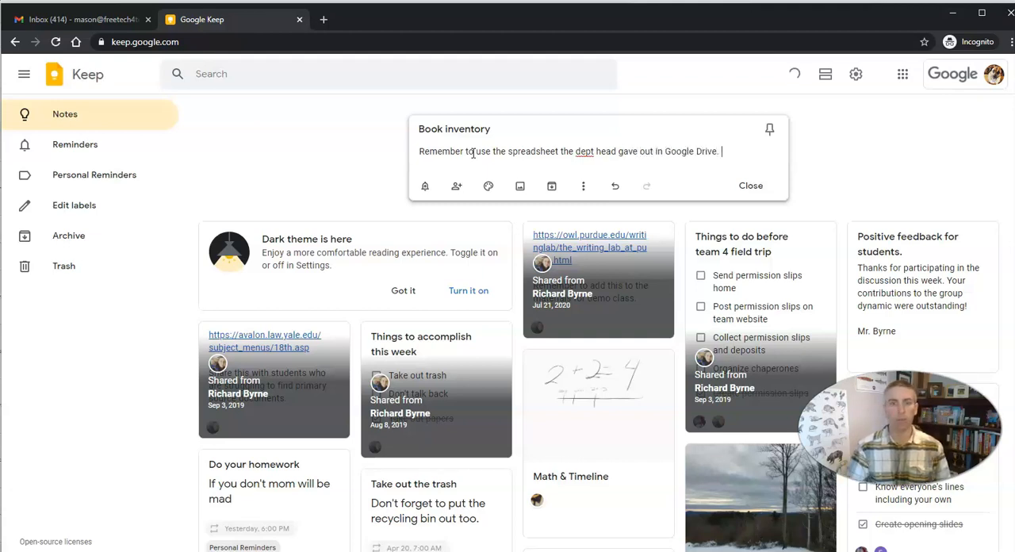
pyautogui.moveTo(425, 186)
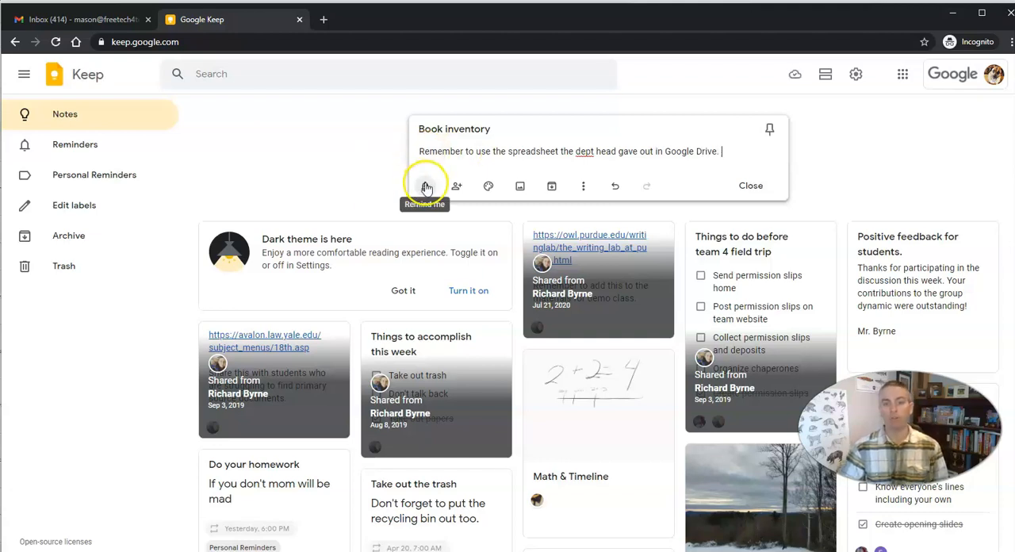
# Step: Set a custom reminder for Apr 26, 2021 at 8:00 AM and save it
pyautogui.click(425, 185)
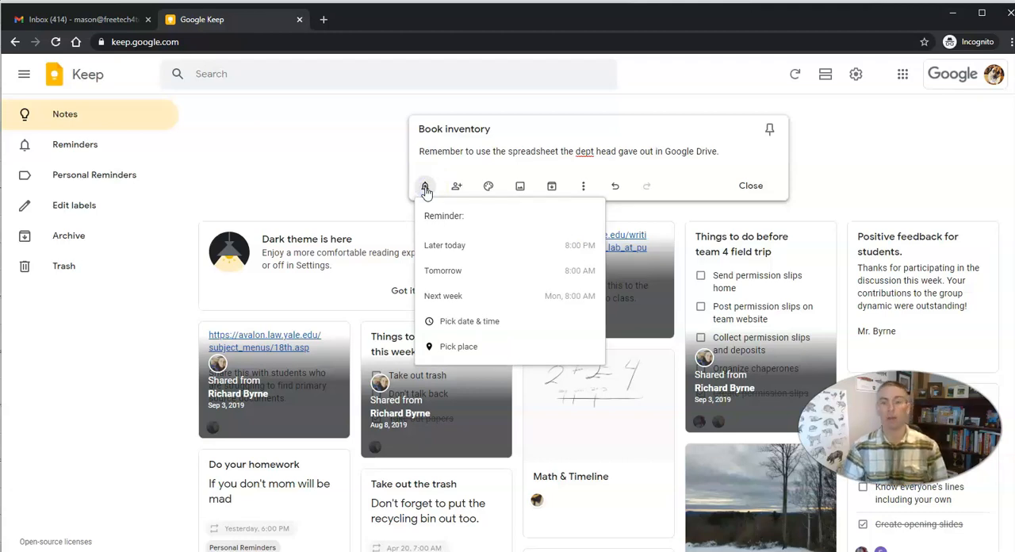
pyautogui.click(469, 320)
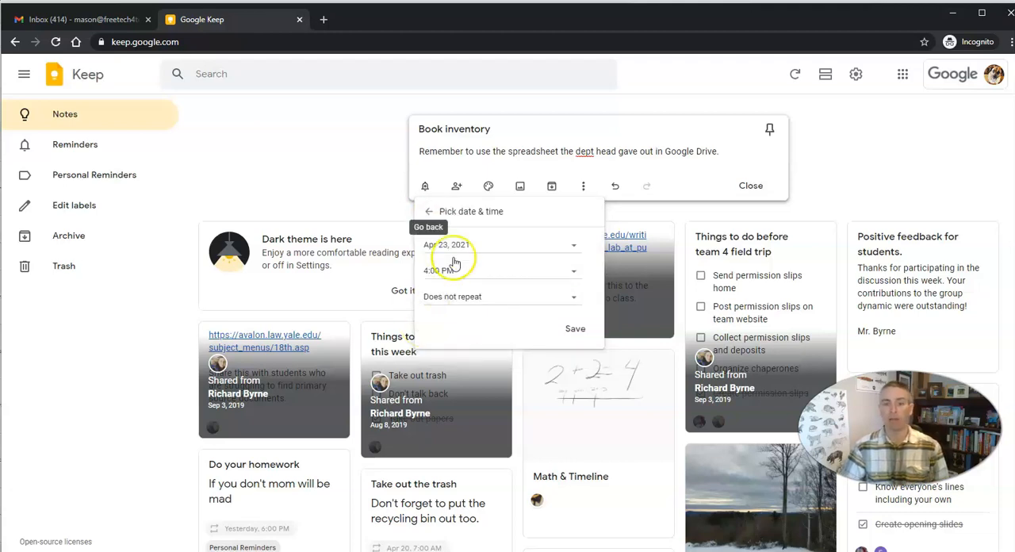
pyautogui.click(499, 244)
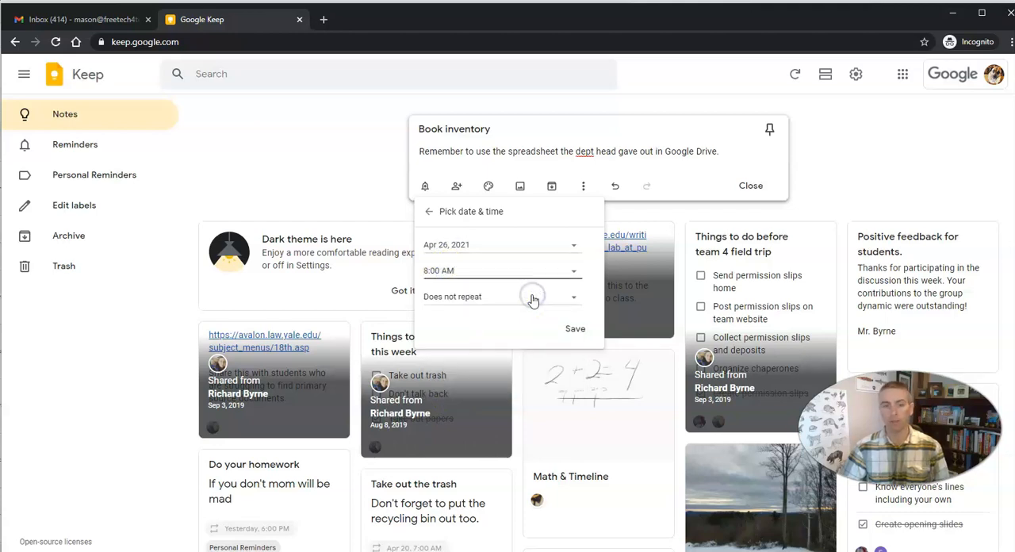
pyautogui.click(573, 328)
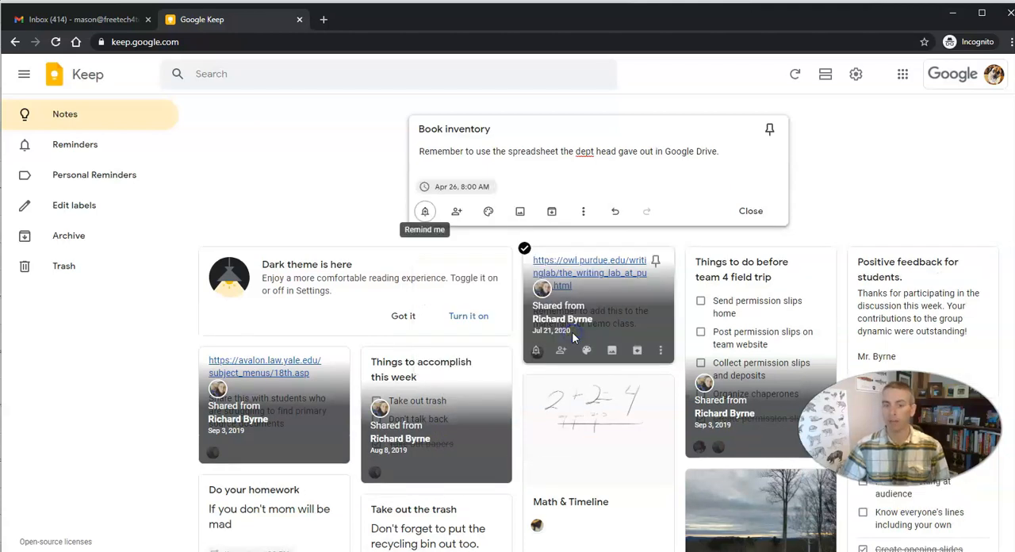
pyautogui.click(425, 211)
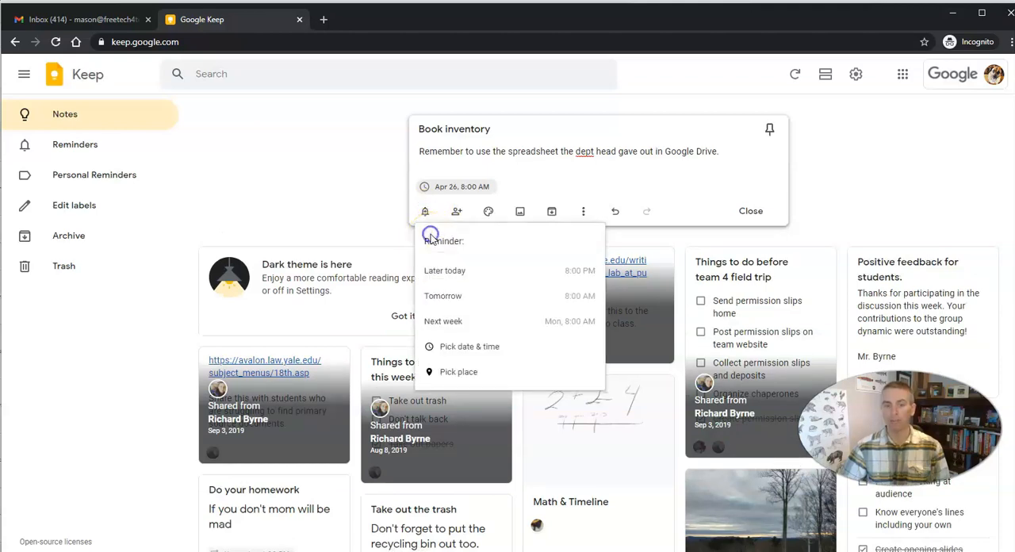
pyautogui.moveTo(458, 371)
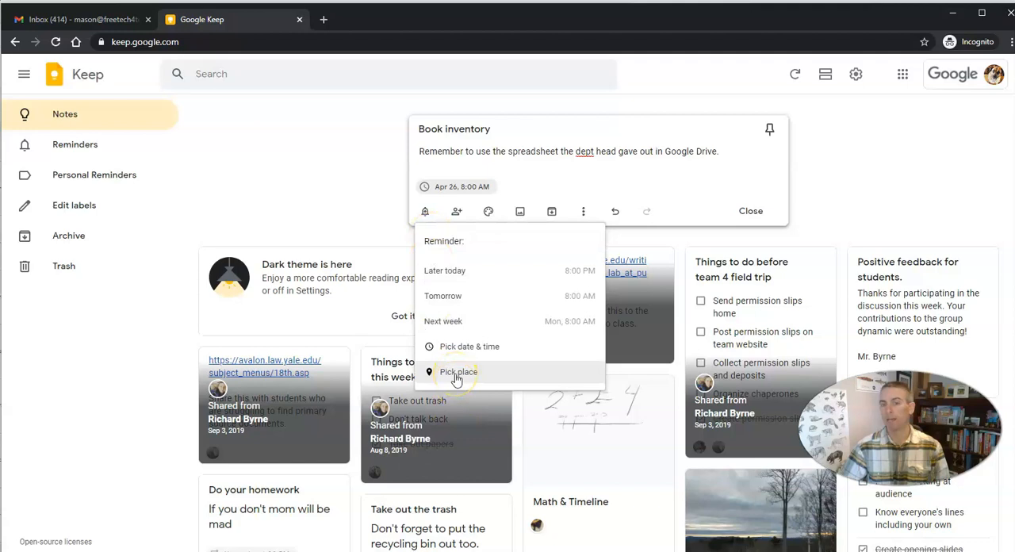
# Step: Choose a place-based reminder and search for 'Oxford' as the location
pyautogui.click(458, 371)
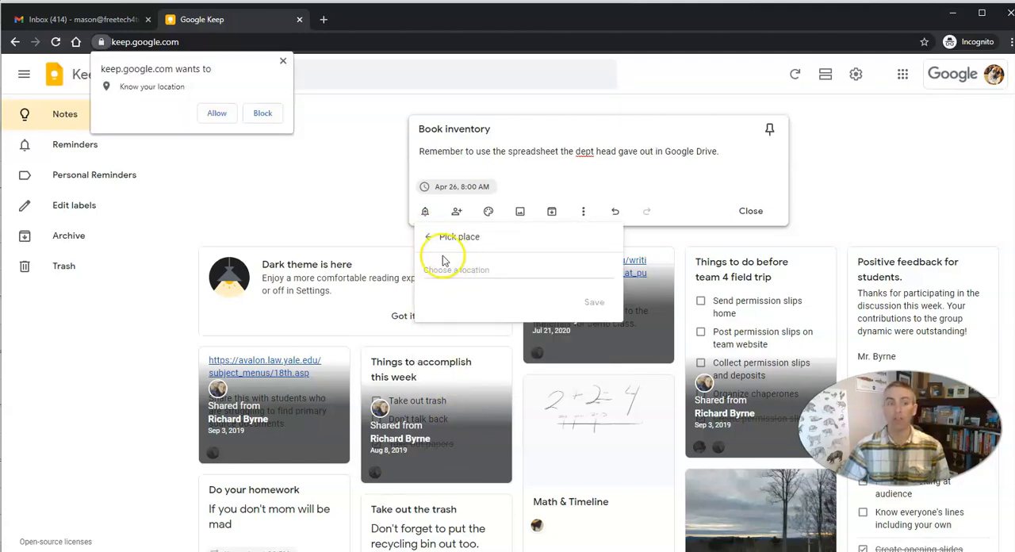
pyautogui.moveTo(228, 140)
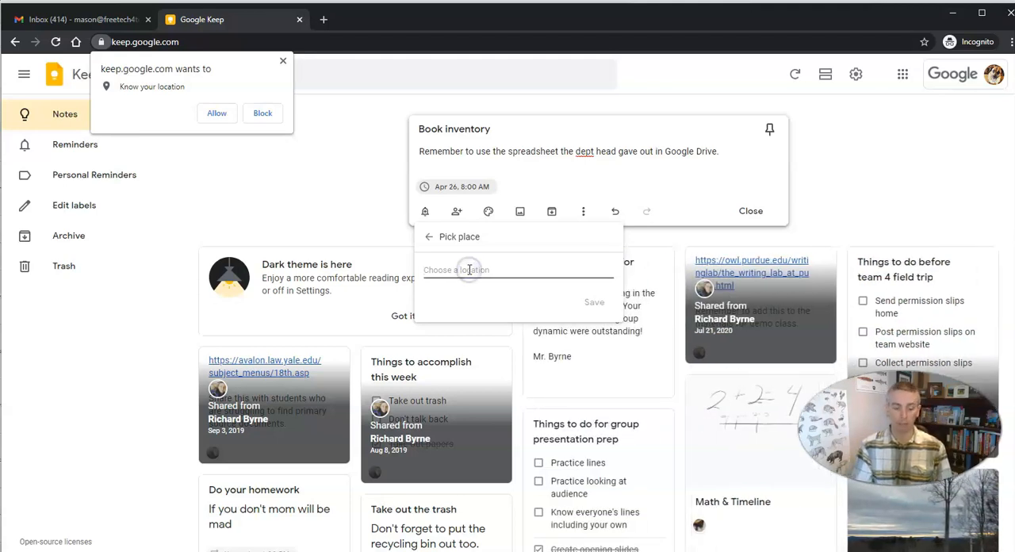
pyautogui.write('Oxford')
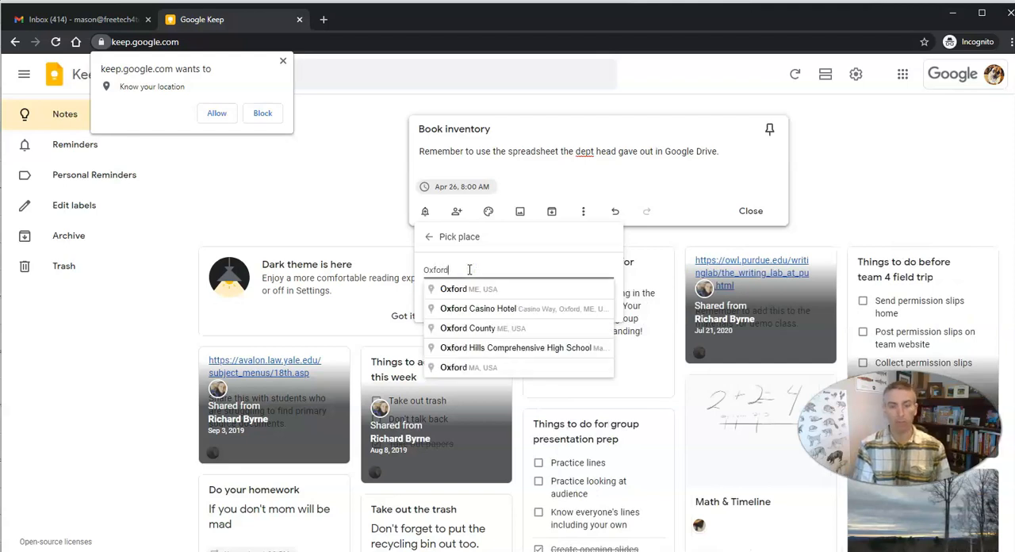